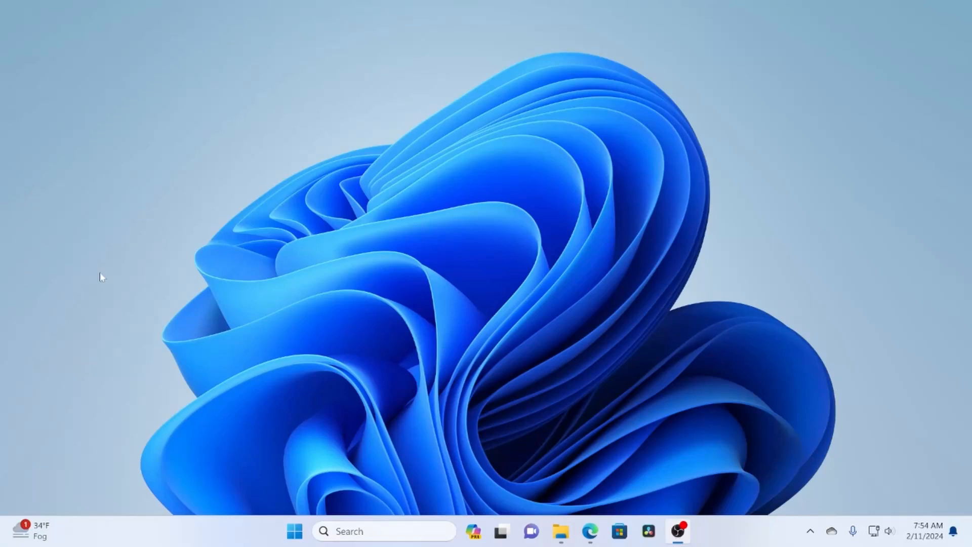
mouse_move(366, 483)
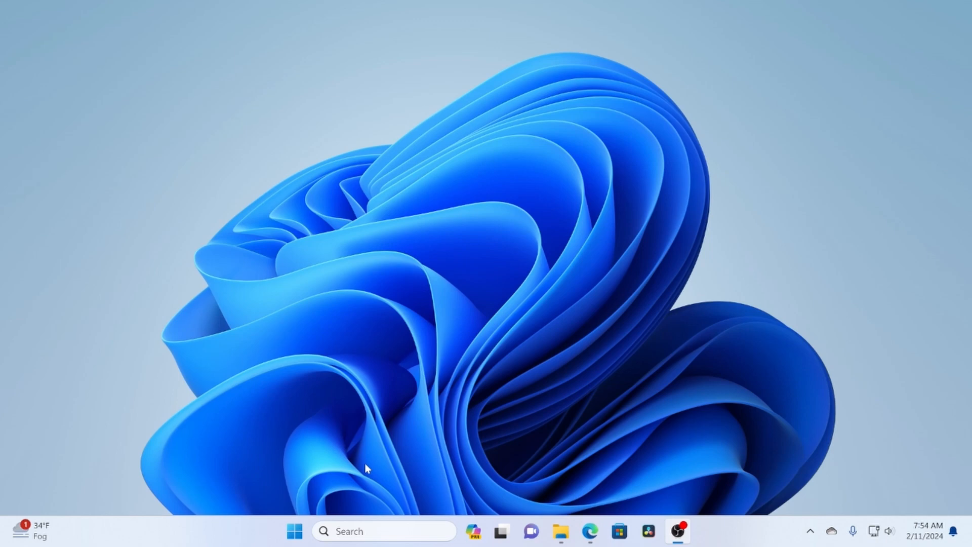
Launch a terminal and run wsl --install to install Ubuntu under WSL.
click(295, 531)
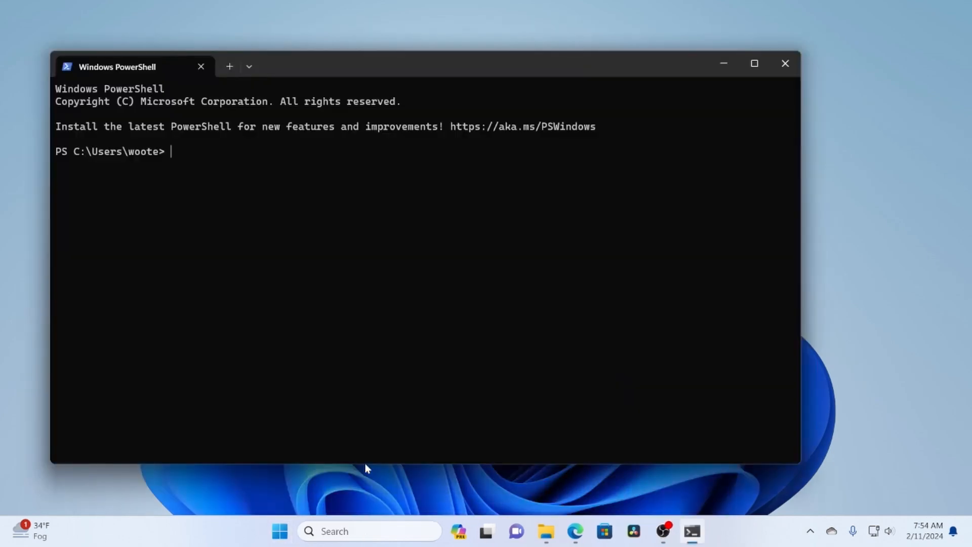
text(wsl --)
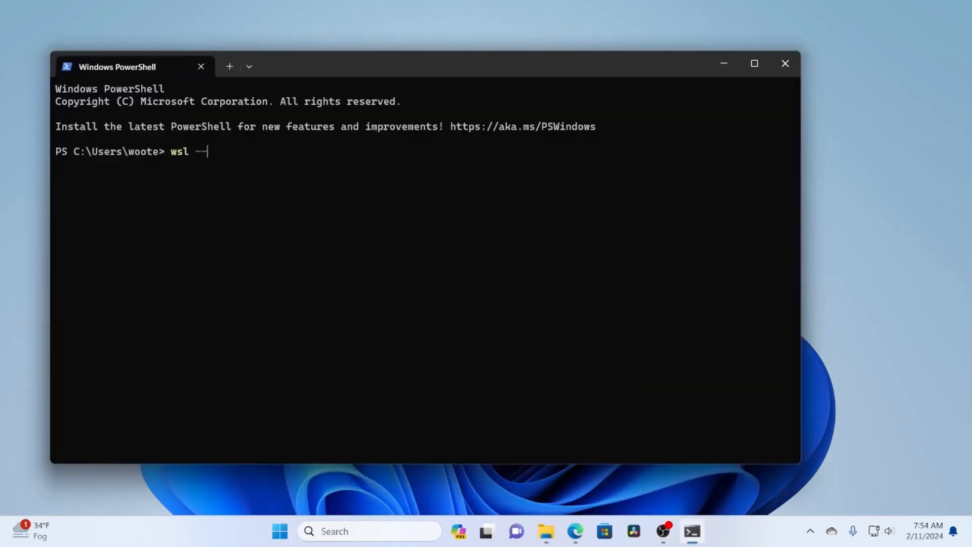
text(-install)
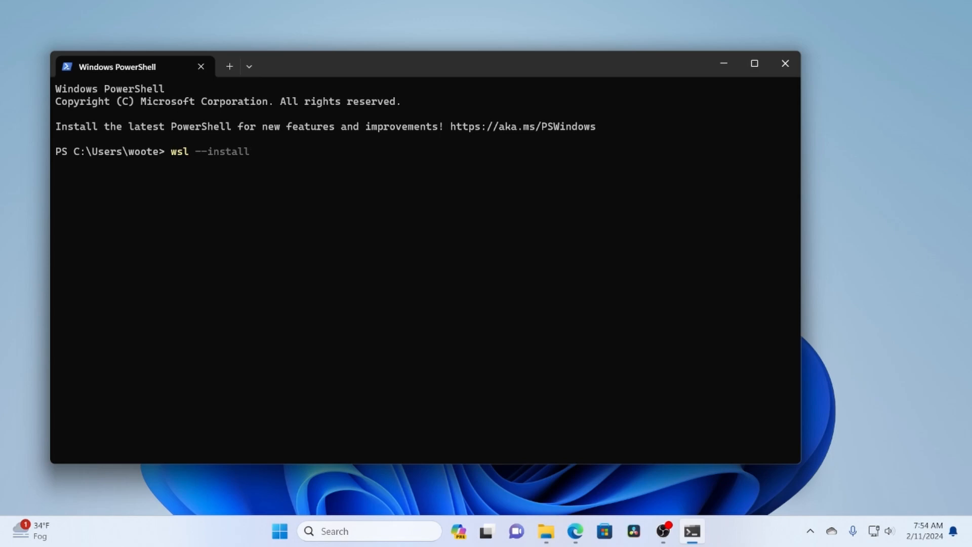
key(Enter)
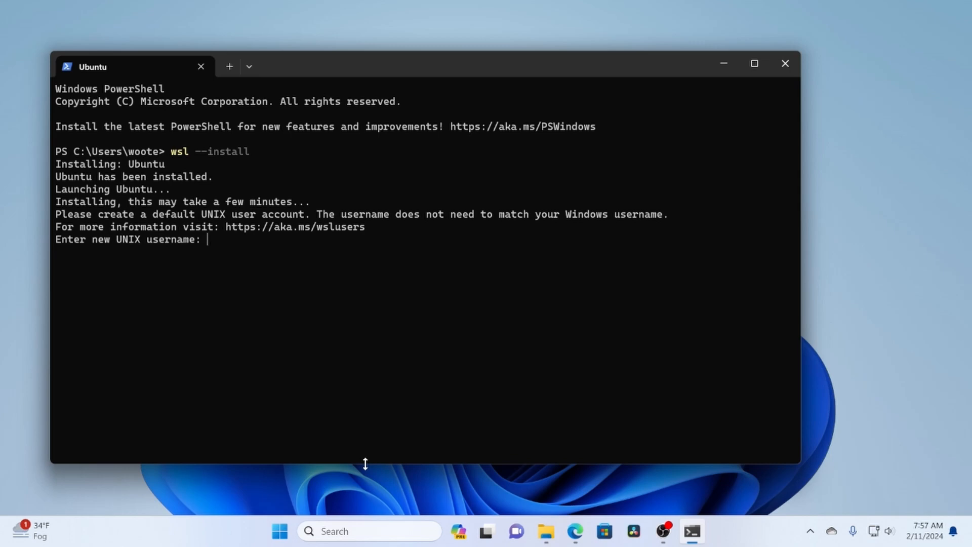
Create the UNIX user 'developingwoot' and set its password at the prompts.
text(developingwoot)
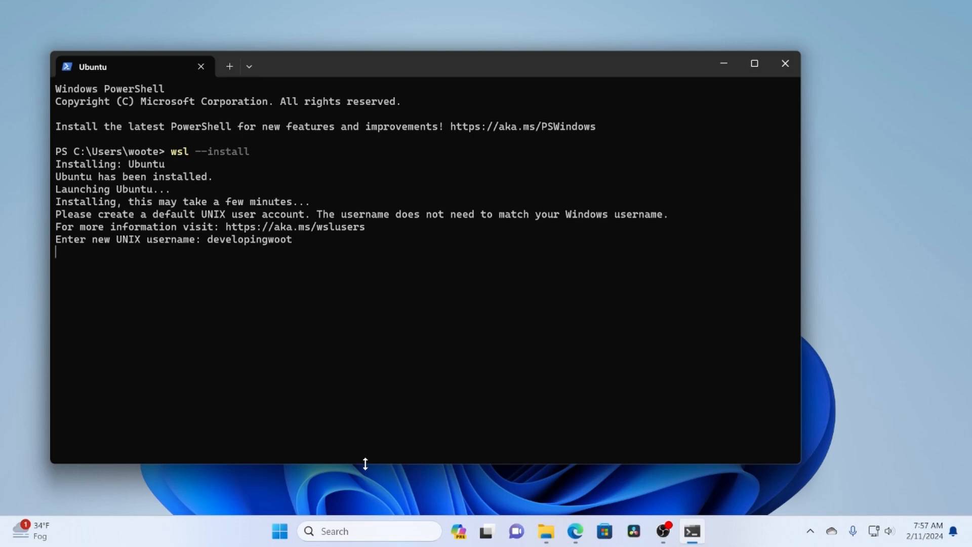
key(Enter)
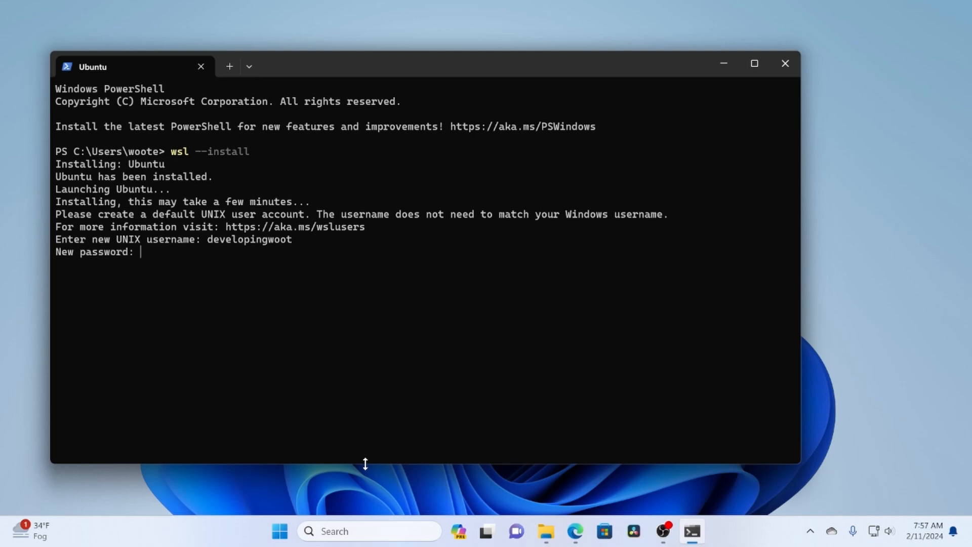
key(Enter)
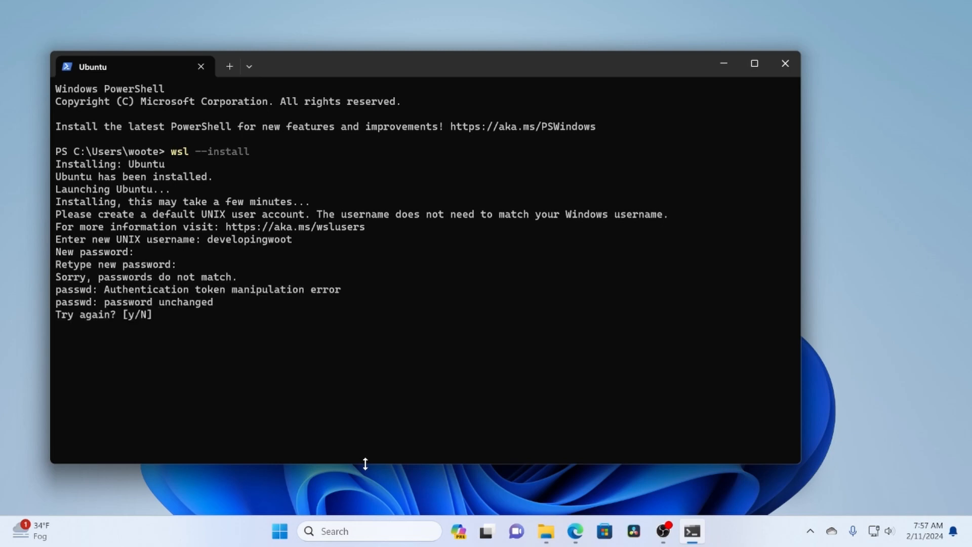
text(y)
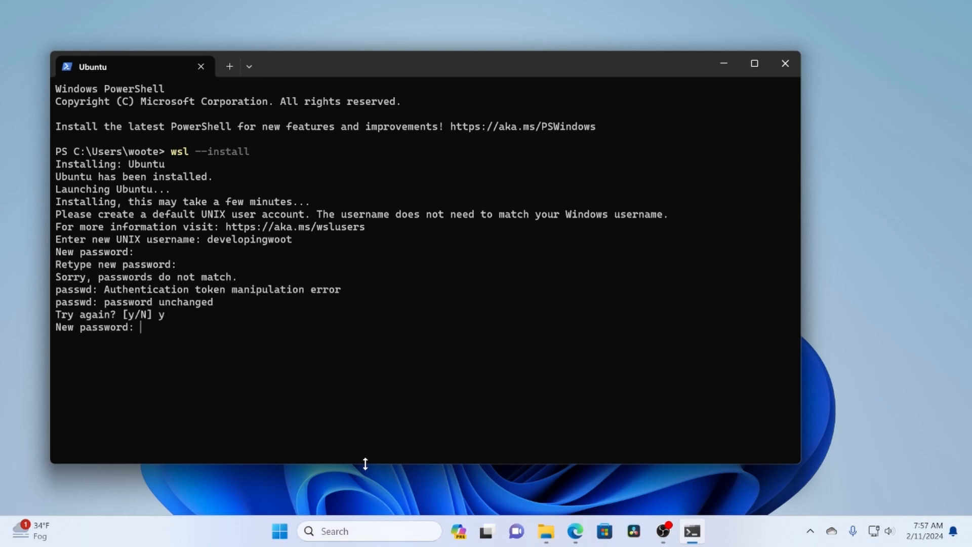
key(Enter)
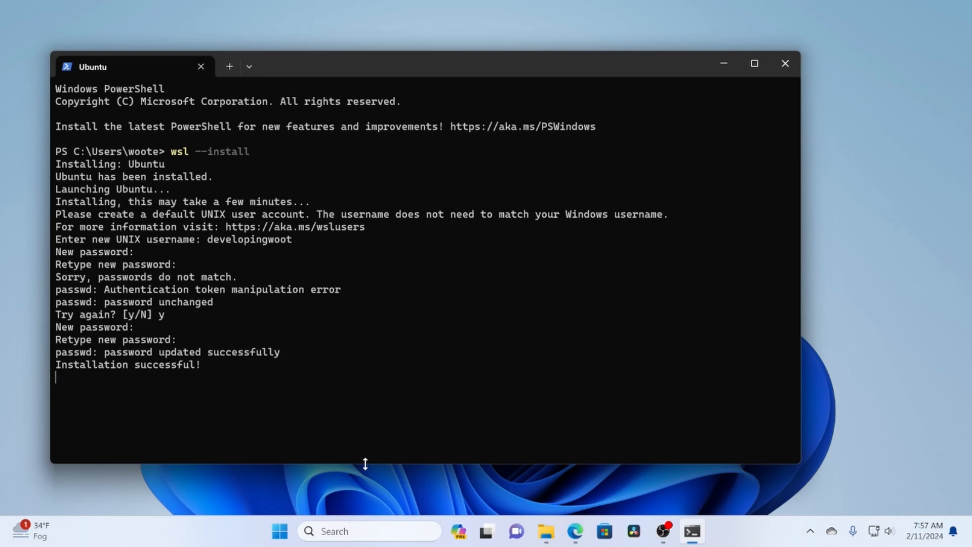
Clear the Ubuntu terminal screen after setup completes.
text(cl)
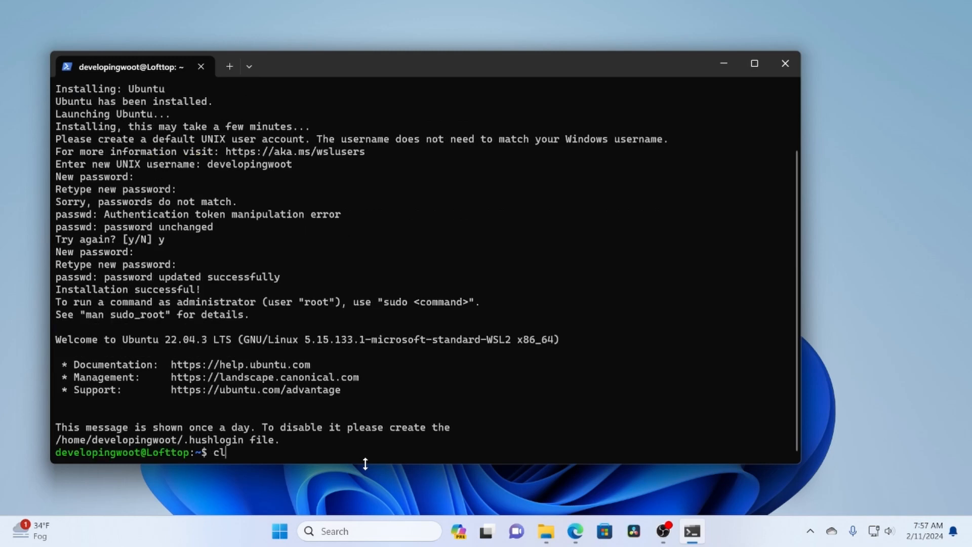
key(Enter)
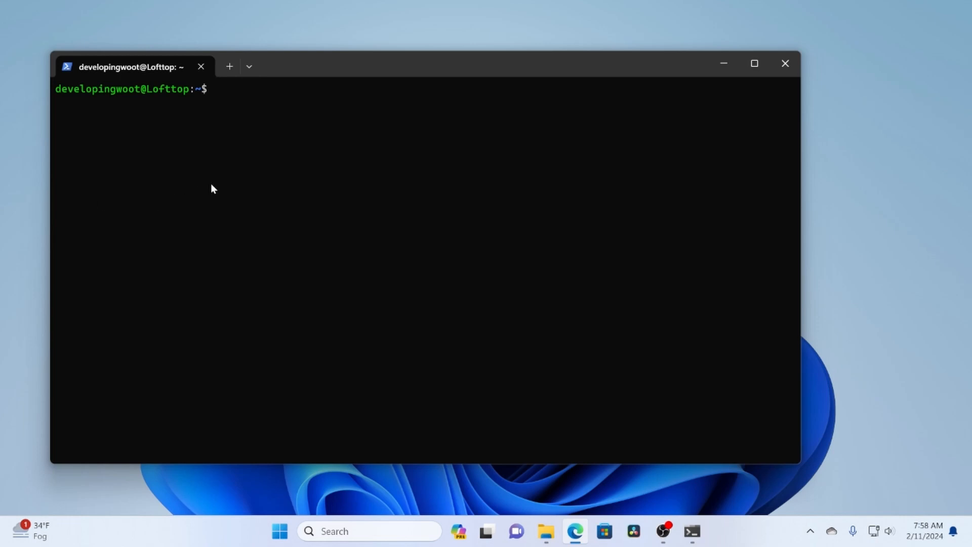
Refresh the Ubuntu package lists with sudo apt-get update.
text(sudo)
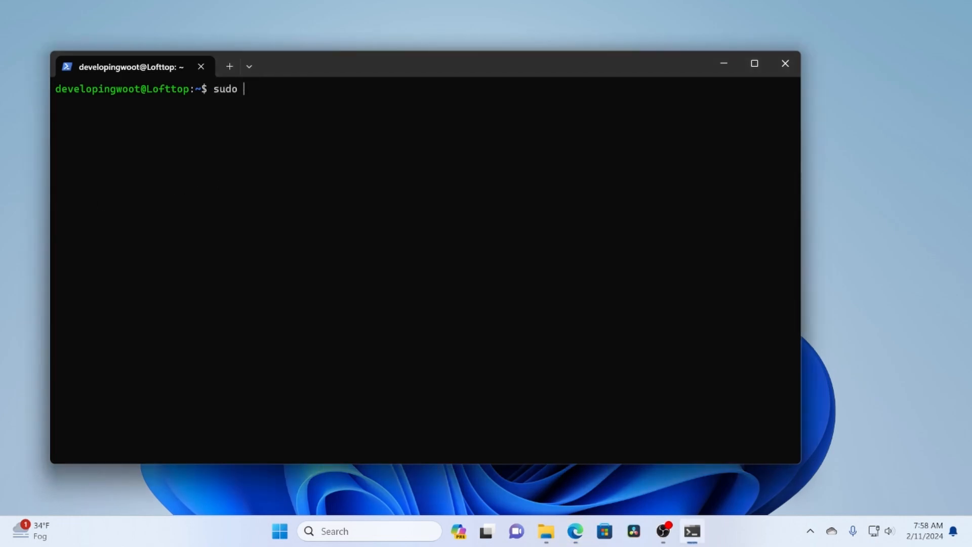
text(apt-get)
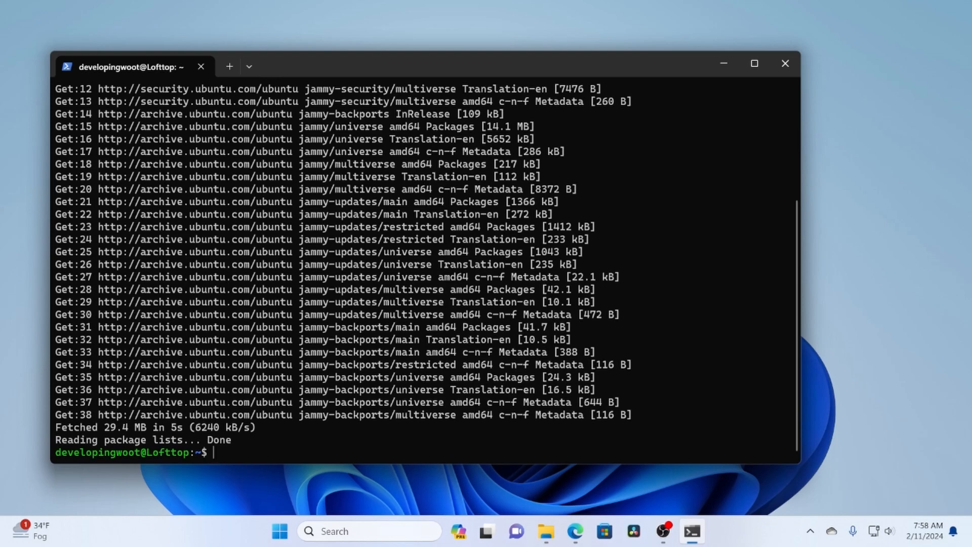
Create the /etc/apt/keyrings directory with 0755 permissions via sudo install.
text(sudo)
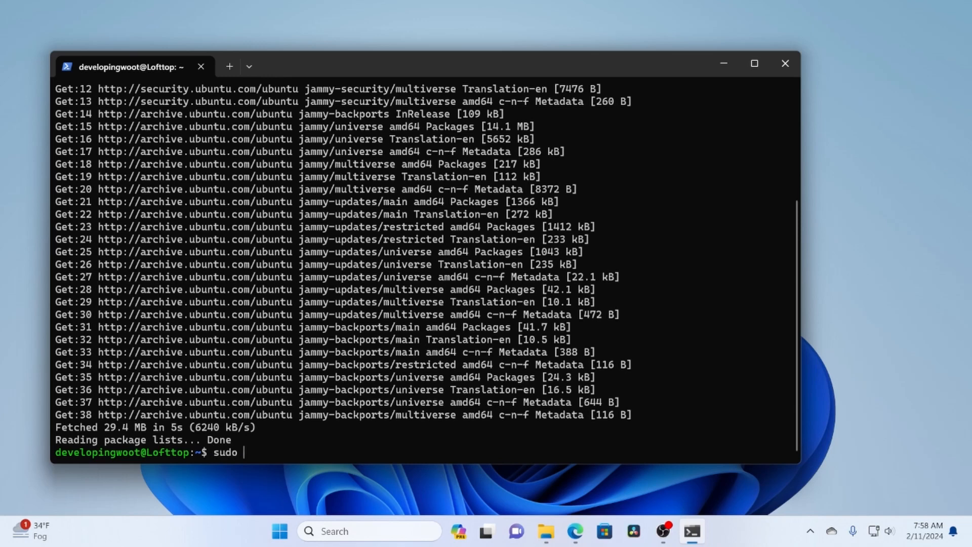
text(install -)
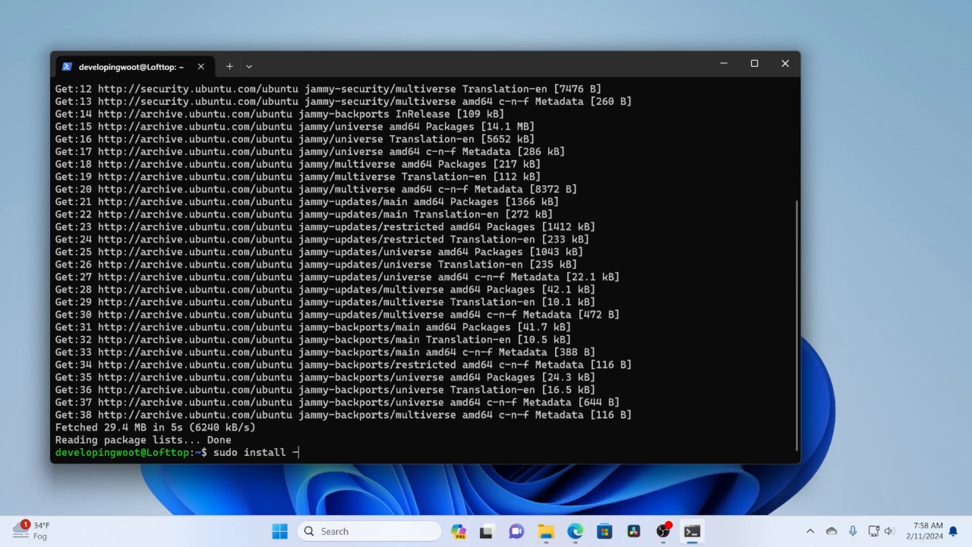
text(m 0755)
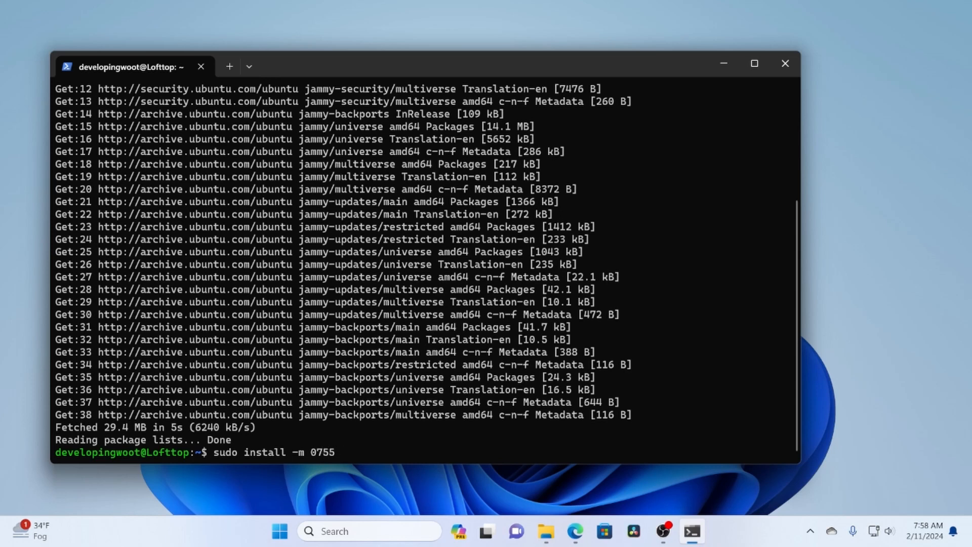
text(-d /et)
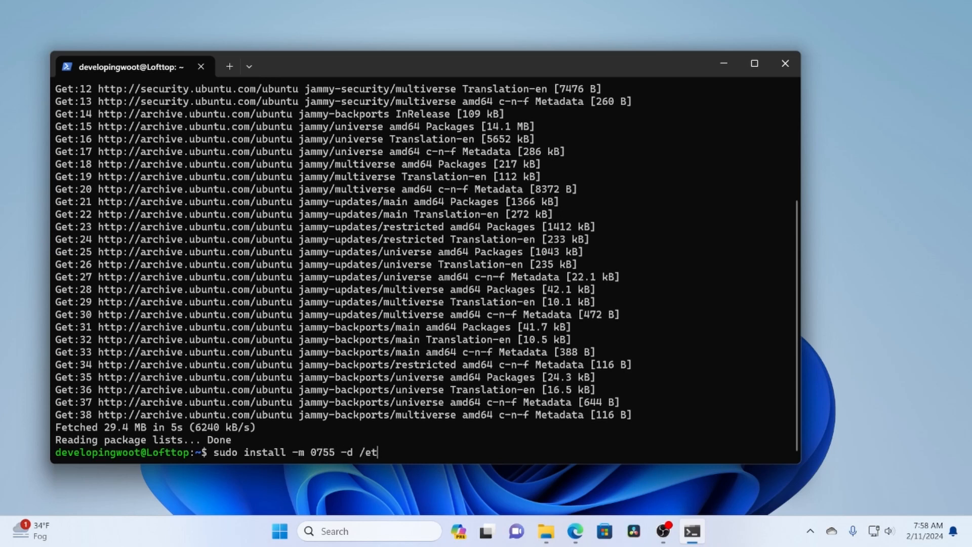
text(c/app)
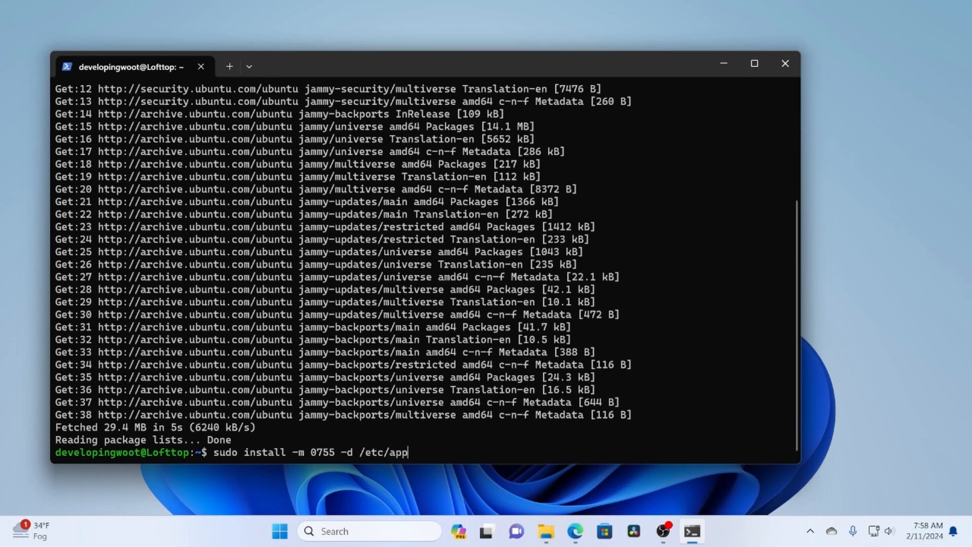
text(t/keyring)
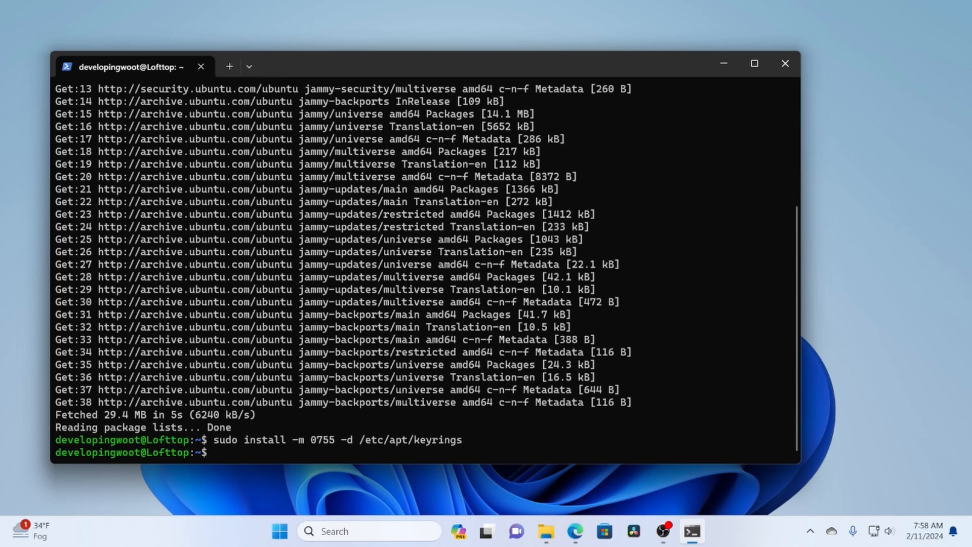
Download Docker's GPG key from download.docker.com/linux/ubuntu/gpg into /etc/apt/keyrings/docker.asc with curl -fsSL.
text(sudo)
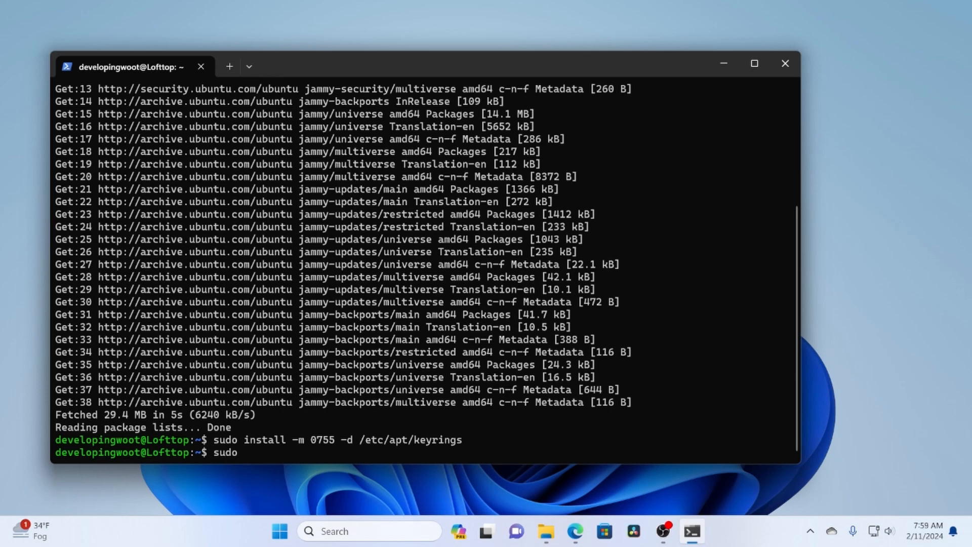
text(curl -)
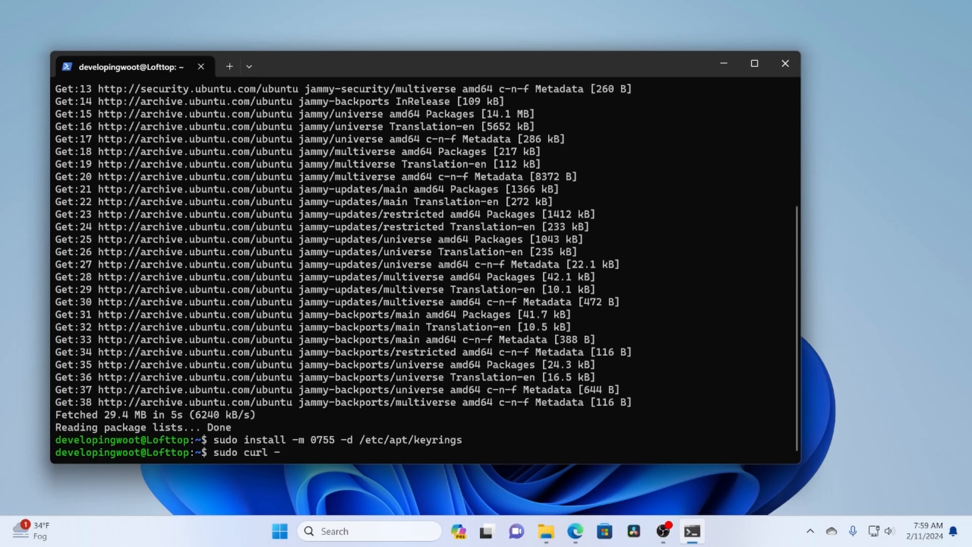
text(fsSL)
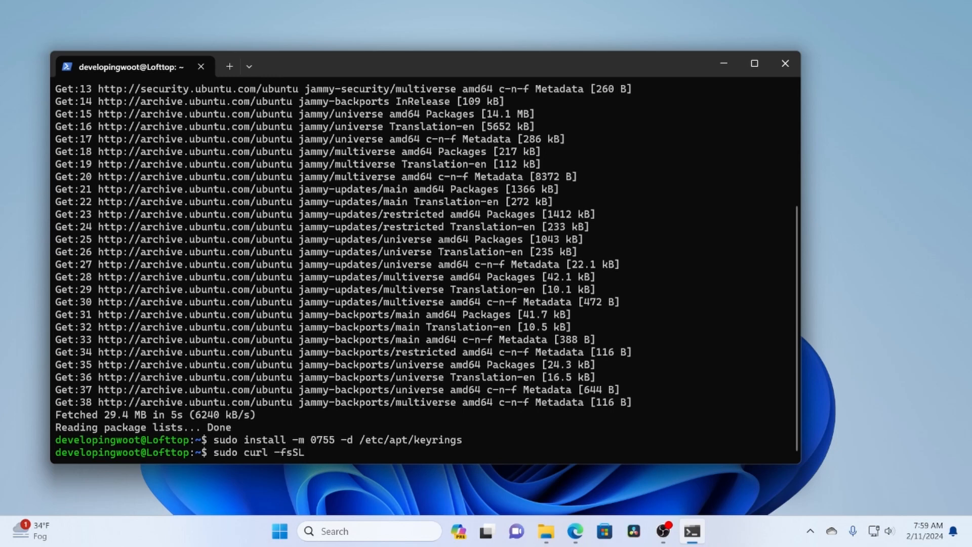
text(https:/)
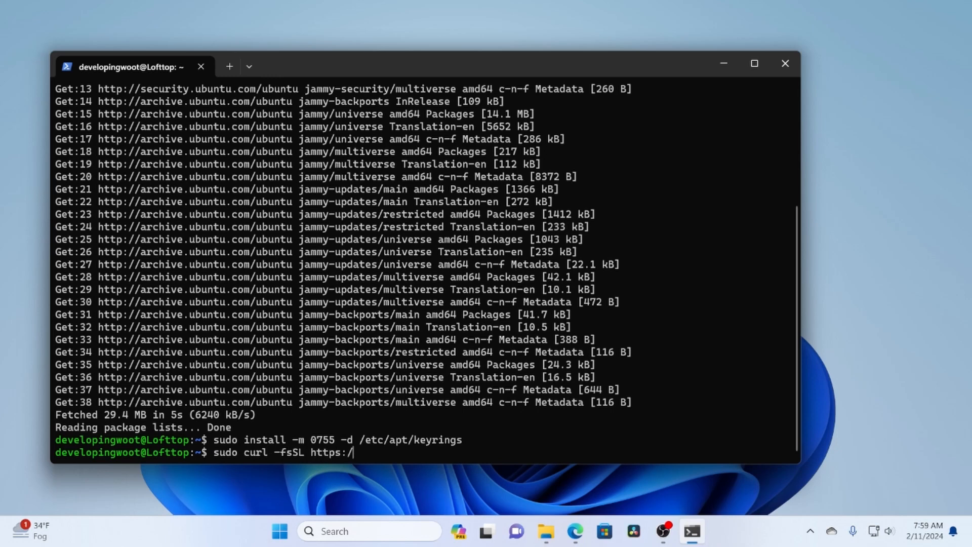
text(downl)
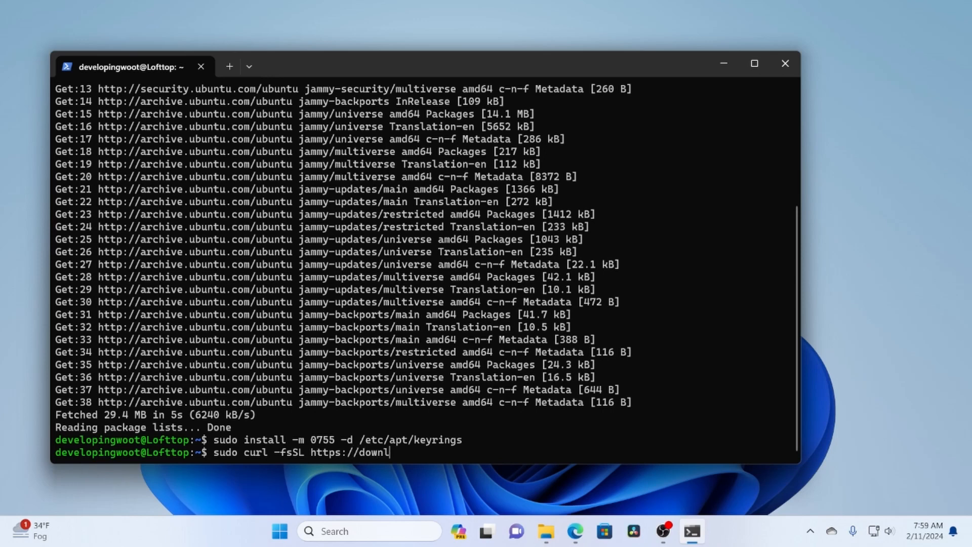
text(oad.docker.)
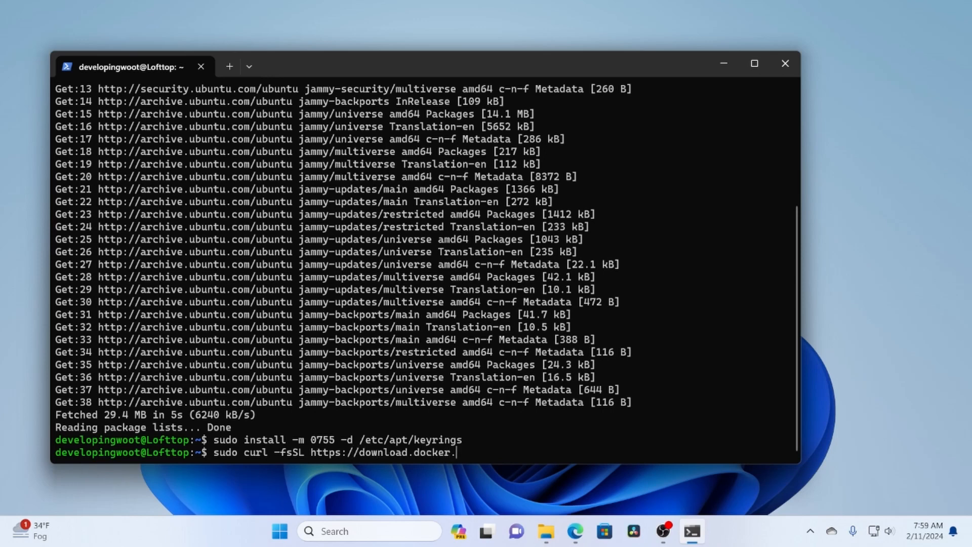
text(com/linux)
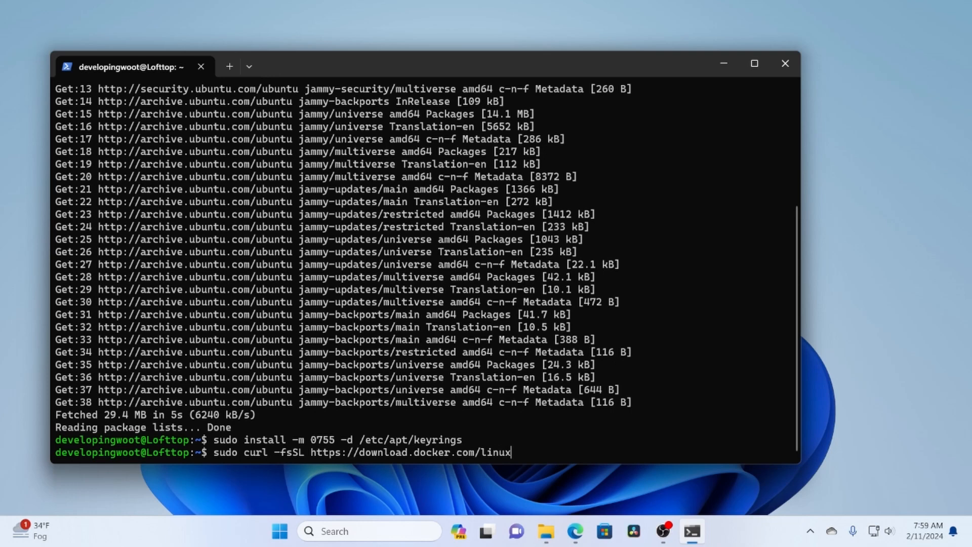
text(/)
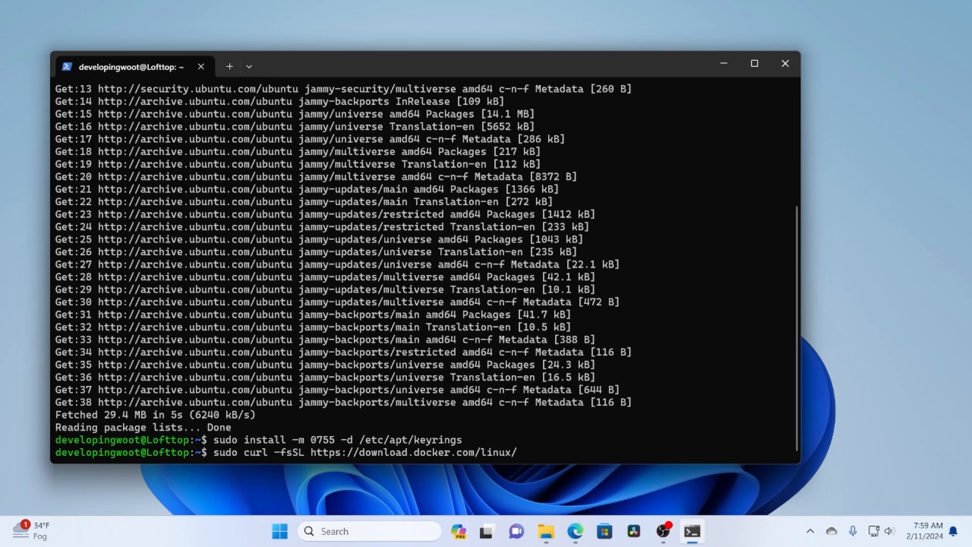
text(ubun)
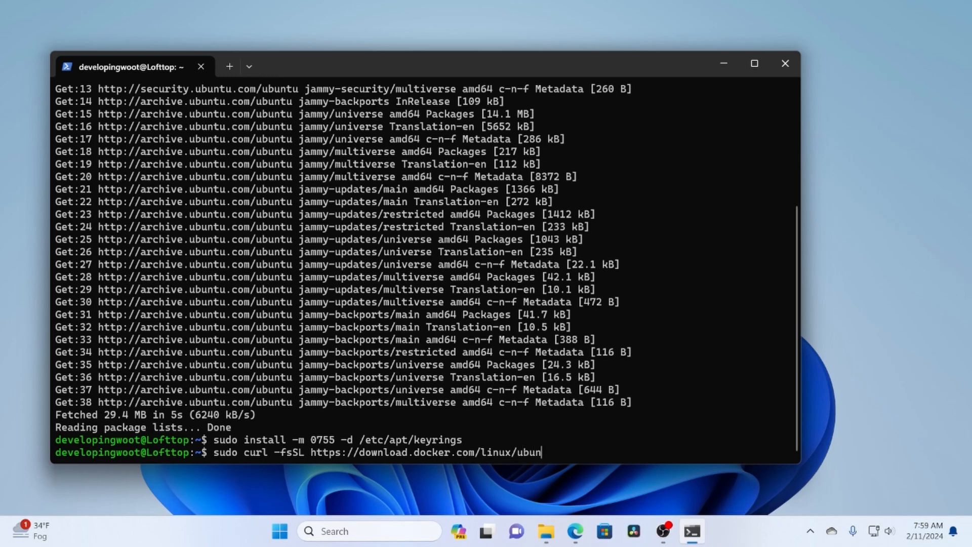
text(u)
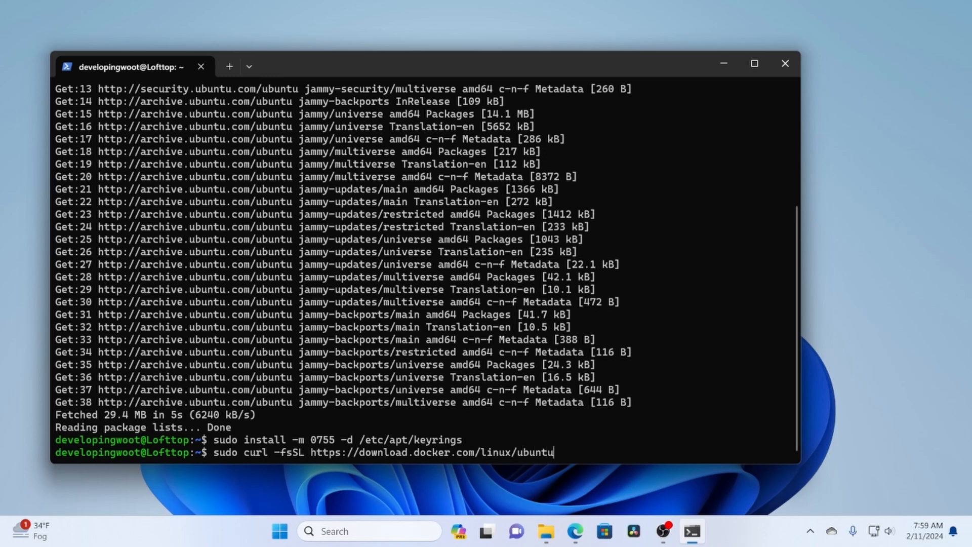
text(/)
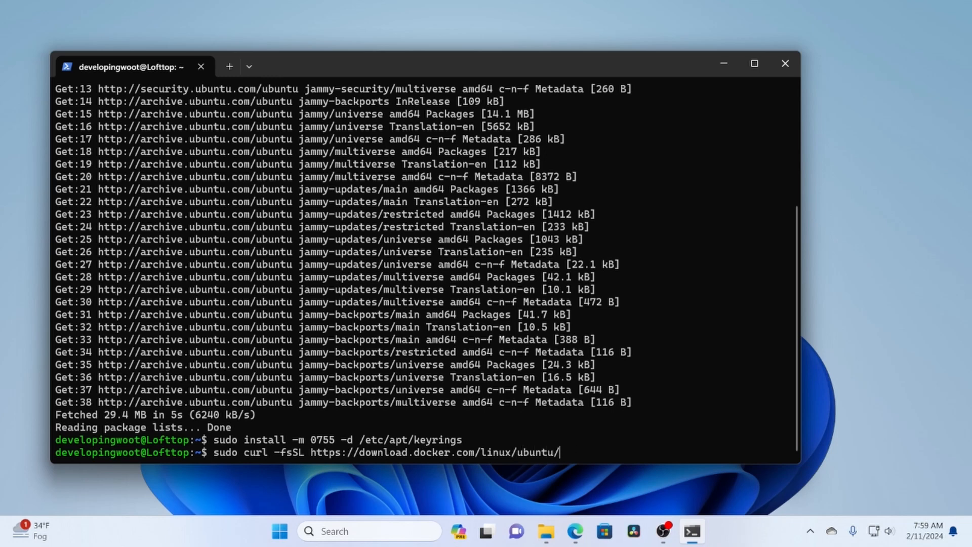
text(gpg)
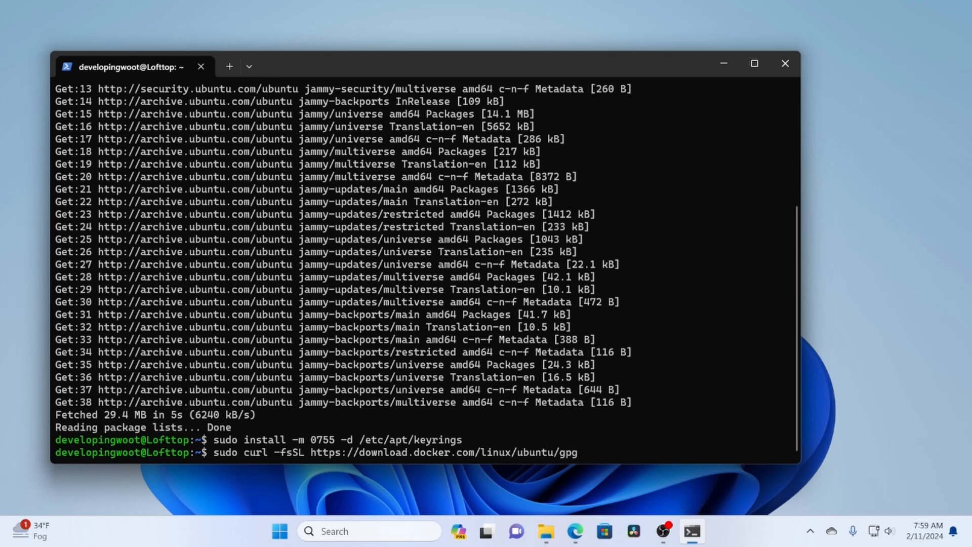
text(-o)
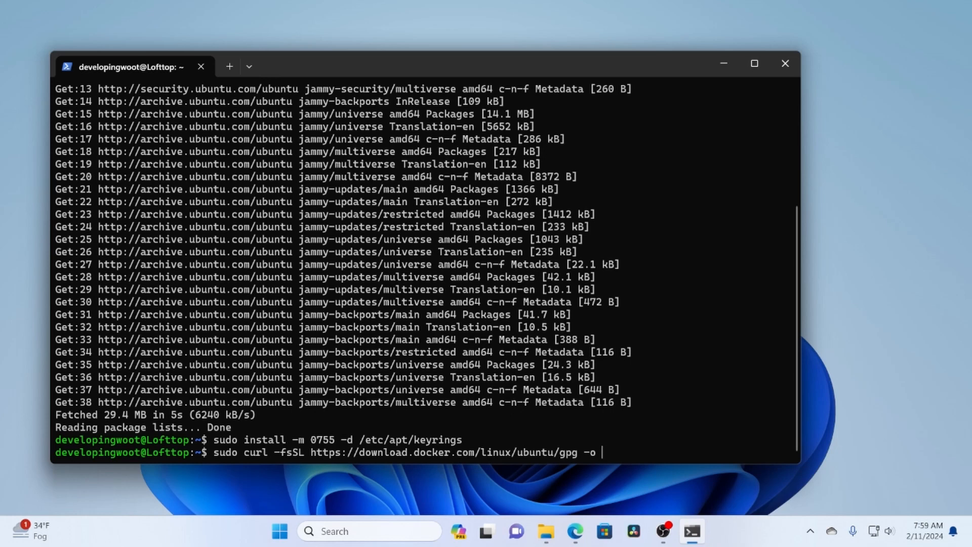
text(/etc)
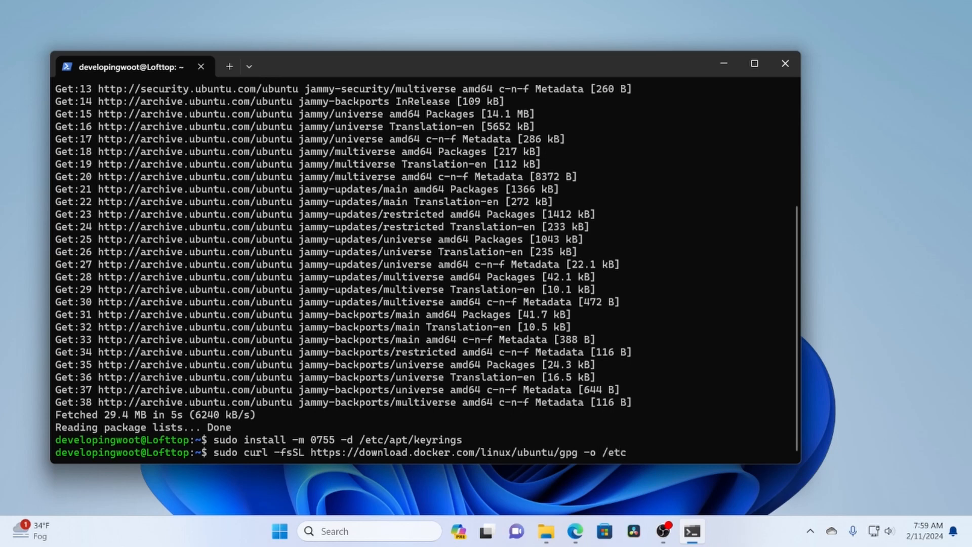
text(apt)
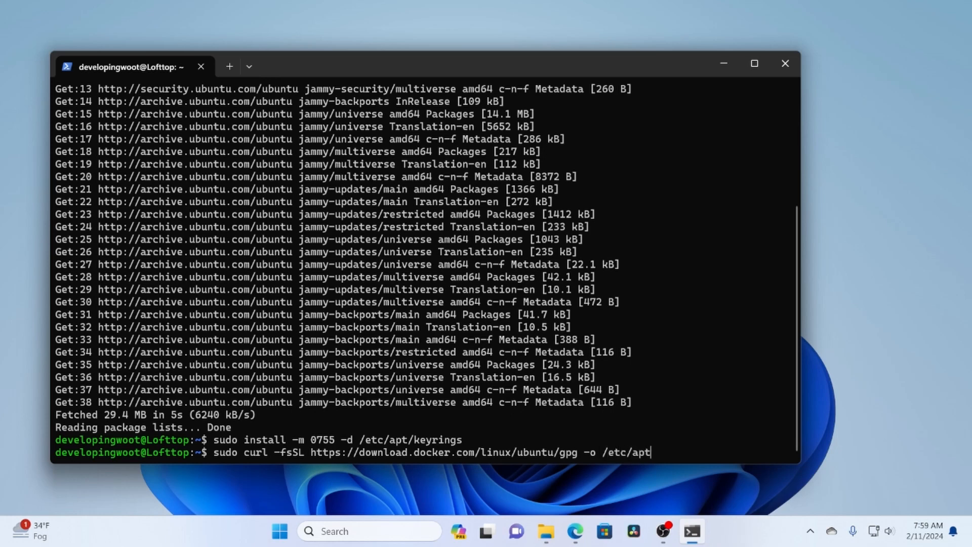
text(/)
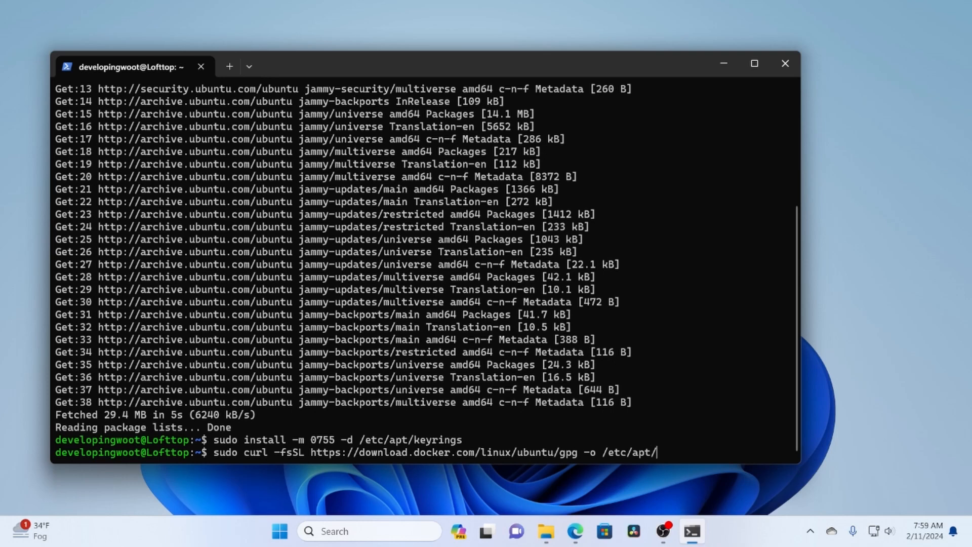
text(keyrings/do)
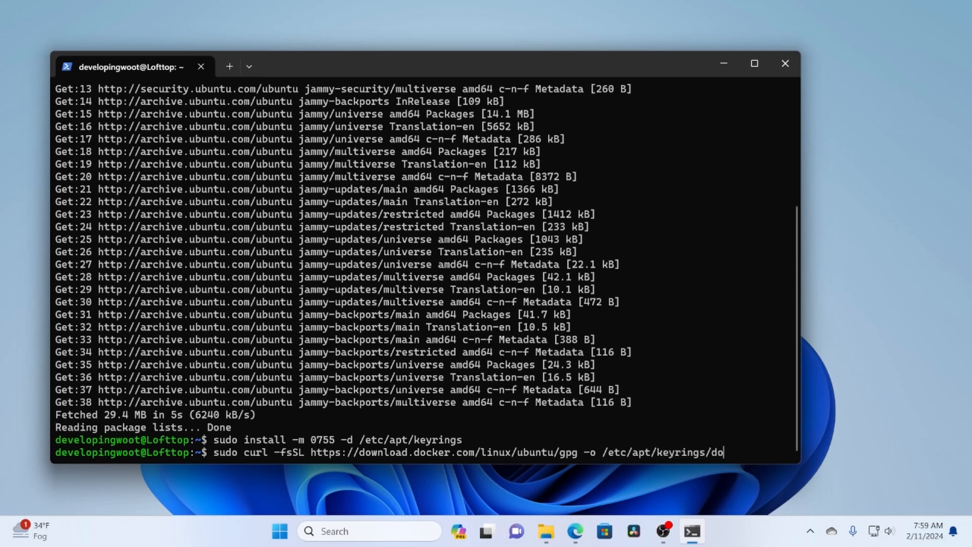
text(cker.asc)
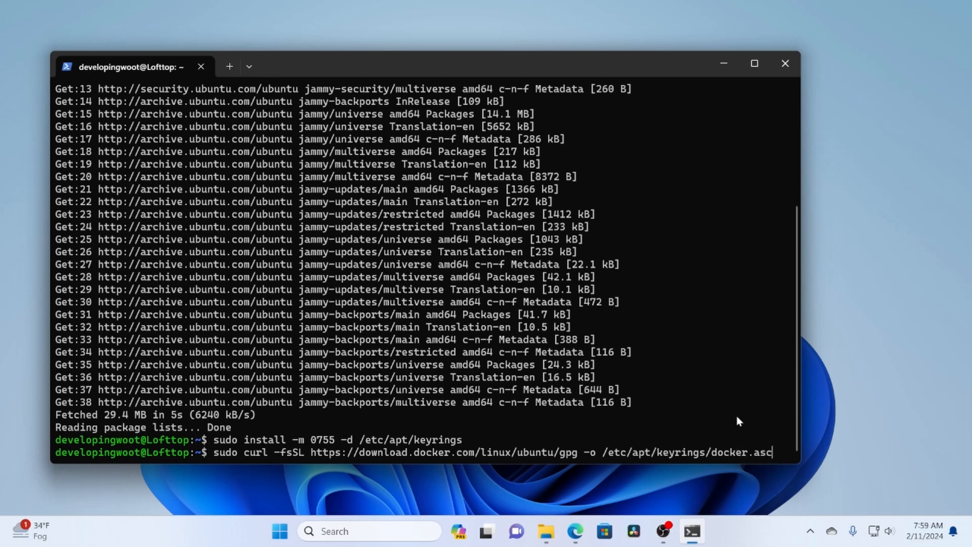
key(Return)
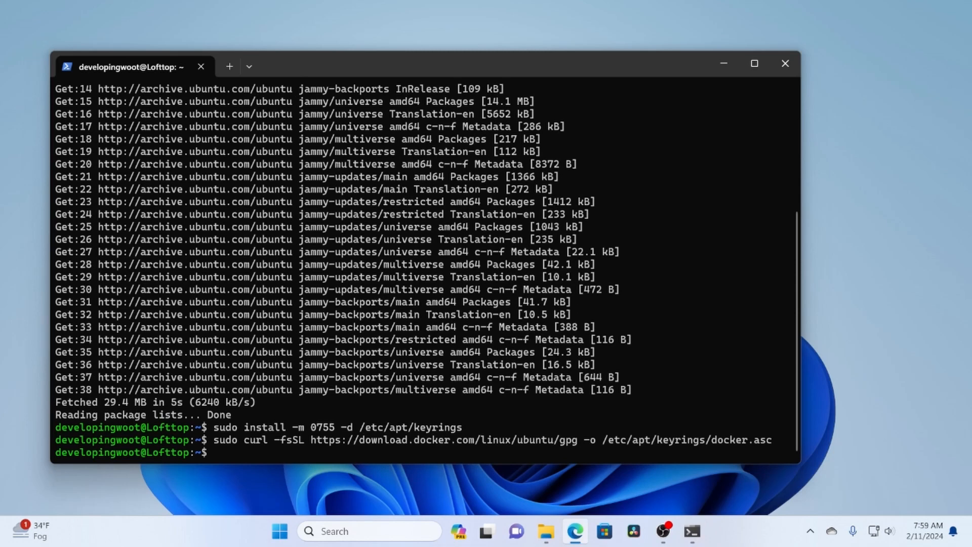
mouse_move(329, 306)
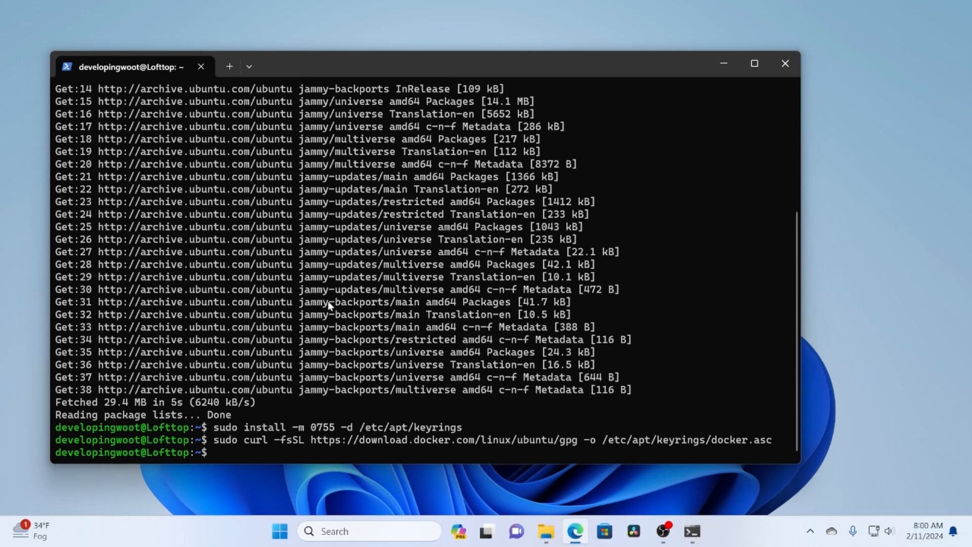
mouse_move(369, 323)
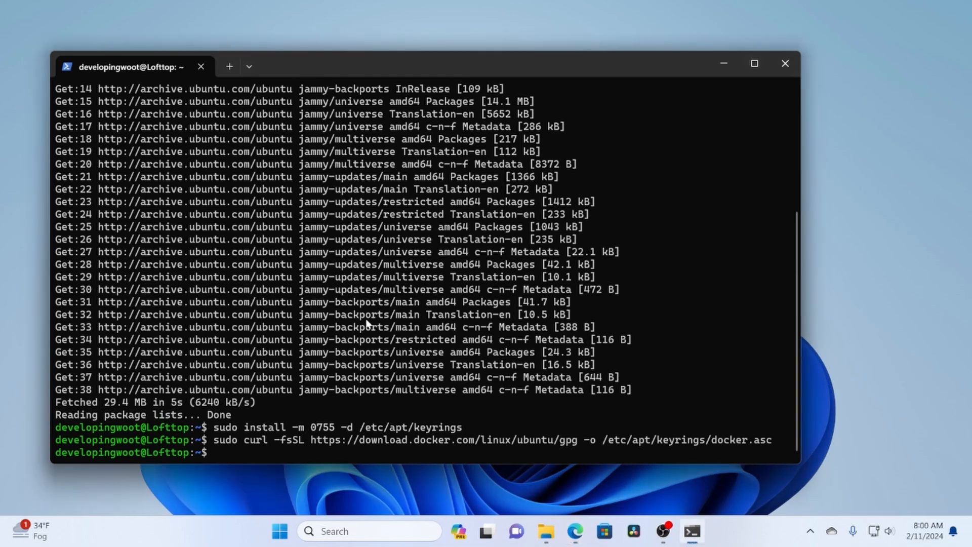
Make /etc/apt/keyrings/docker.asc world-readable with sudo chmod a+r.
text(sudo ch)
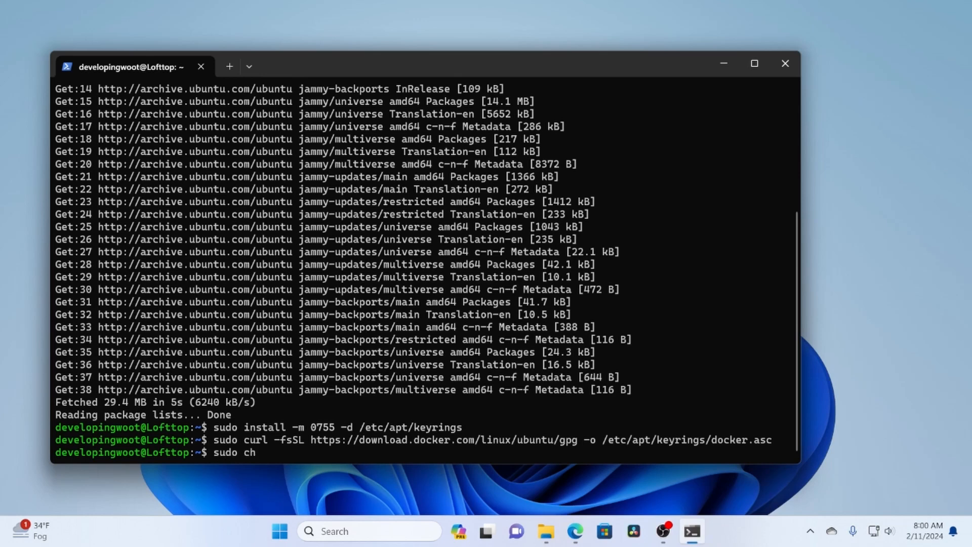
text(mod a=)
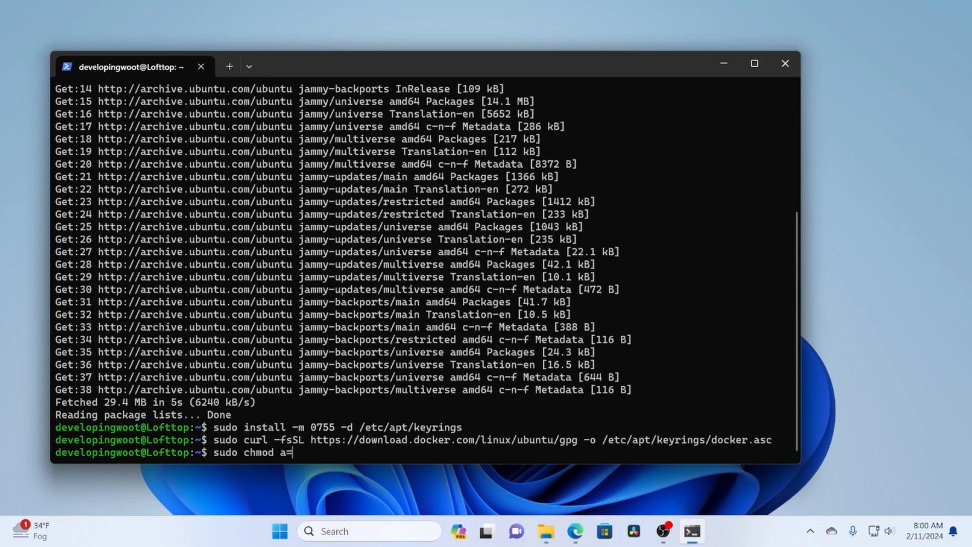
text(+r)
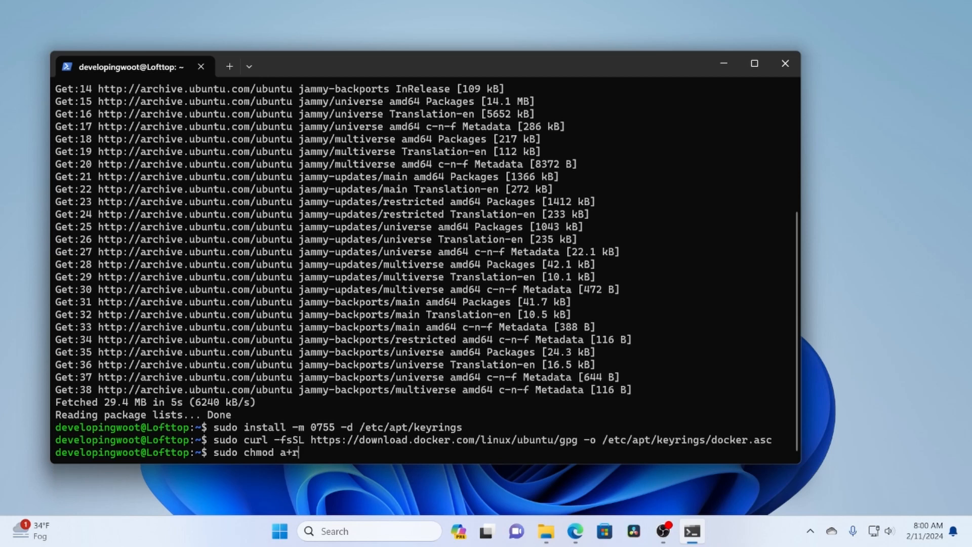
text(/etc/)
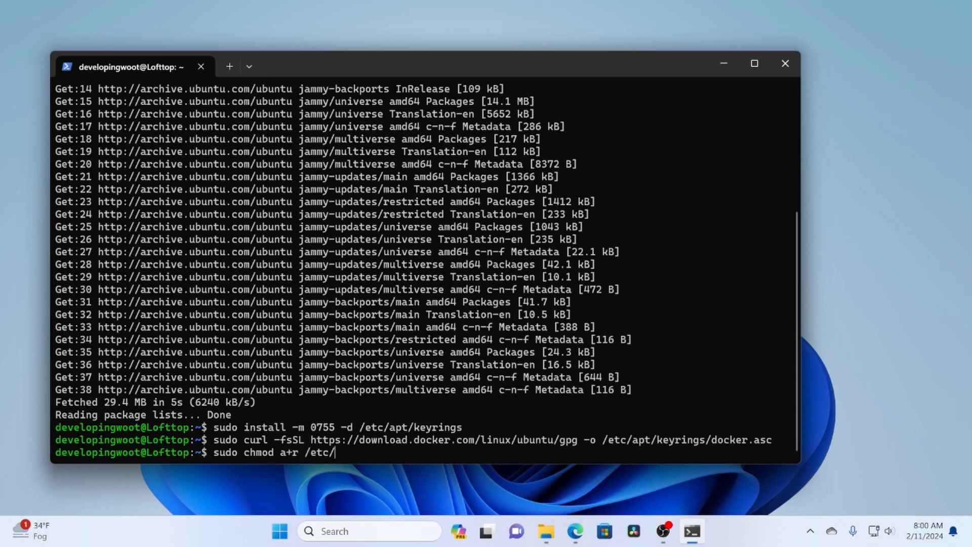
text(apt/)
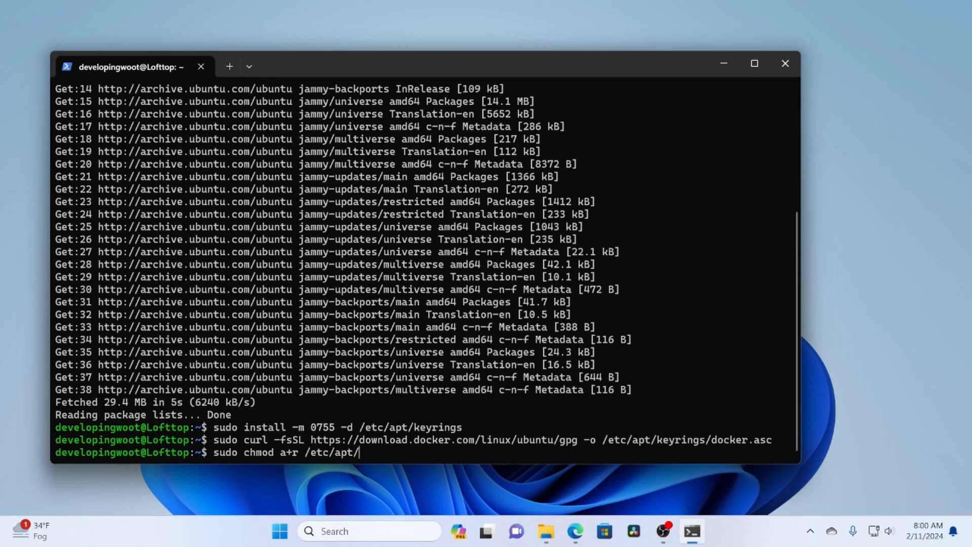
text(keyrings/docker.asc)
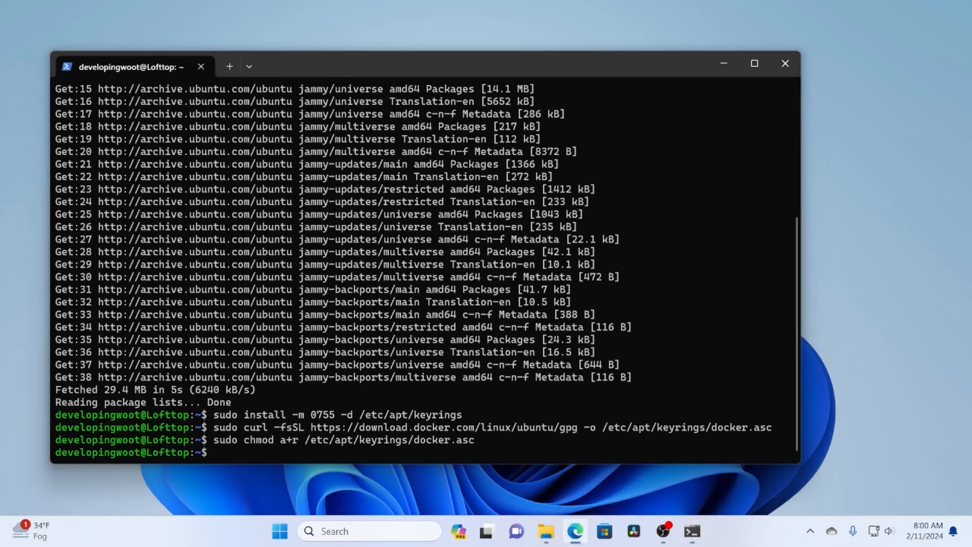
Add the Docker apt repository to /etc/apt/sources.list.d/docker.list with the echo | sudo tee command.
text(echo \)
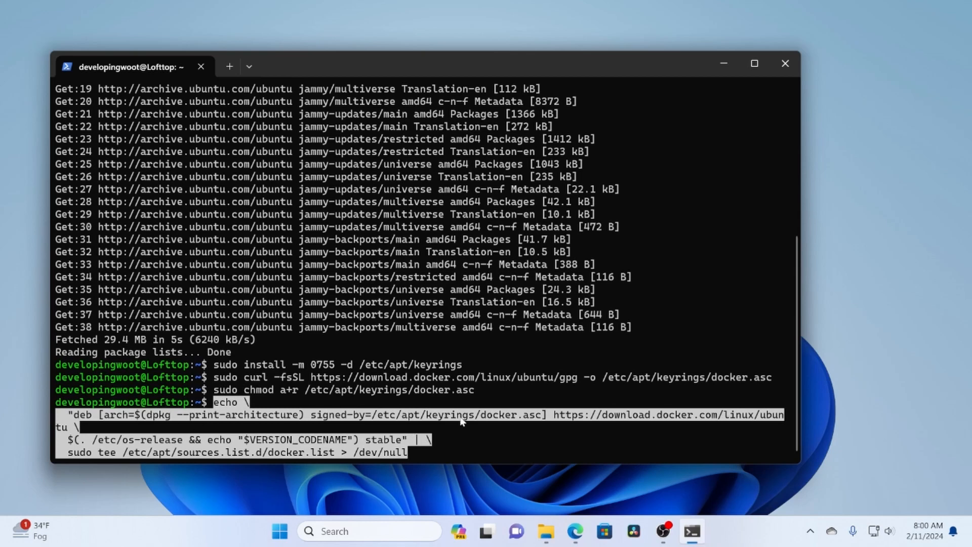
mouse_move(510, 421)
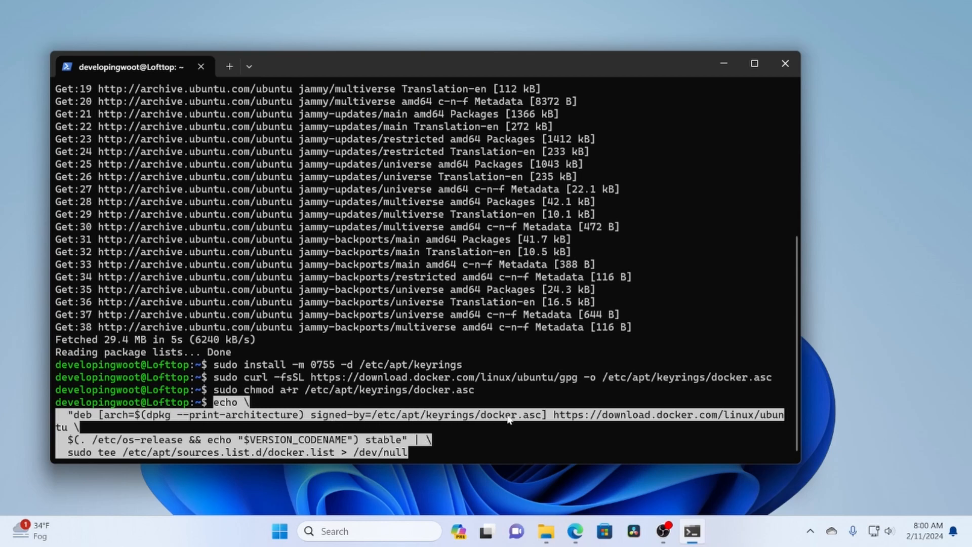
mouse_move(535, 421)
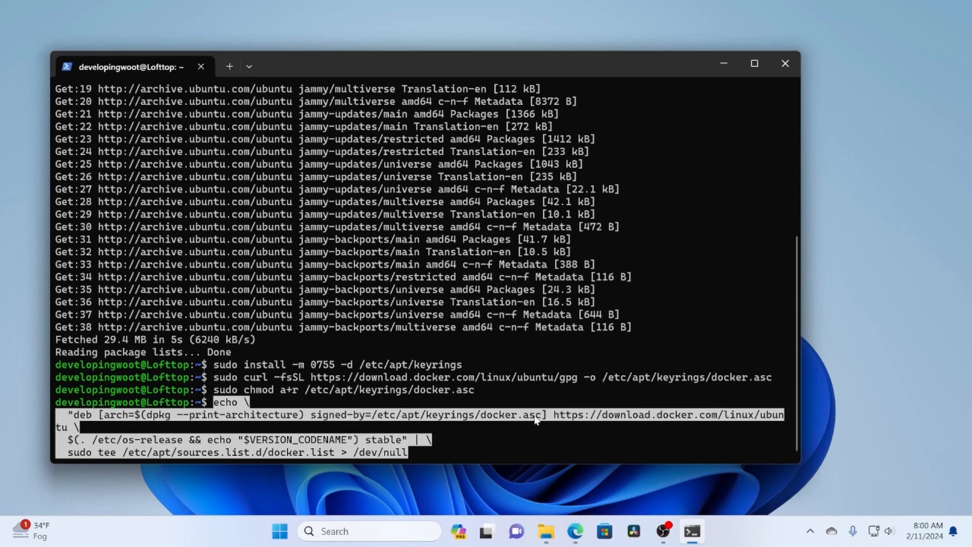
mouse_move(433, 461)
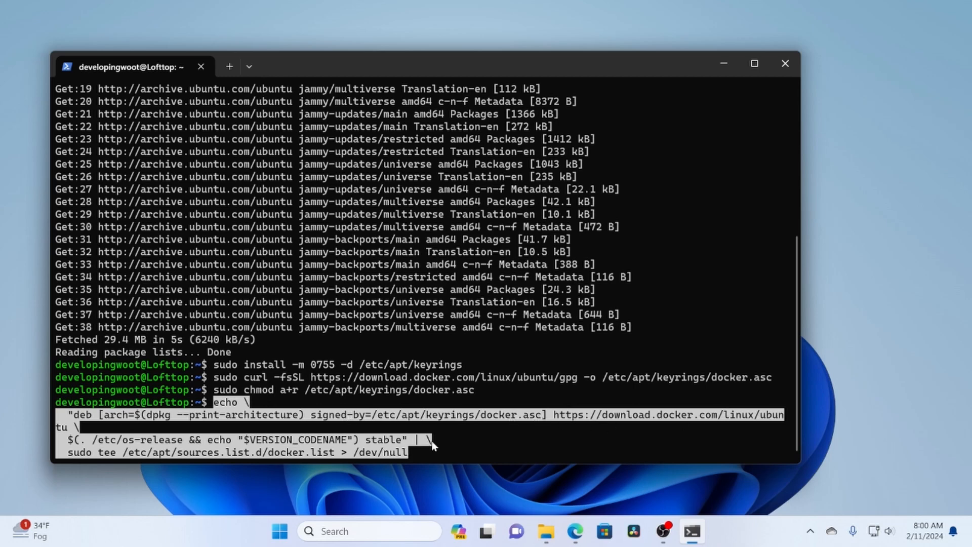
mouse_move(477, 439)
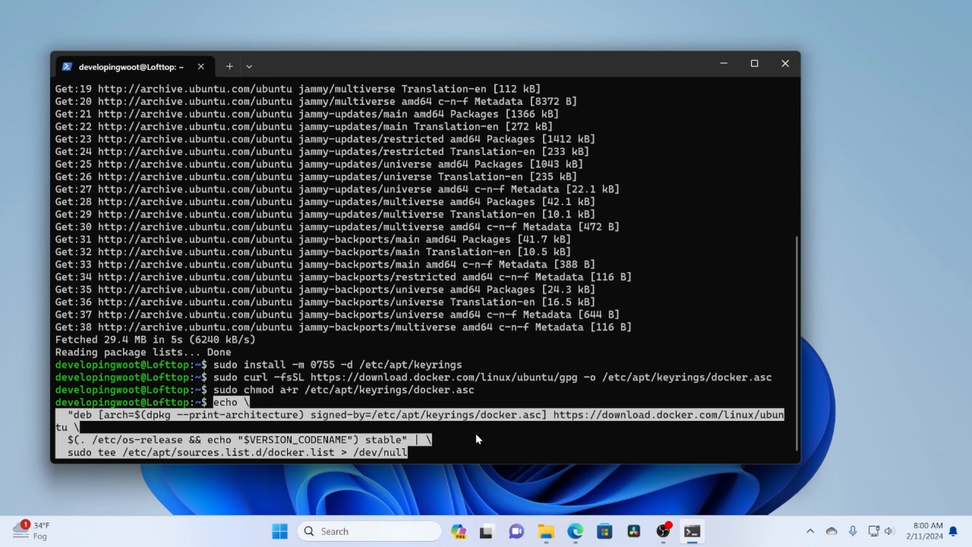
key(Return)
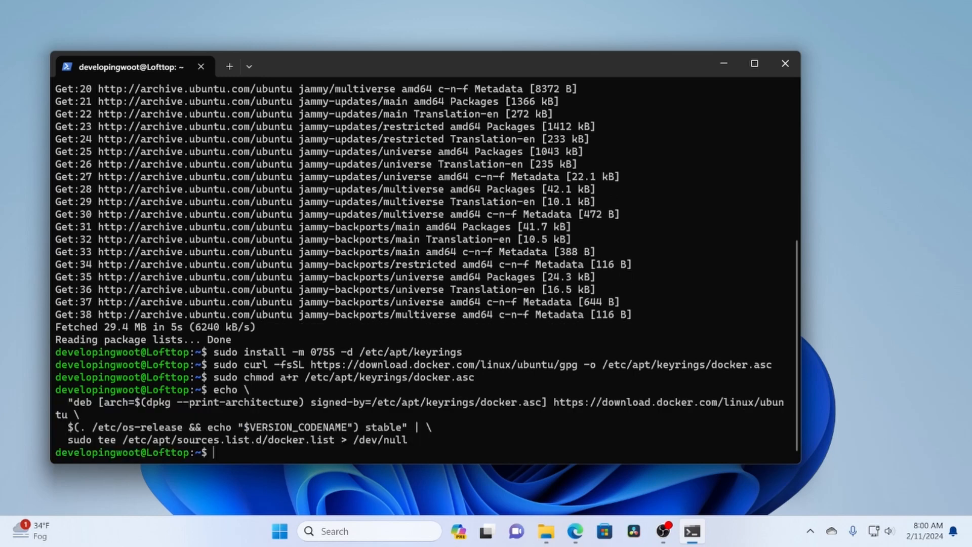
Refresh the package lists with sudo apt-get update to pick up the Docker sources.
text(audo)
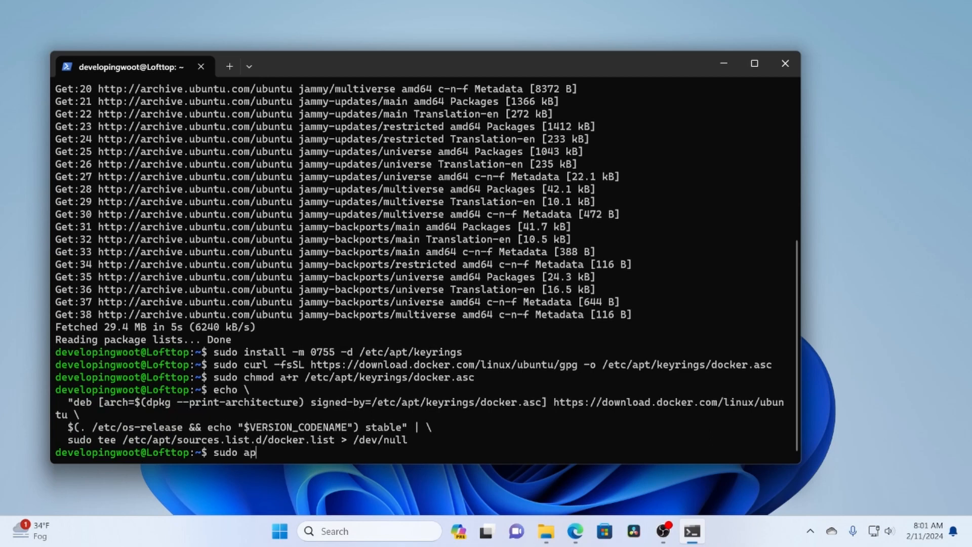
text(t-get udpate)
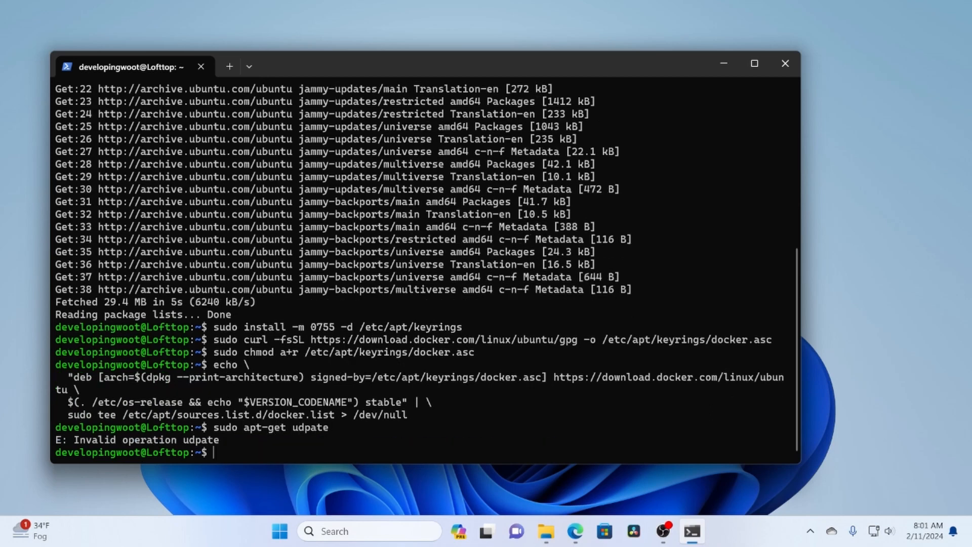
text(sudo apt-get update)
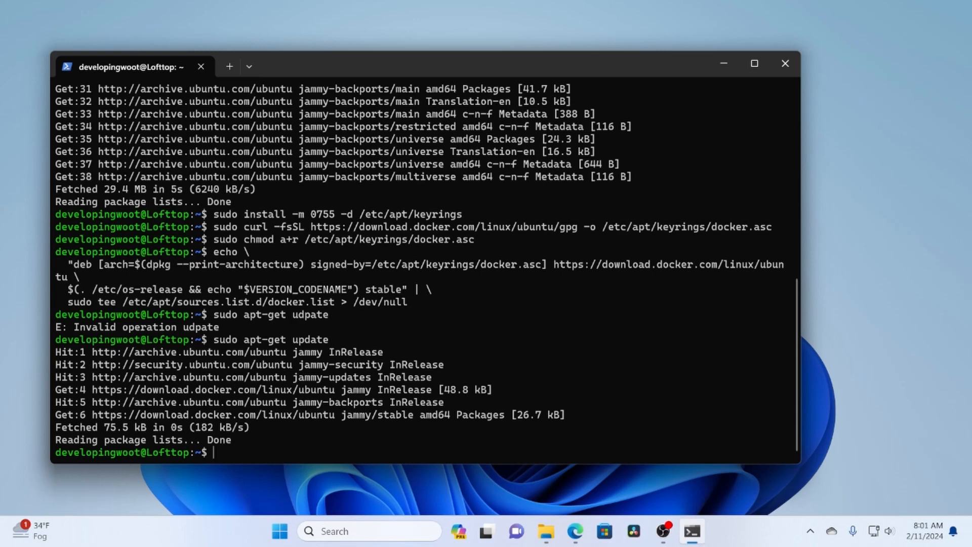
text(sudo)
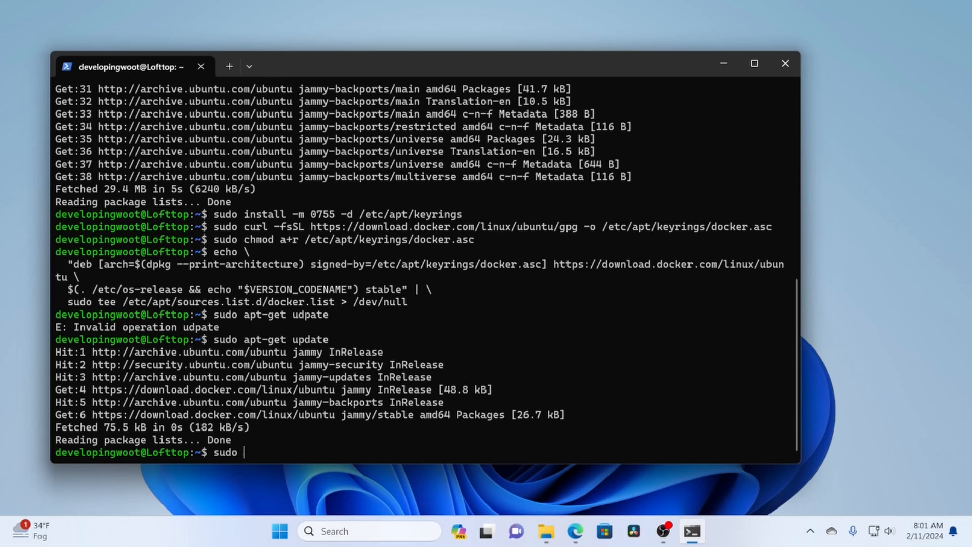
Install docker-ce, docker-ce-cli, containerd.io, docker-buildx-plugin and docker-compose-plugin via apt-get, answering y.
text(apt-get ins)
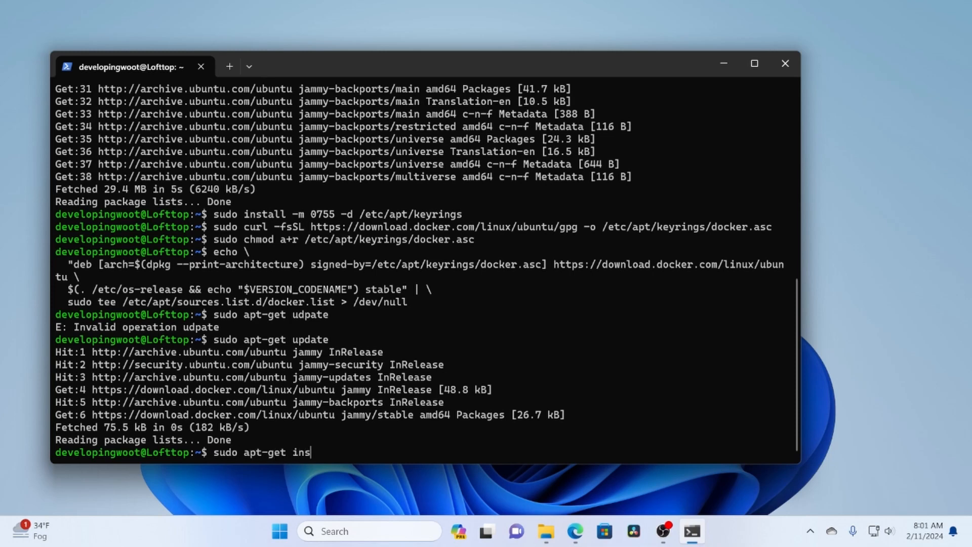
text(tall docker-)
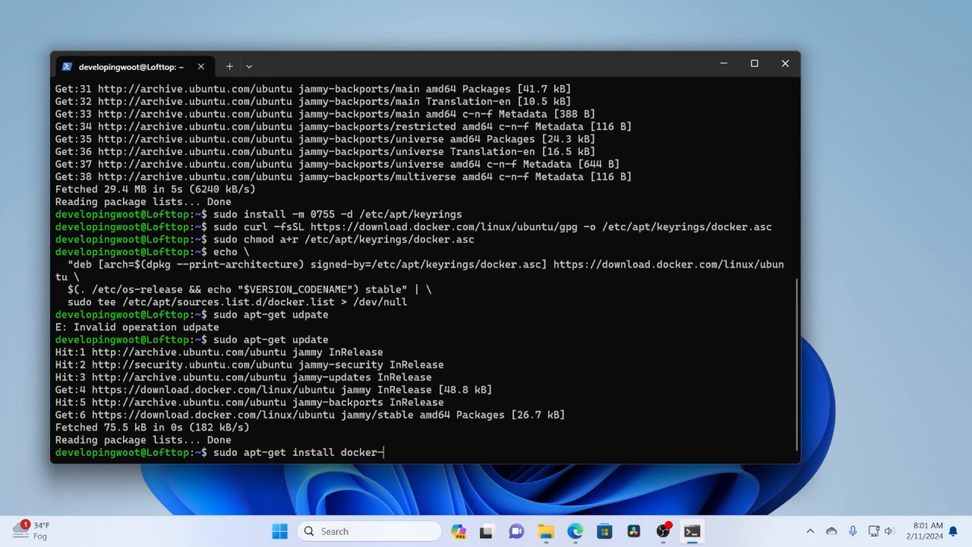
text(ce docker)
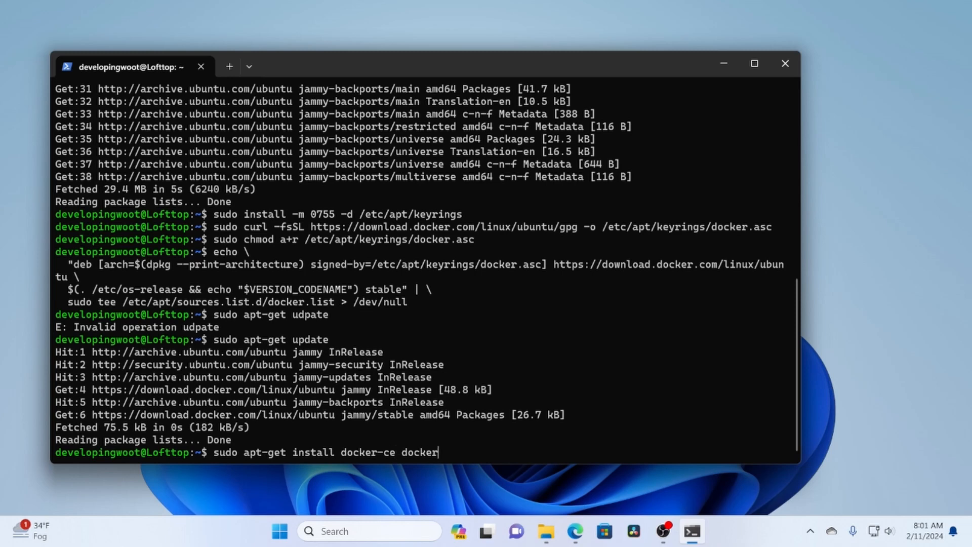
text(-ce-c)
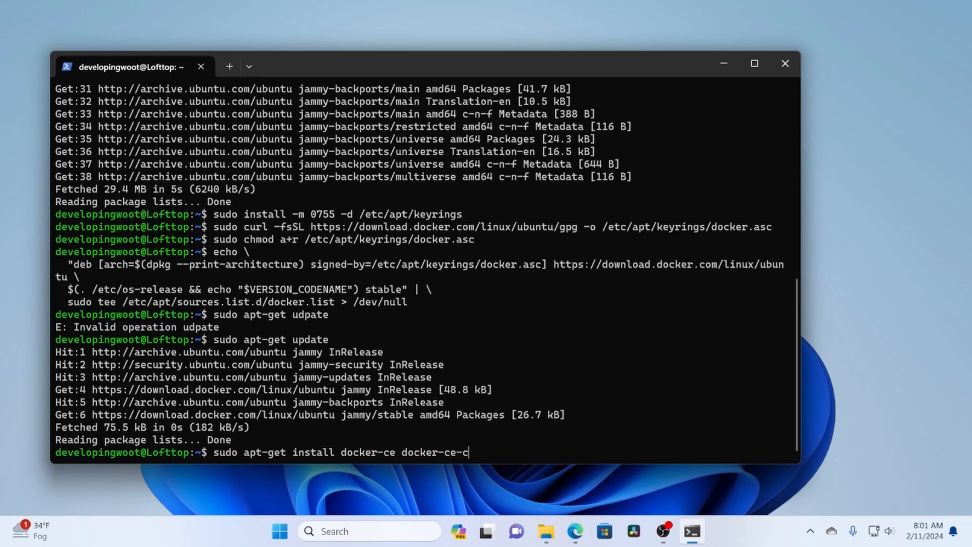
text(li con)
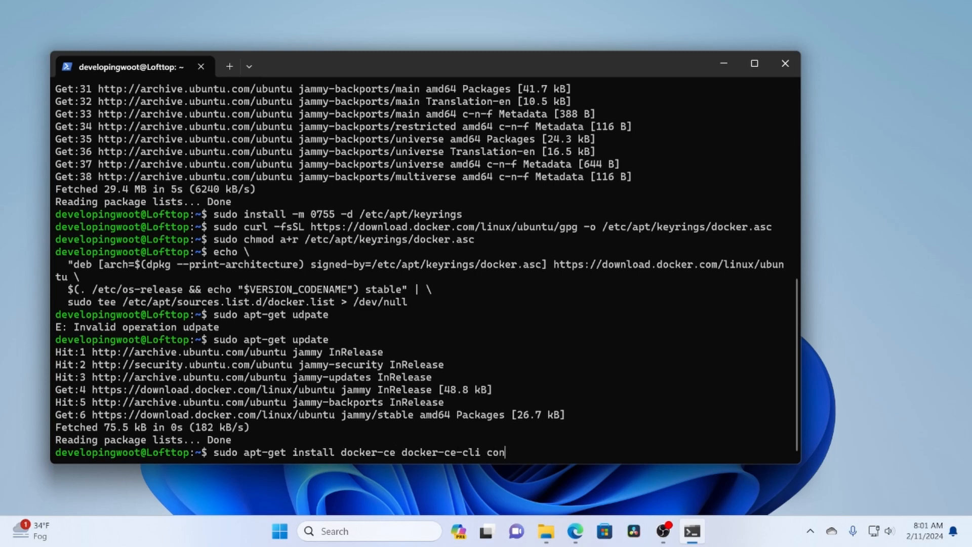
text(tainer.)
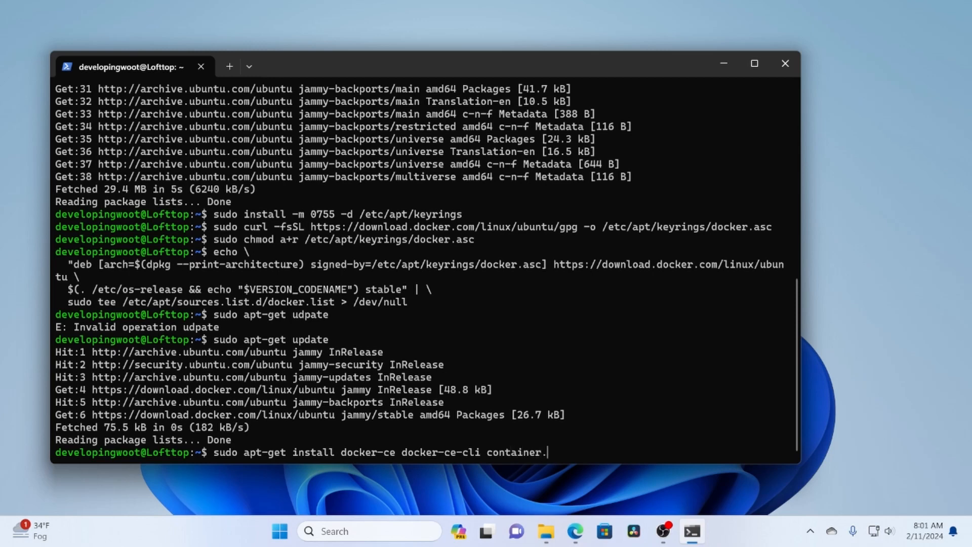
text(rd.io)
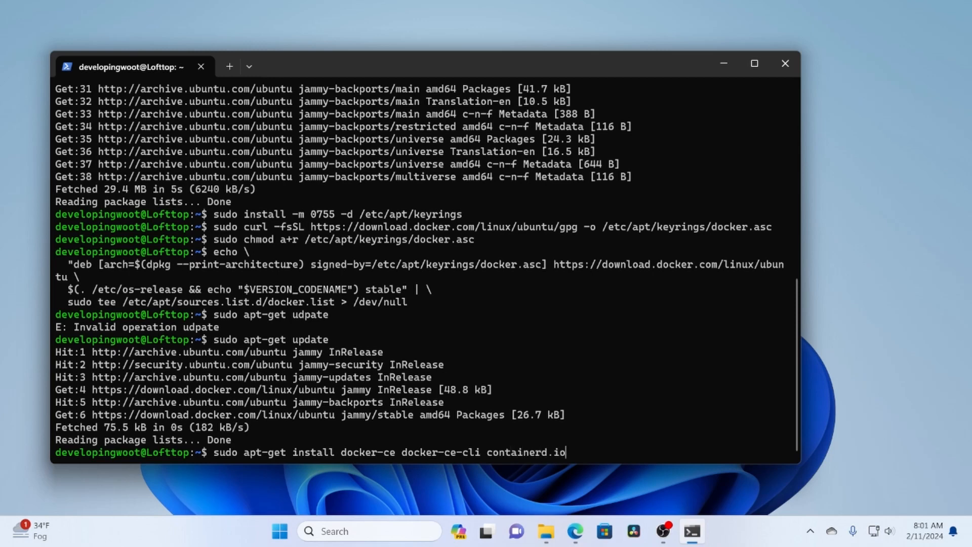
text(docker)
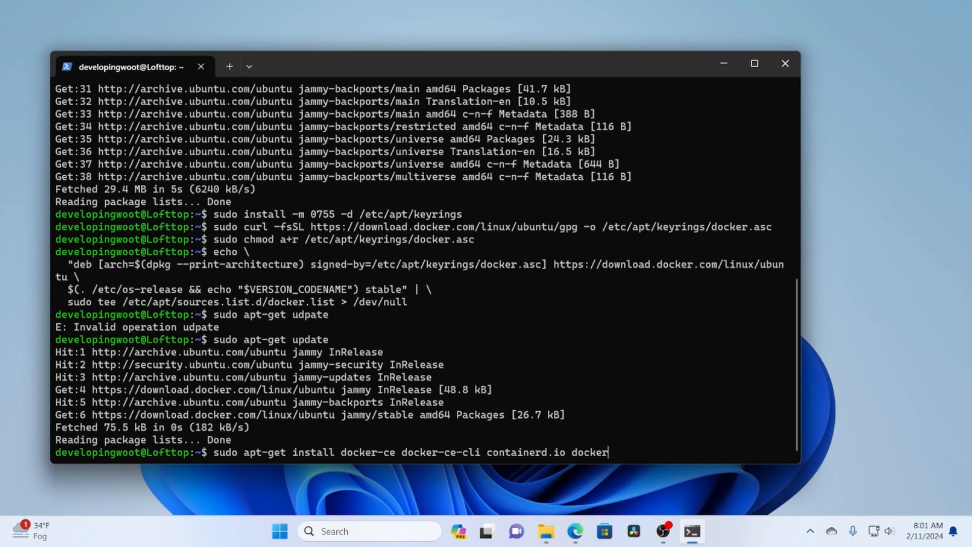
text(-build)
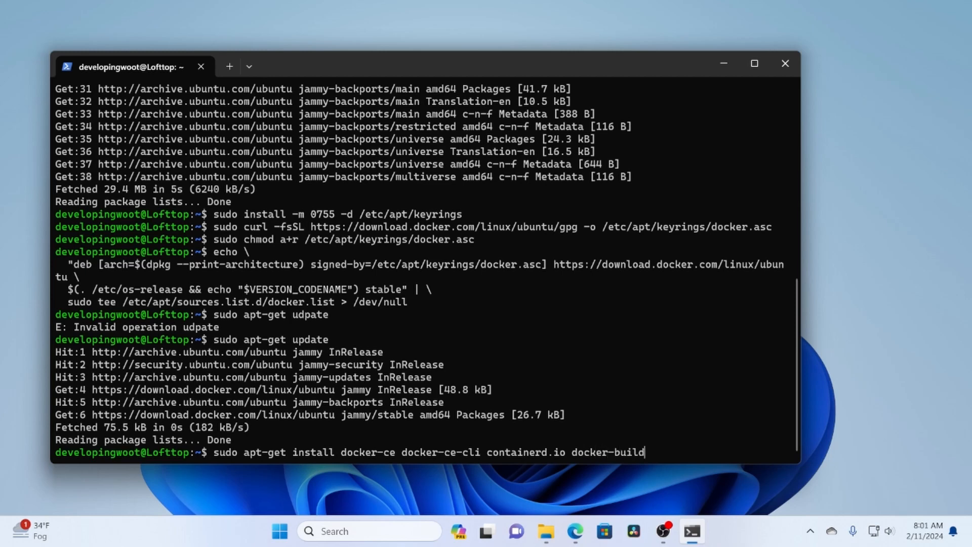
text(x-plugin docke)
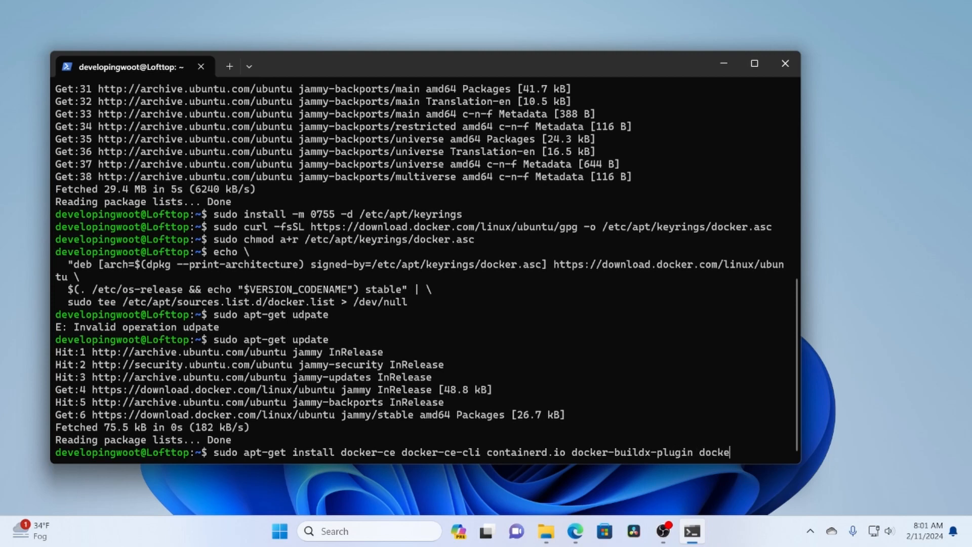
text(r-com)
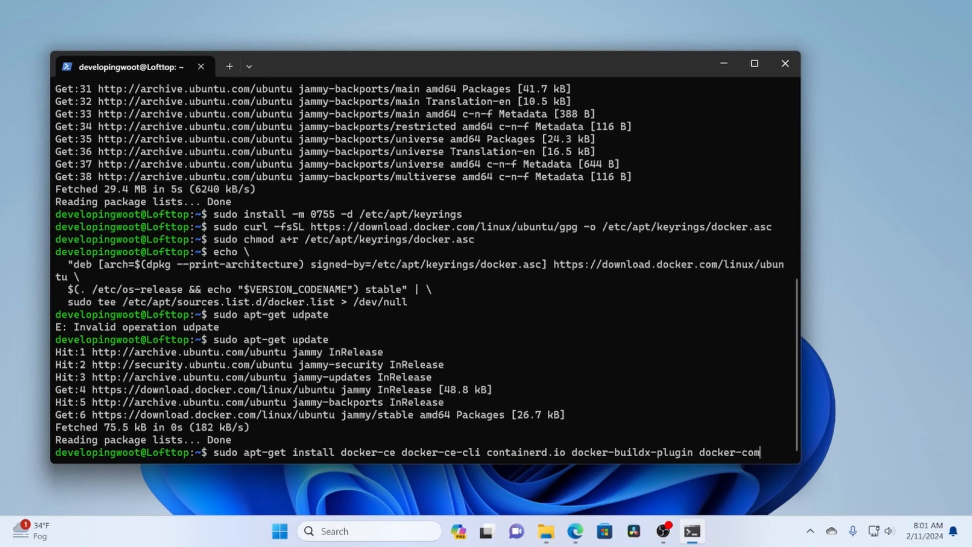
text(pose-bp)
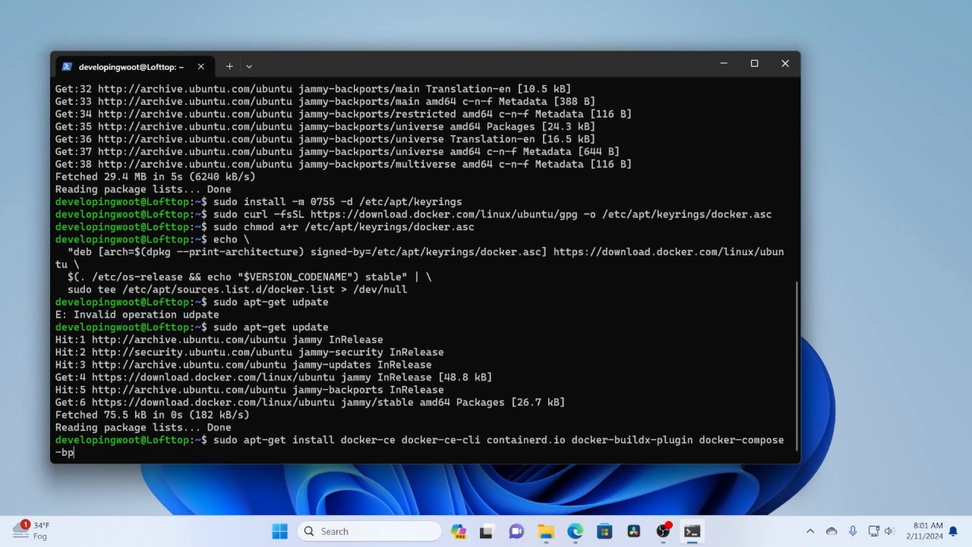
text(plugin)
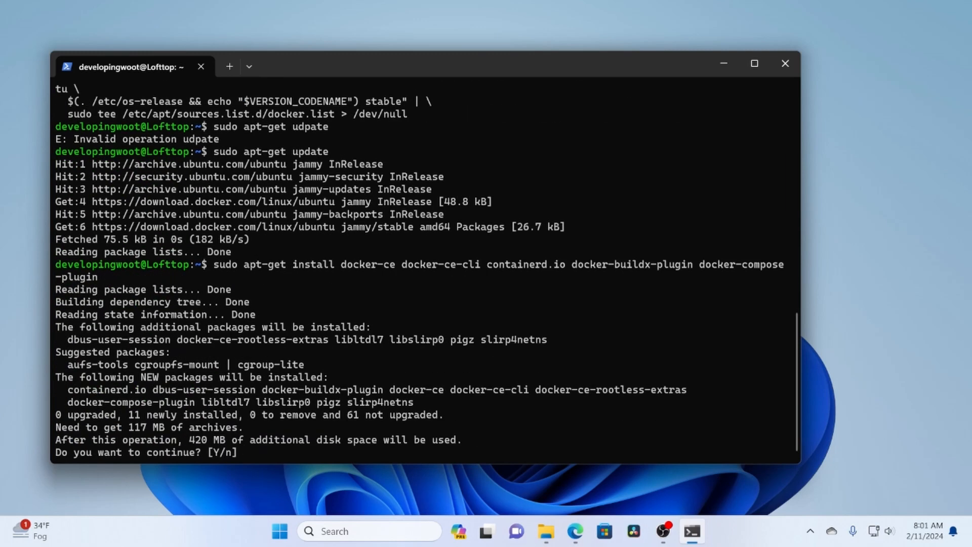
text(y)
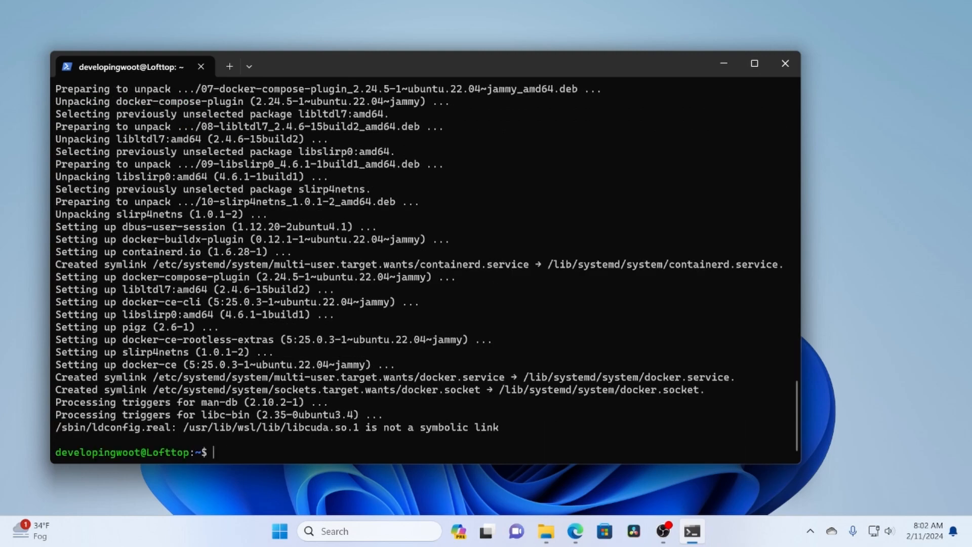
Run sudo docker run hello-world to verify the Docker install.
text(sudo docker)
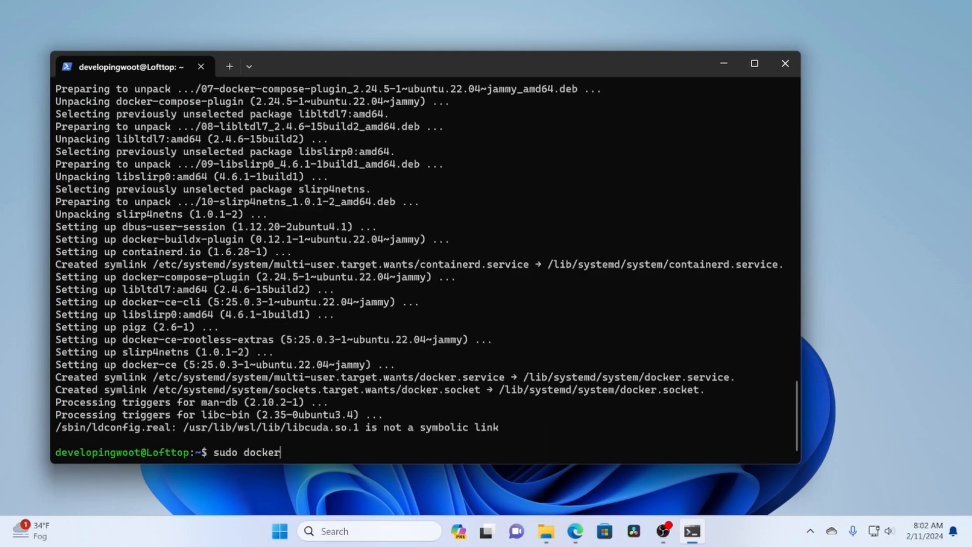
text(run h)
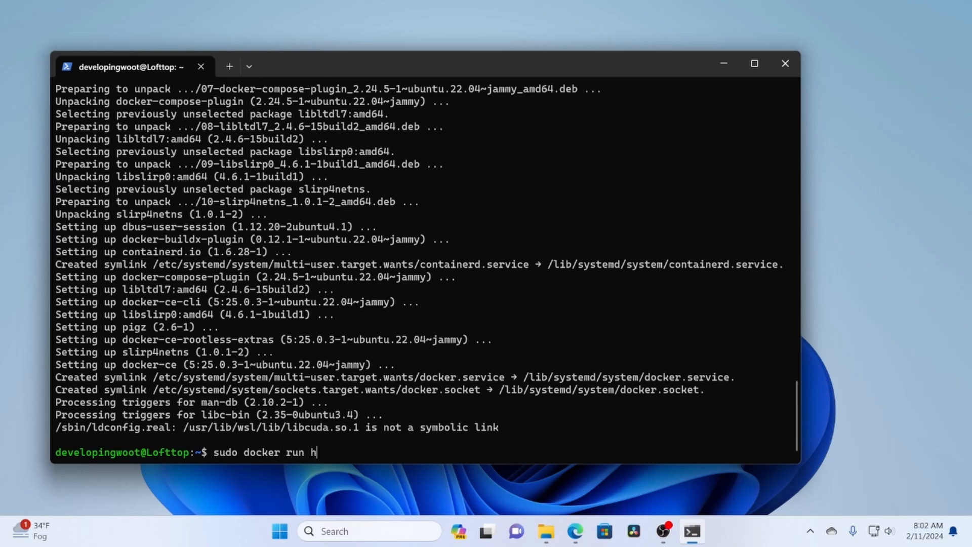
text(ello-w)
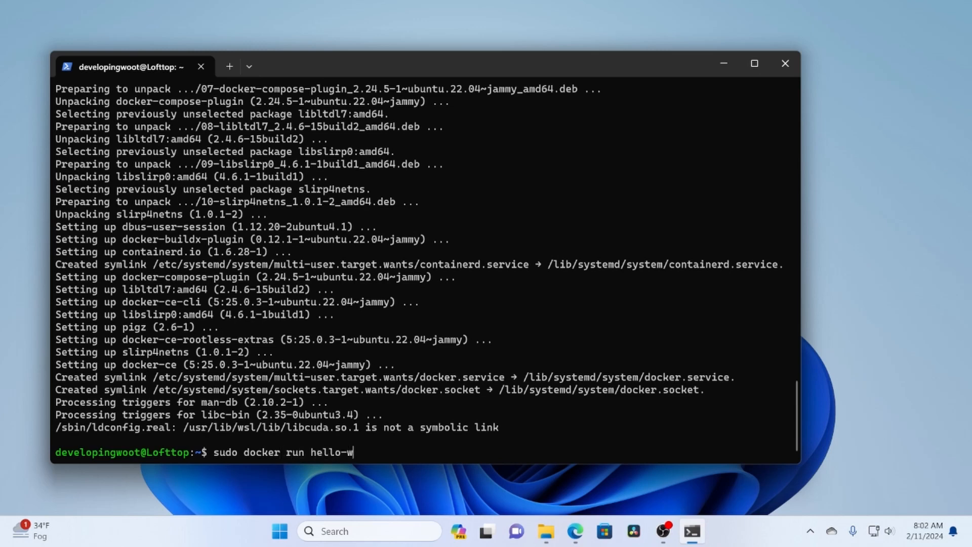
key(Enter)
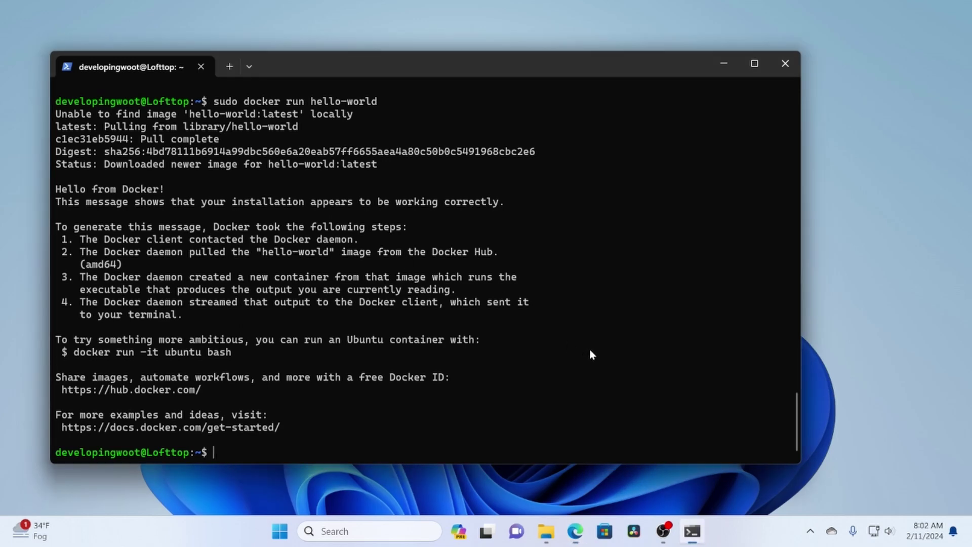
Start a new sudo command line for the docker group setup.
text(sudo docker)
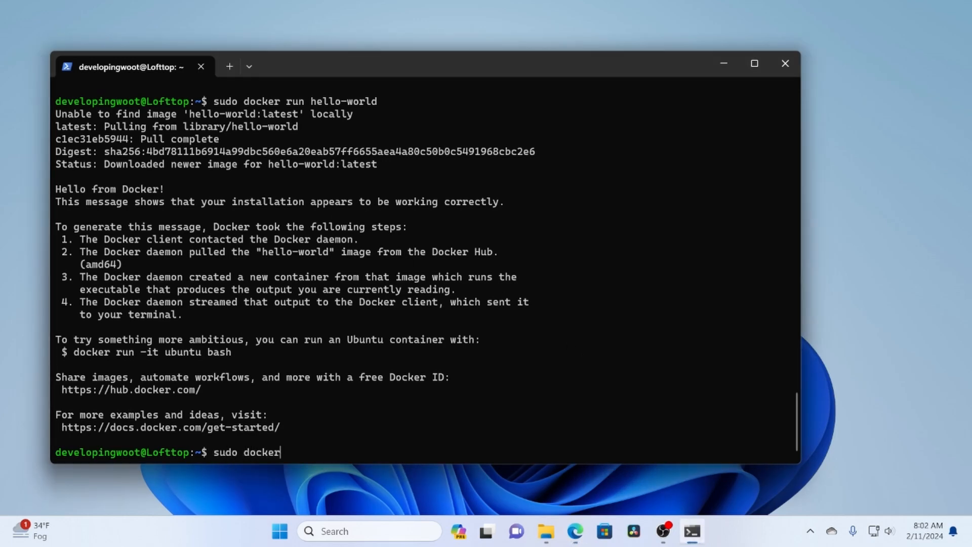
key(Backspace)
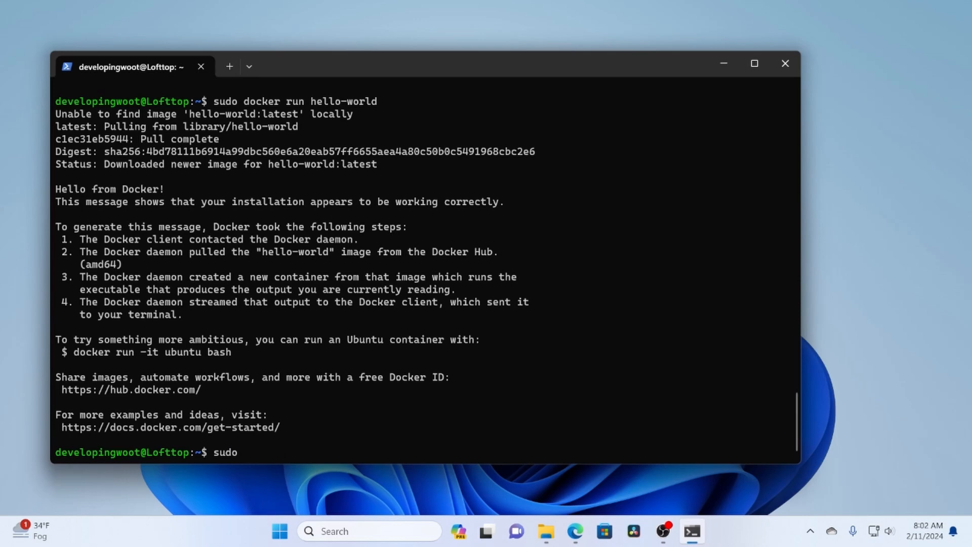
Create the docker group and add $USER to it with sudo usermod -aG docker.
text(groupadd docker)
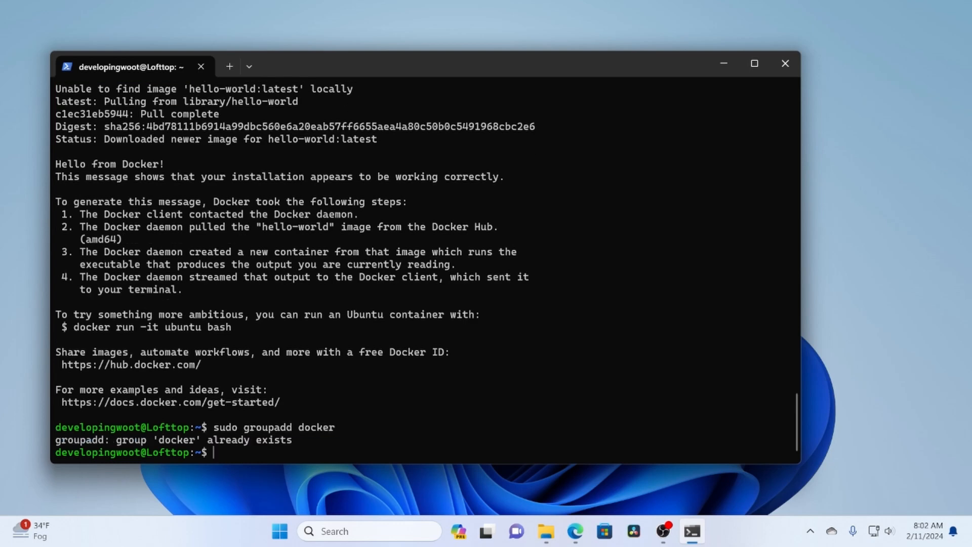
text(sudo)
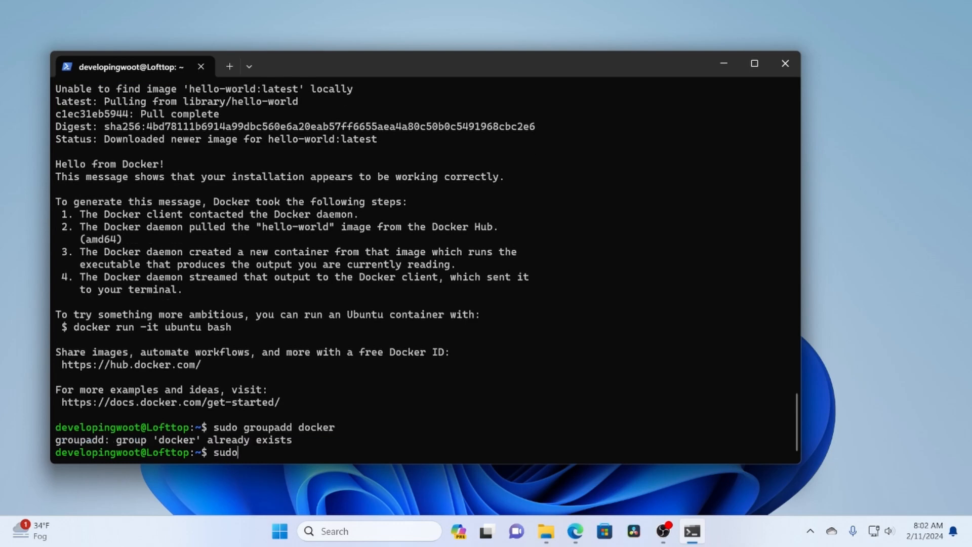
text(usermad)
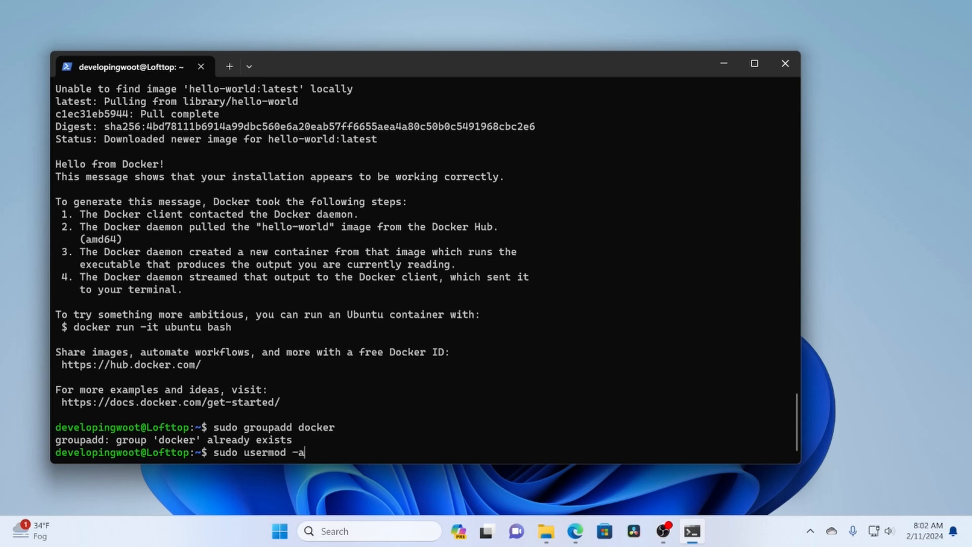
text(G docker)
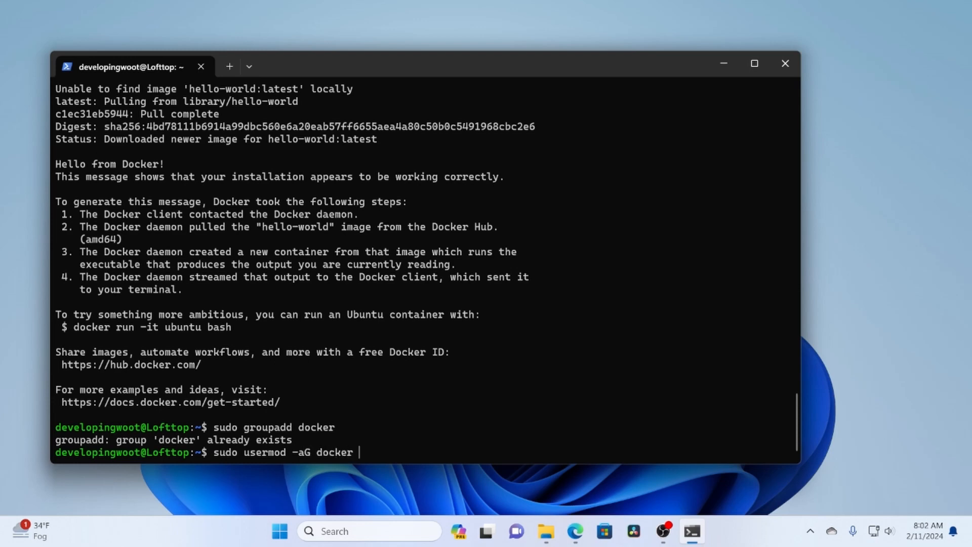
text($Z)
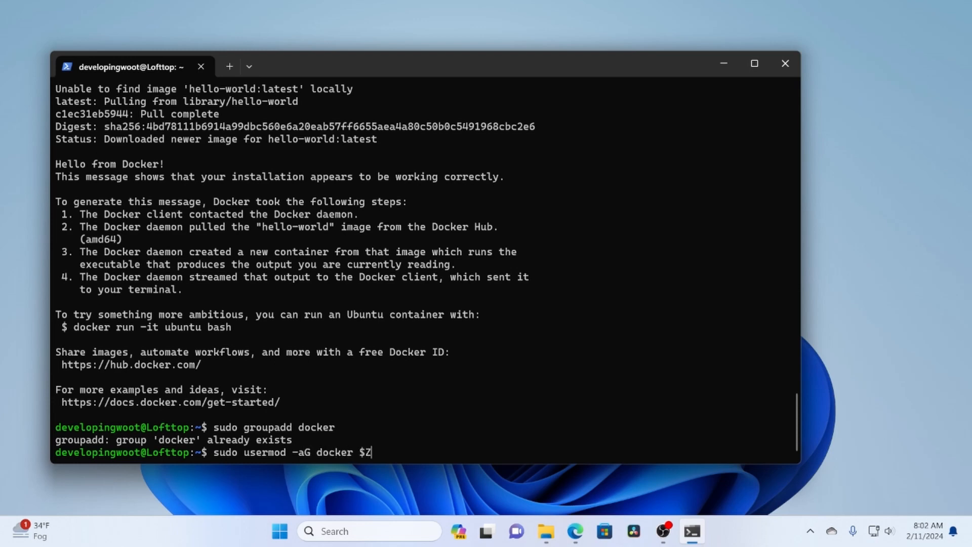
text(USER)
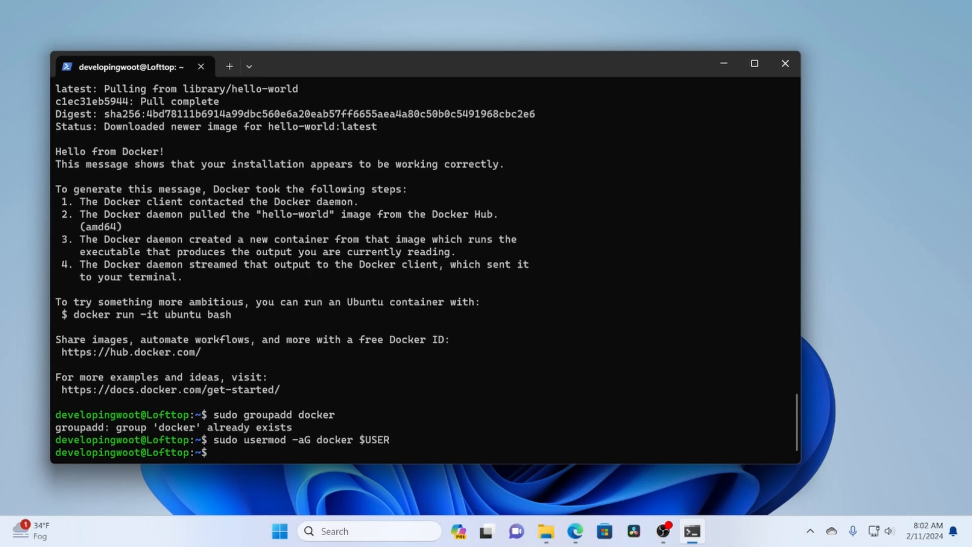
Attempt docker run hello-world without sudo, which fails with permission denied.
text(d)
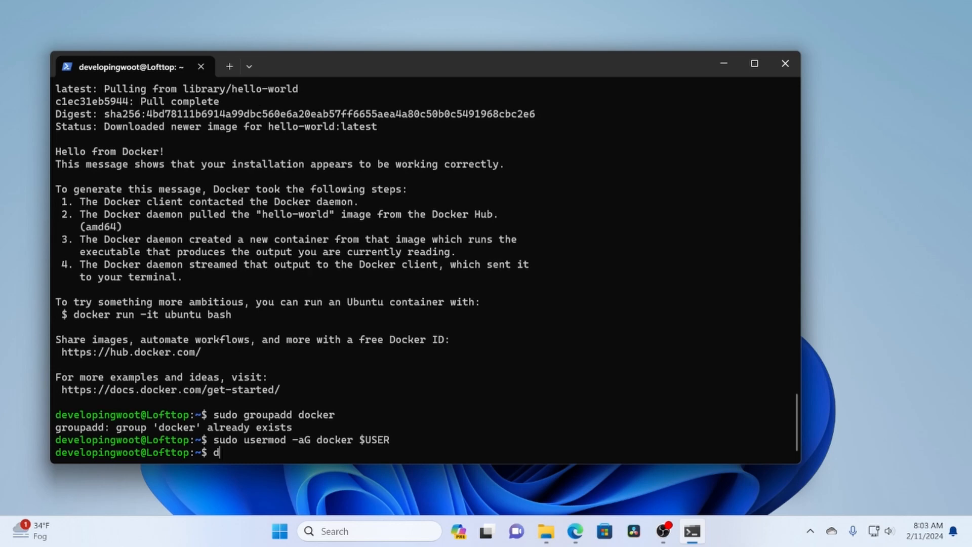
text(ocker run hello-world)
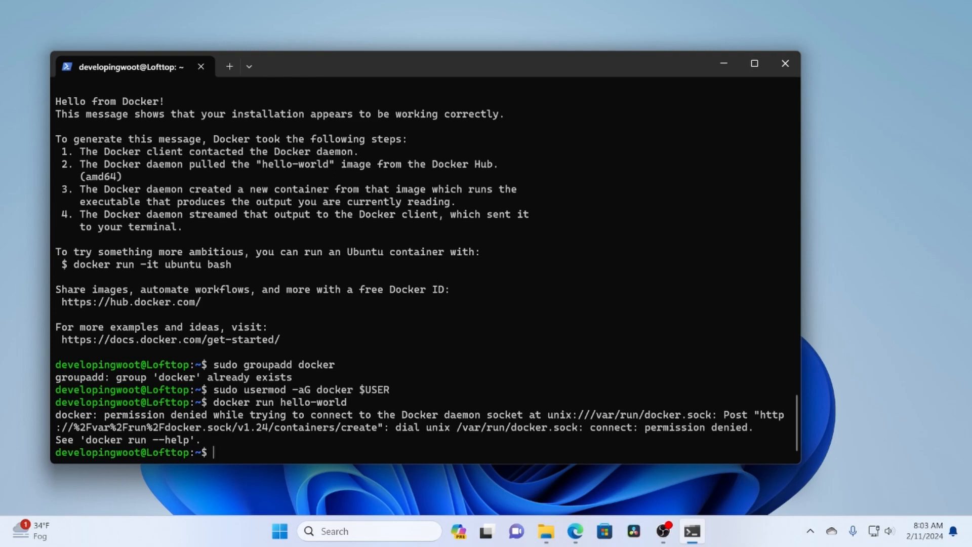
Switch into the docker group with newgrp docker and run hello-world without sudo successfully.
text(nwe)
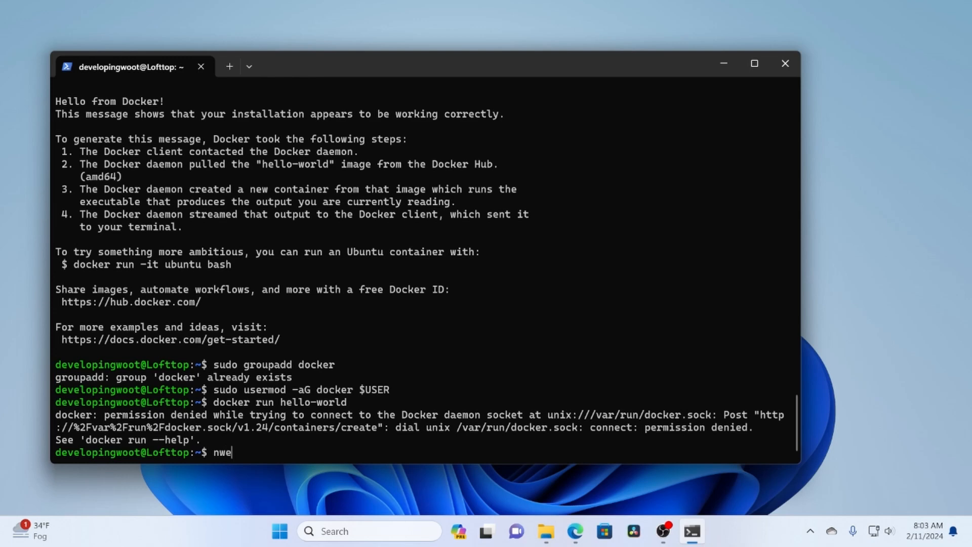
text(newgrp)
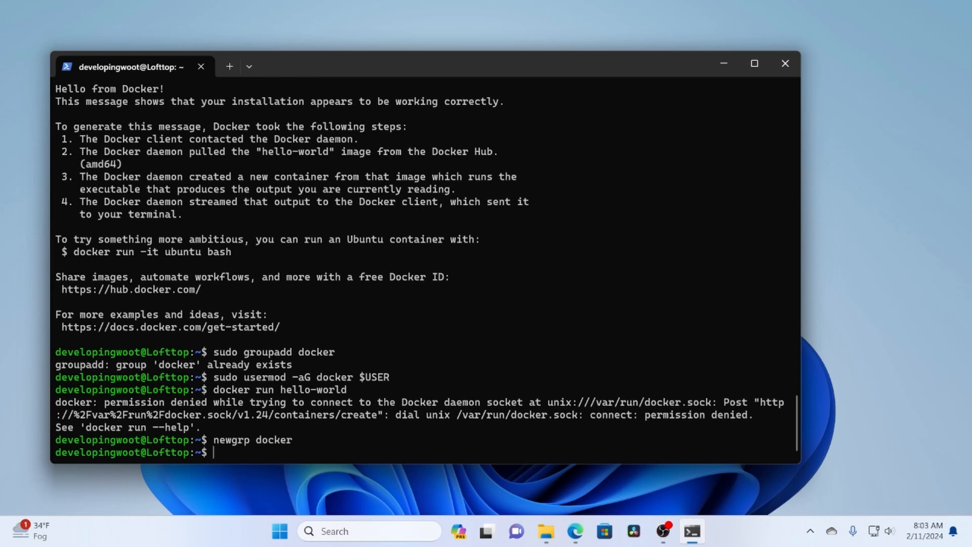
text(docker run hello-world)
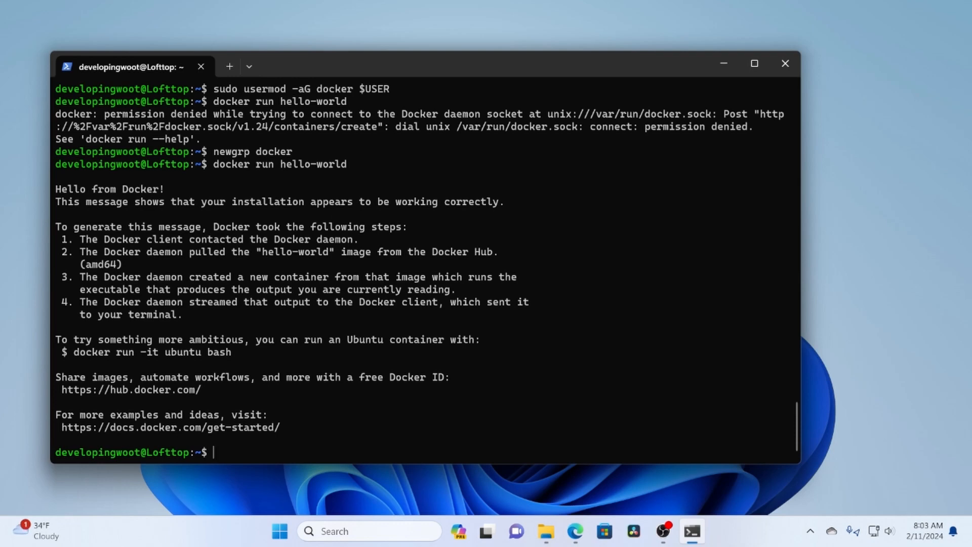
Create the OpenRemoteManage folder in the home directory with mkdir and enter it.
text(code .)
text(ls)
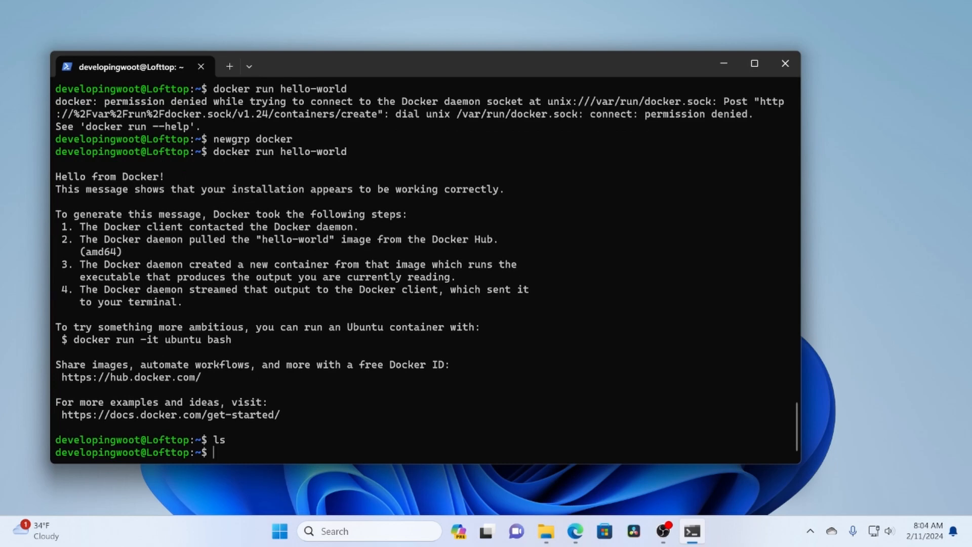
text(mkdir)
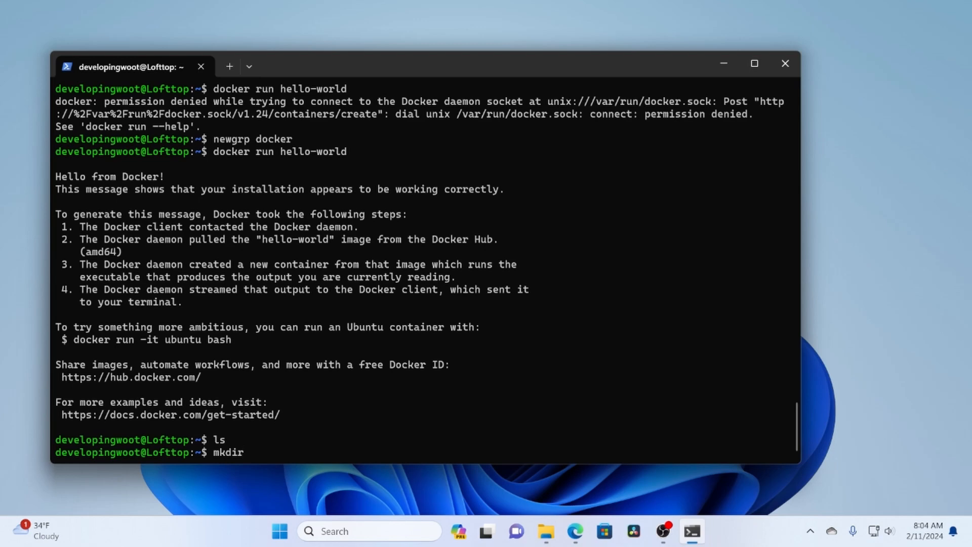
text(Op)
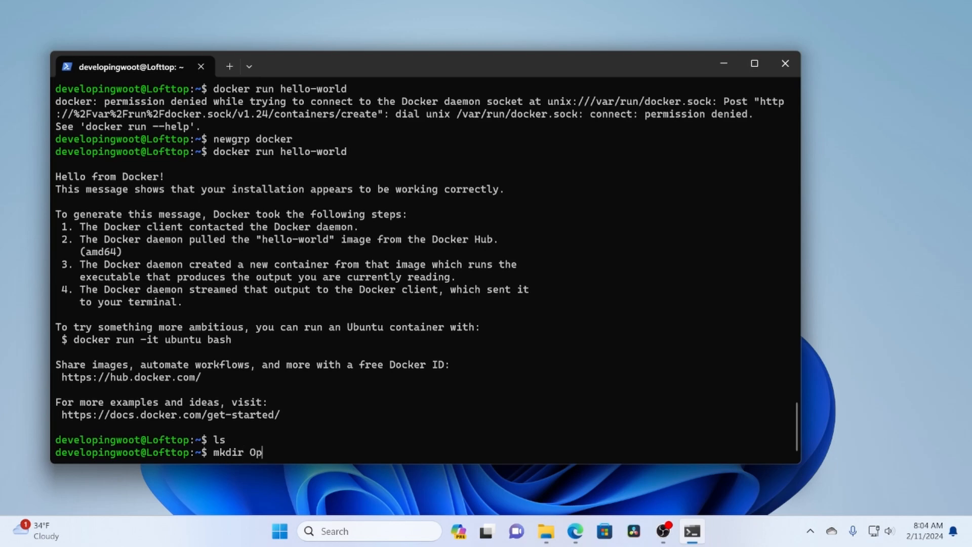
text(en)
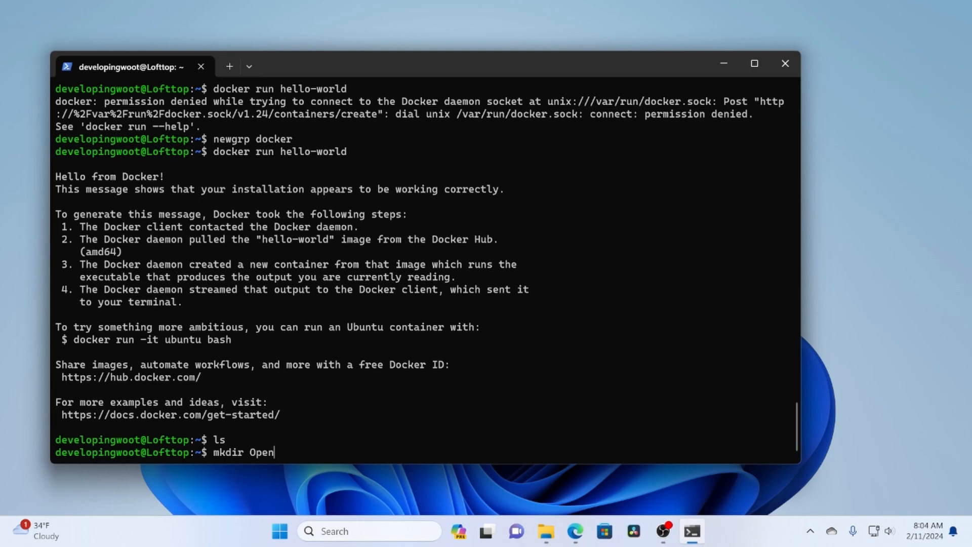
text(Remote)
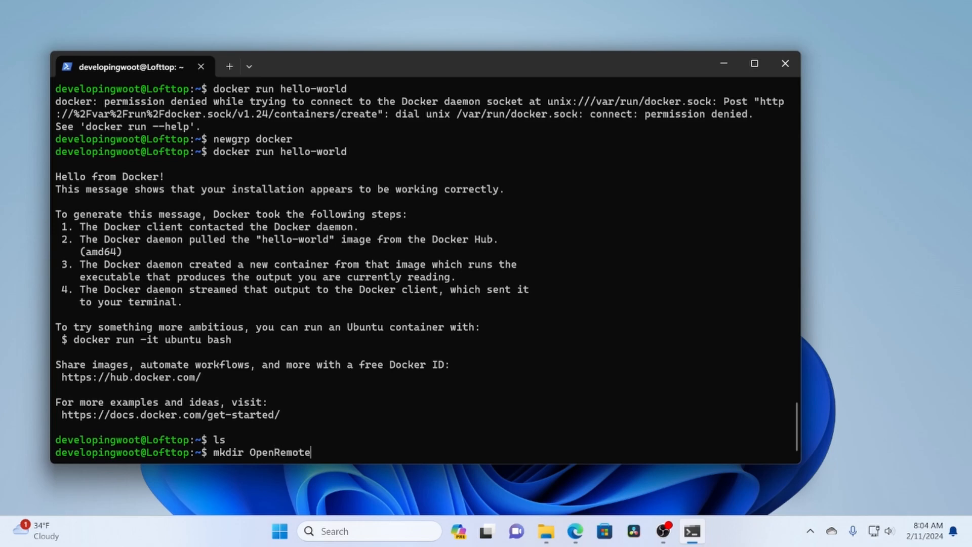
text(Mang)
text(cd OpenRemoteManage/)
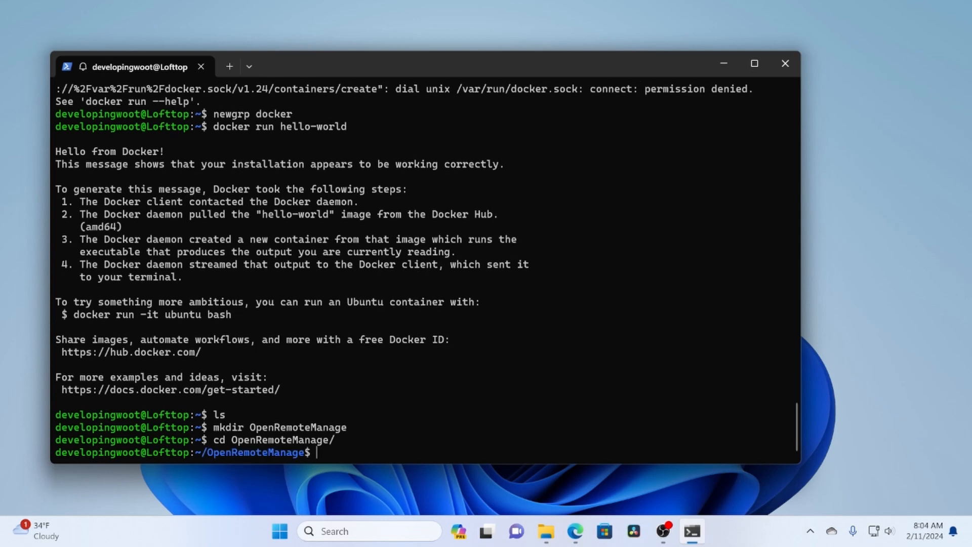
Launch VS Code from the folder with code ., trust the WSL host and show the remote connection choices.
text(code .)
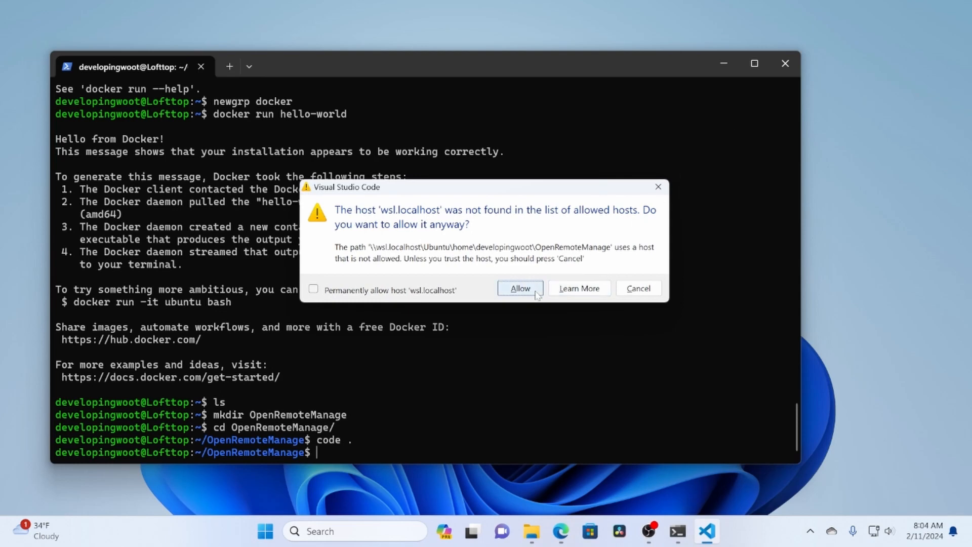
click(520, 288)
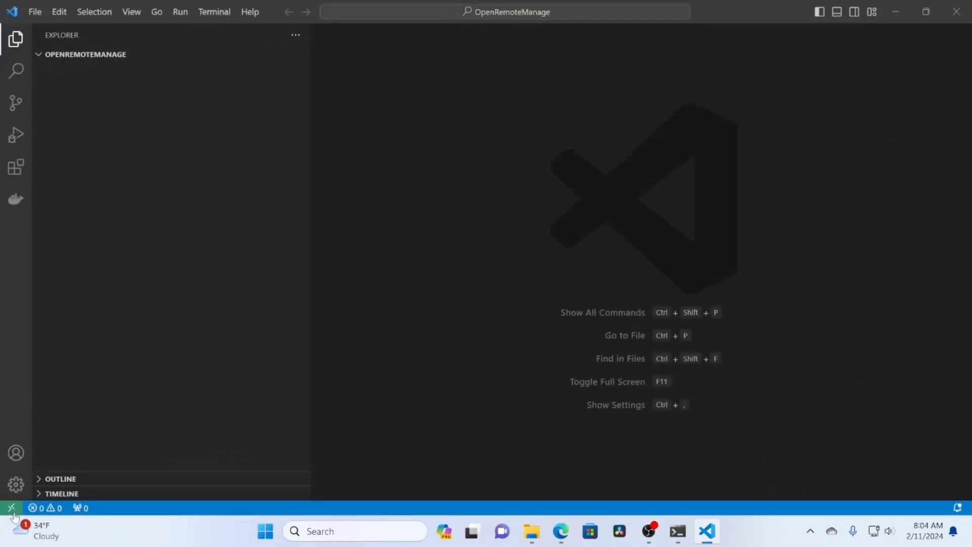
click(9, 506)
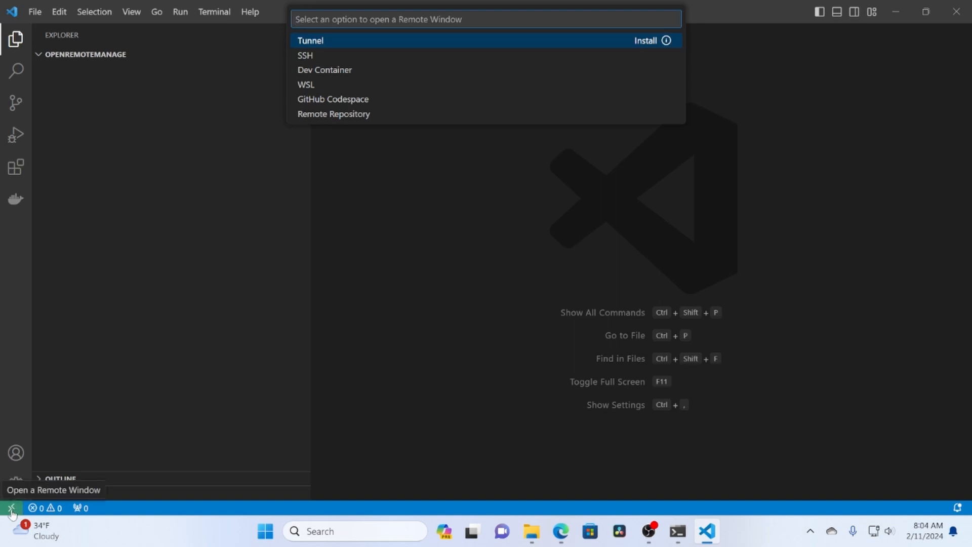
mouse_move(302, 85)
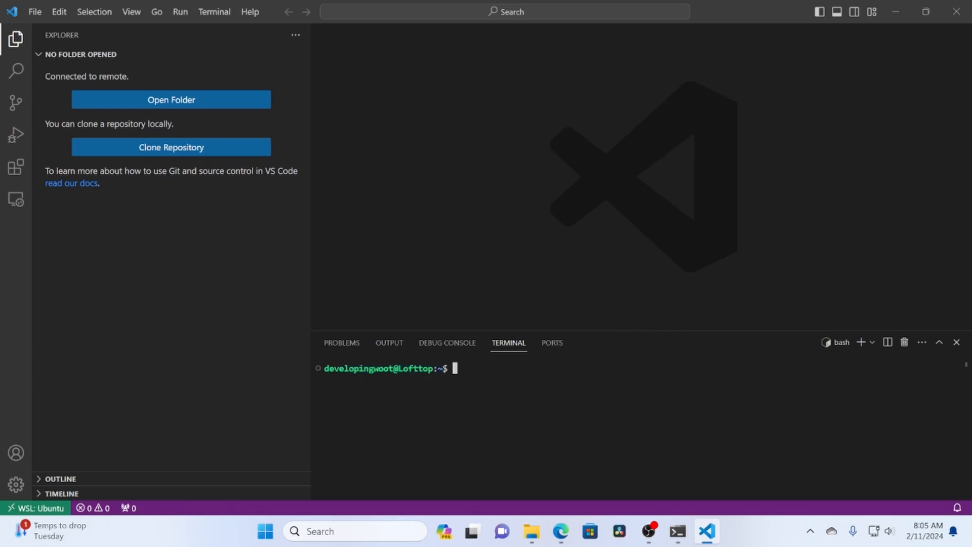
mouse_move(15, 164)
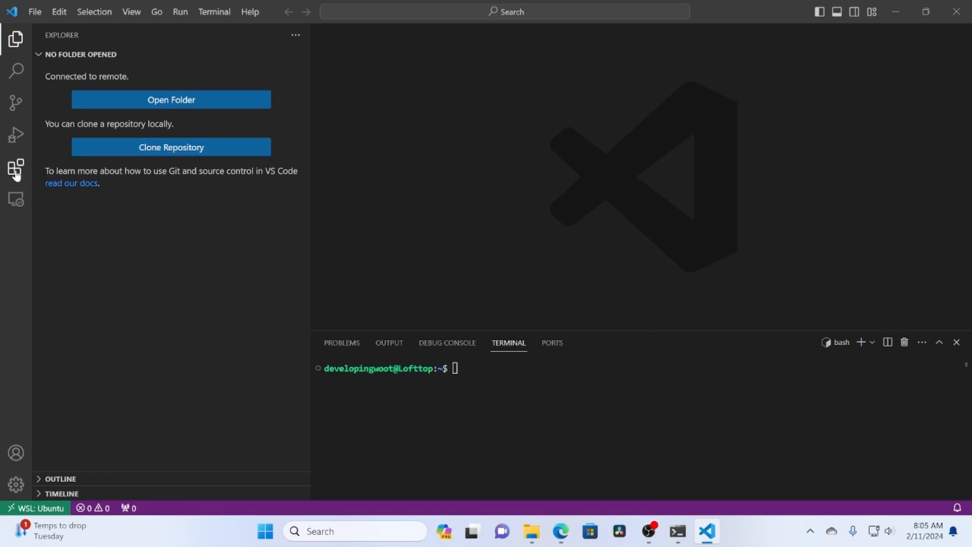
Install the C# and GitLens extensions on the WSL: Ubuntu side from the Extensions view.
click(16, 163)
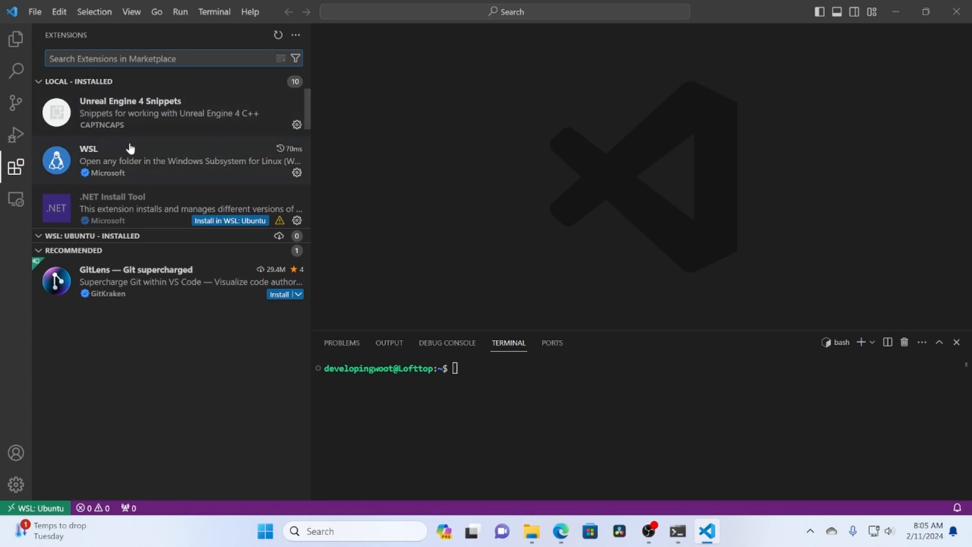
click(152, 162)
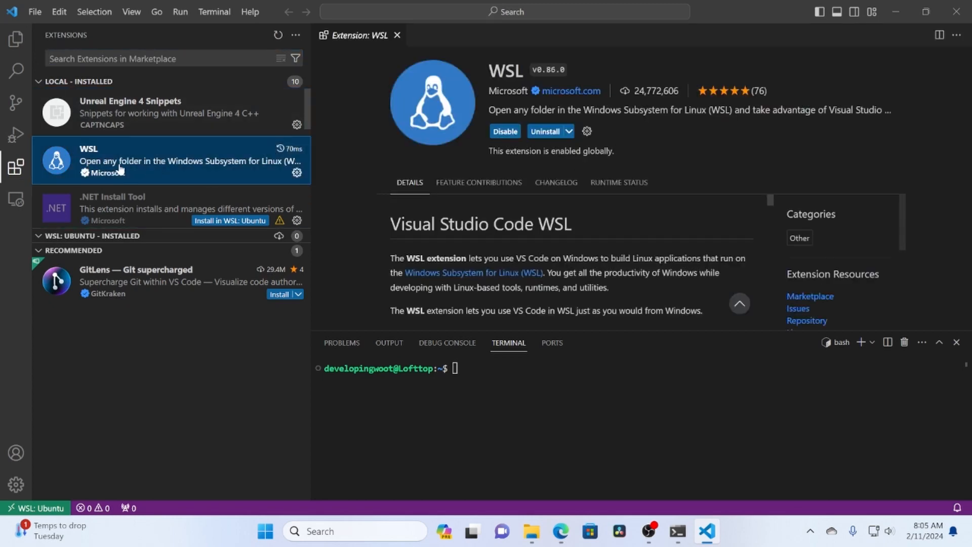
mouse_move(142, 152)
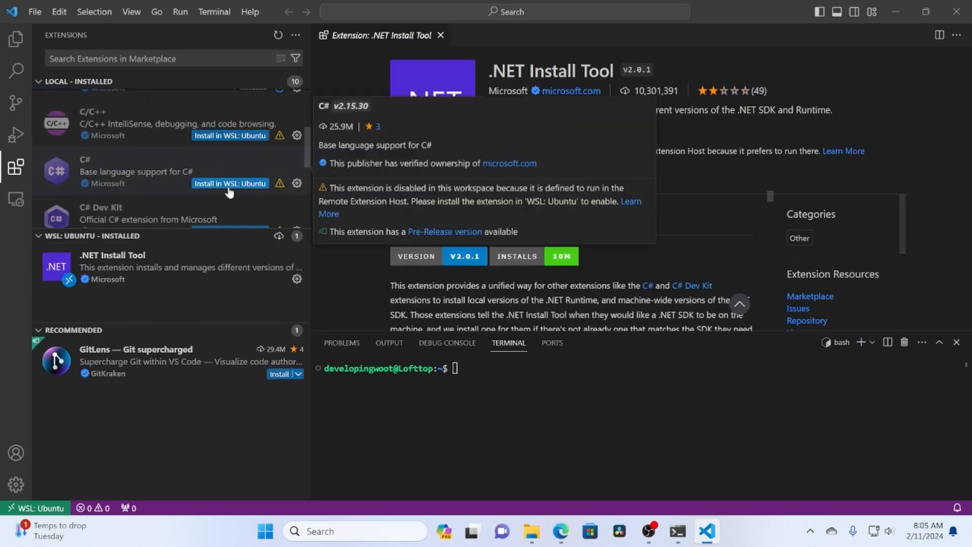
click(228, 182)
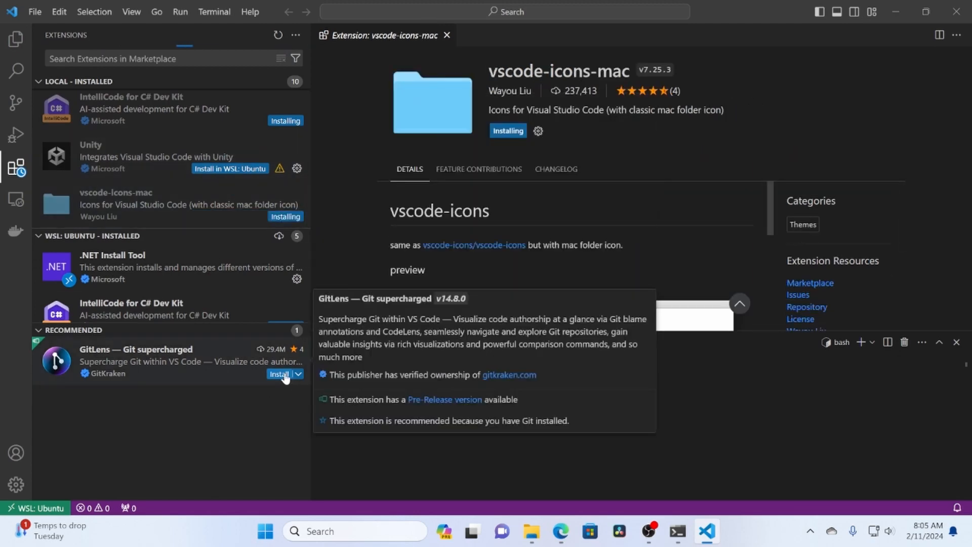
click(280, 374)
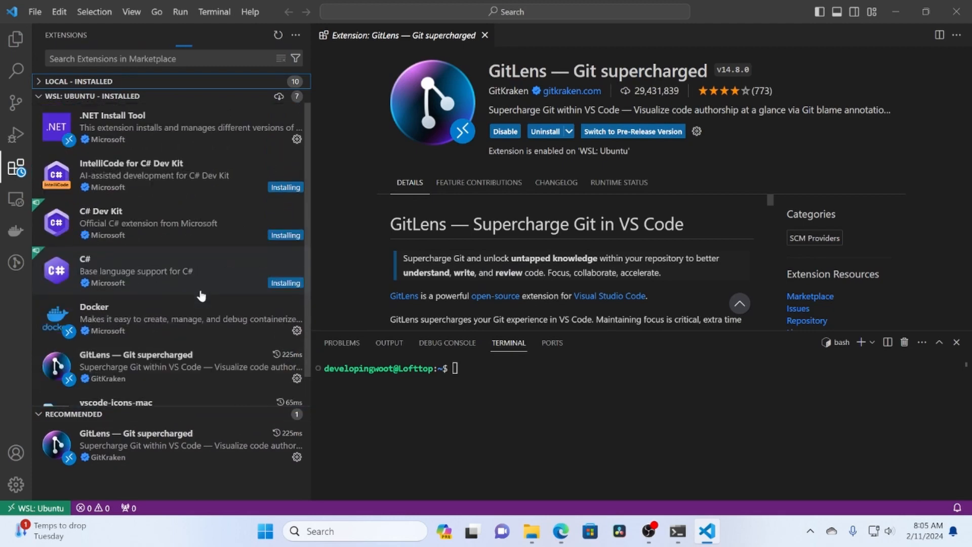
mouse_move(154, 209)
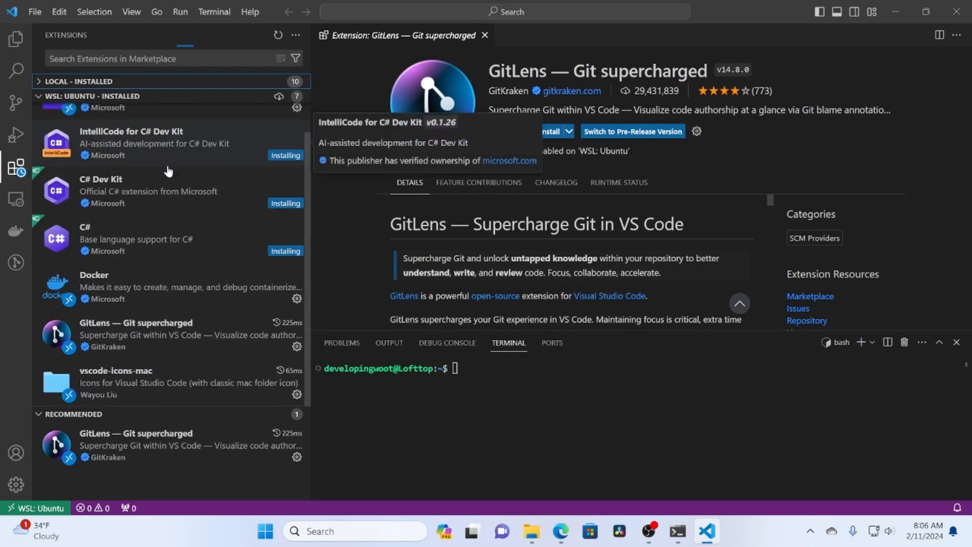
Remove both exited hello-world containers in the Docker view and return to the file explorer.
click(15, 262)
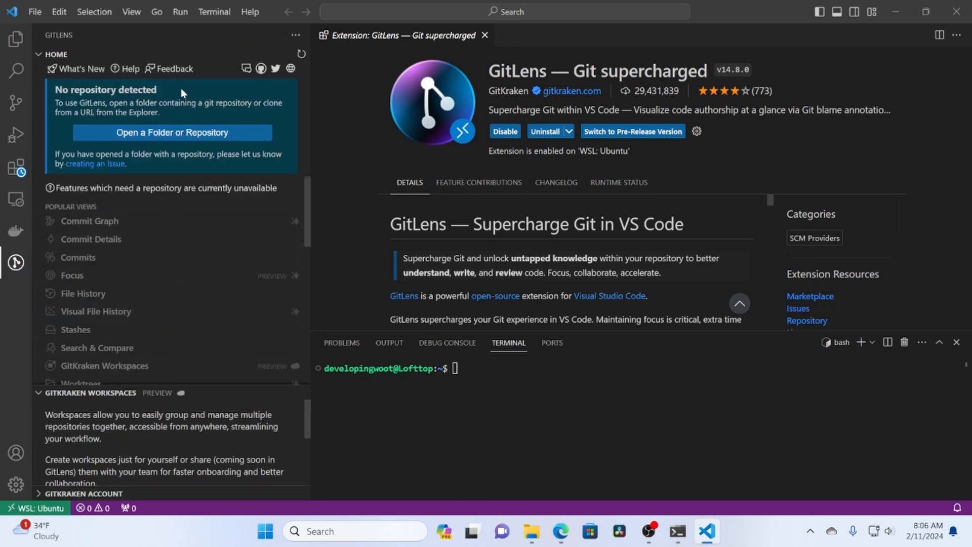
mouse_move(16, 232)
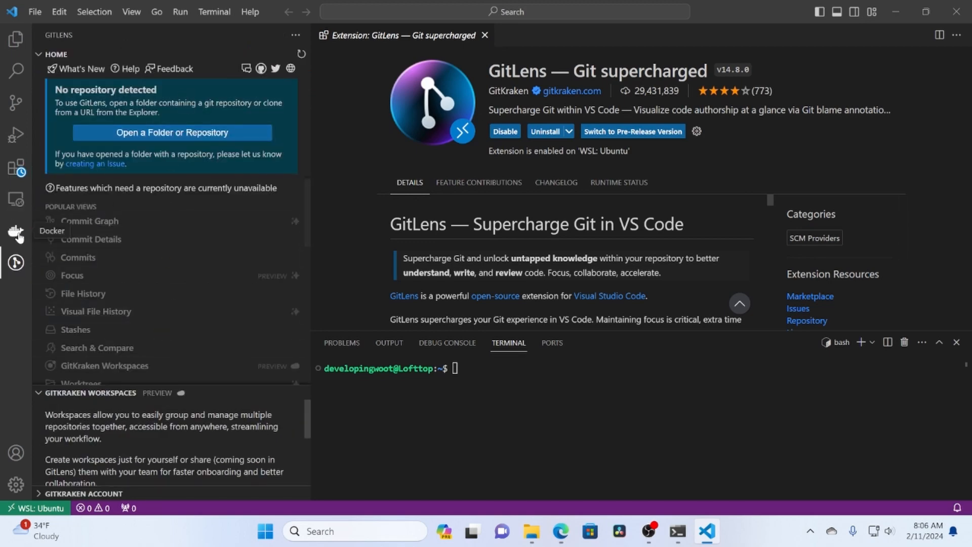
click(15, 231)
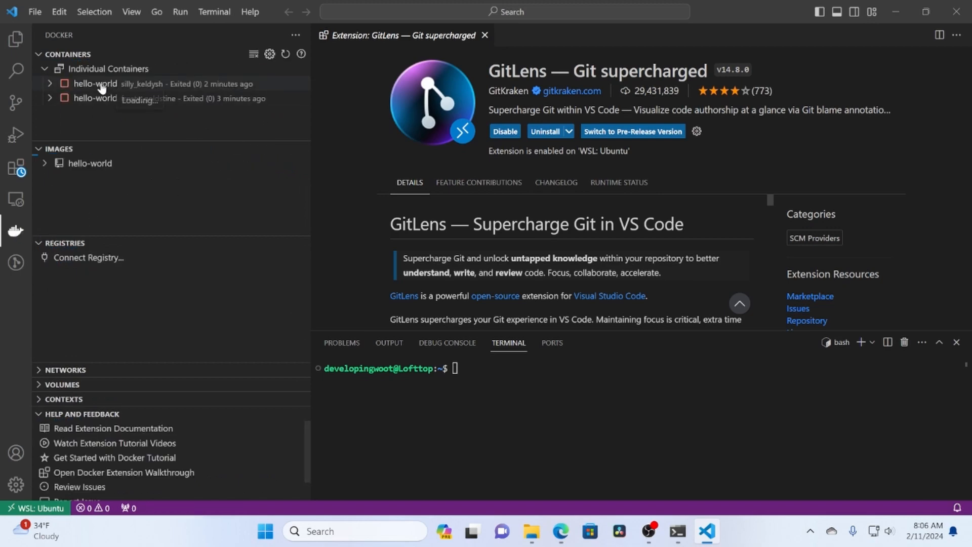
mouse_move(142, 99)
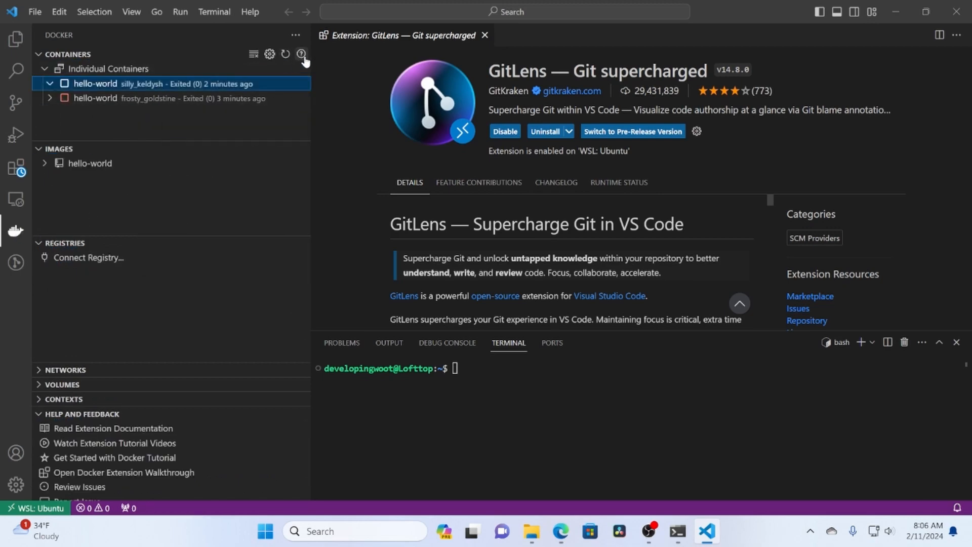
right_click(96, 83)
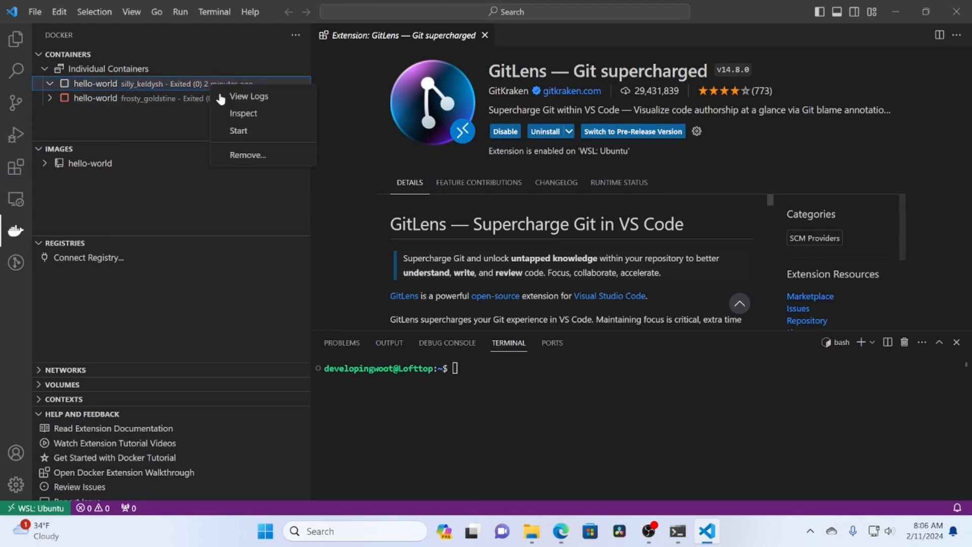
click(247, 155)
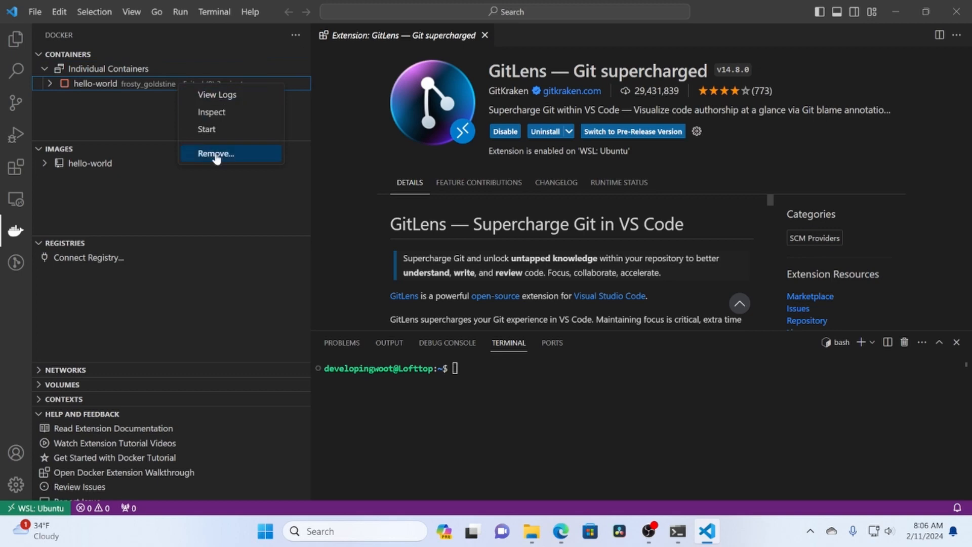
click(216, 153)
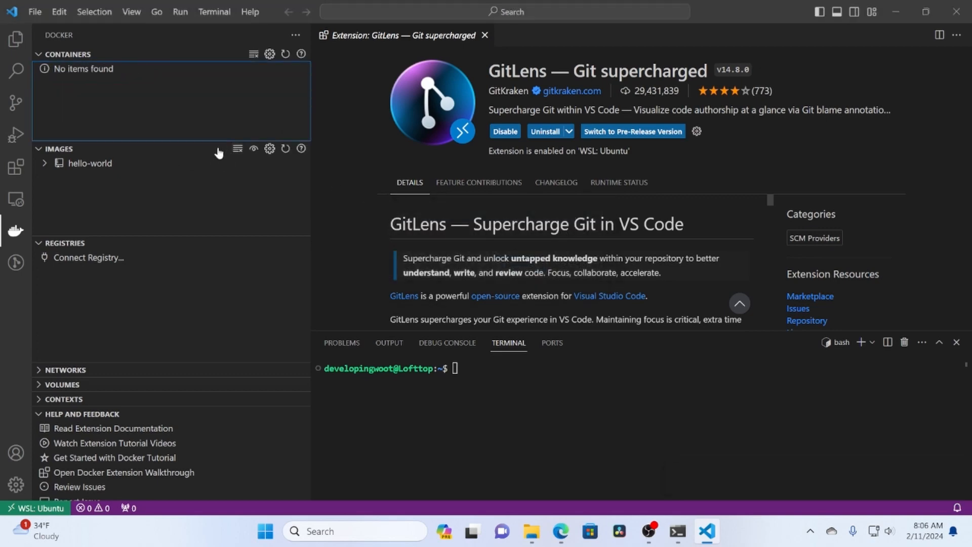
mouse_move(15, 195)
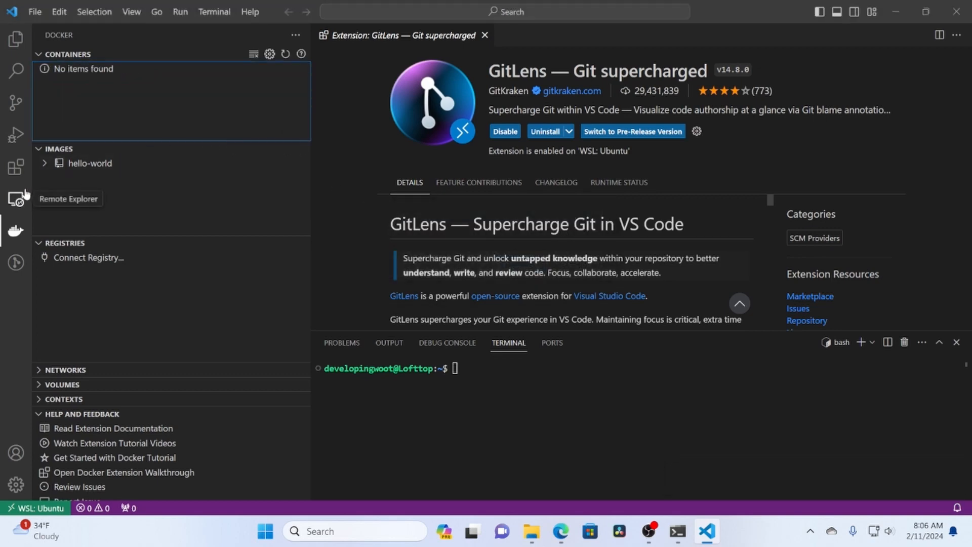
click(16, 196)
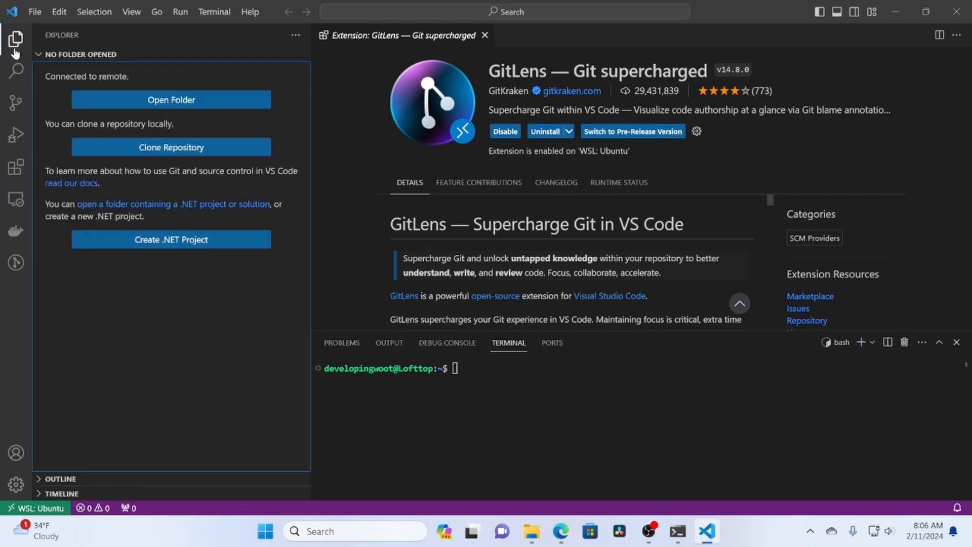
Run code . in the WSL shell to reopen OpenRemoteManage as a WSL: Ubuntu workspace.
click(484, 35)
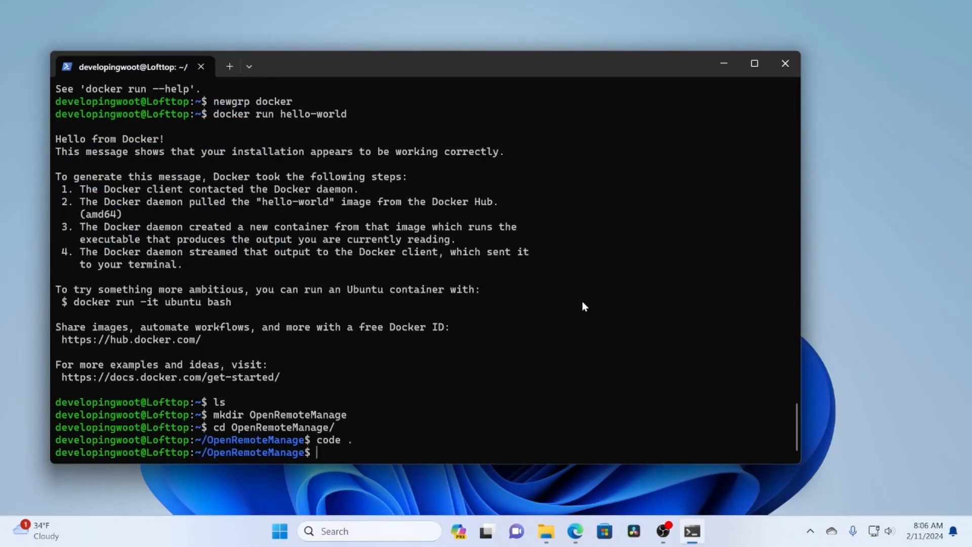
text(code .)
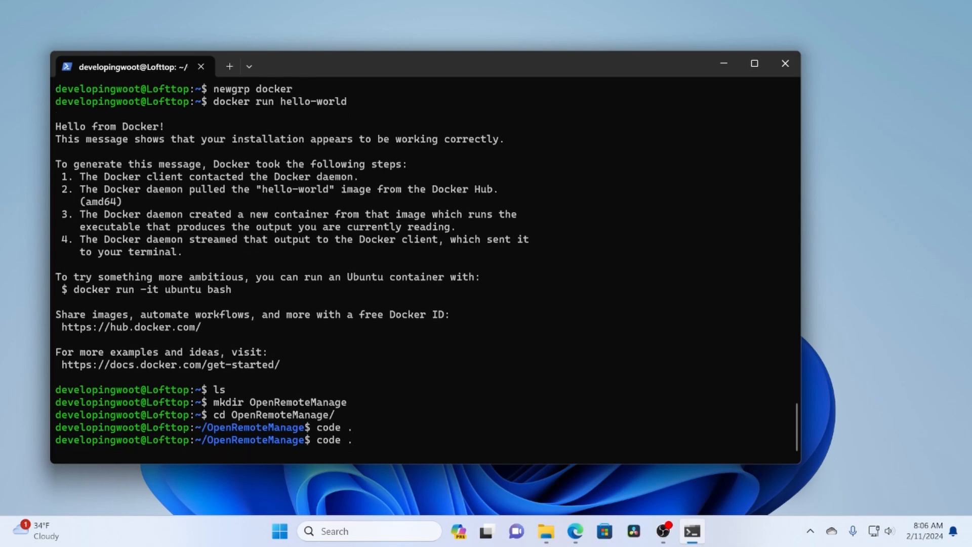
key(Enter)
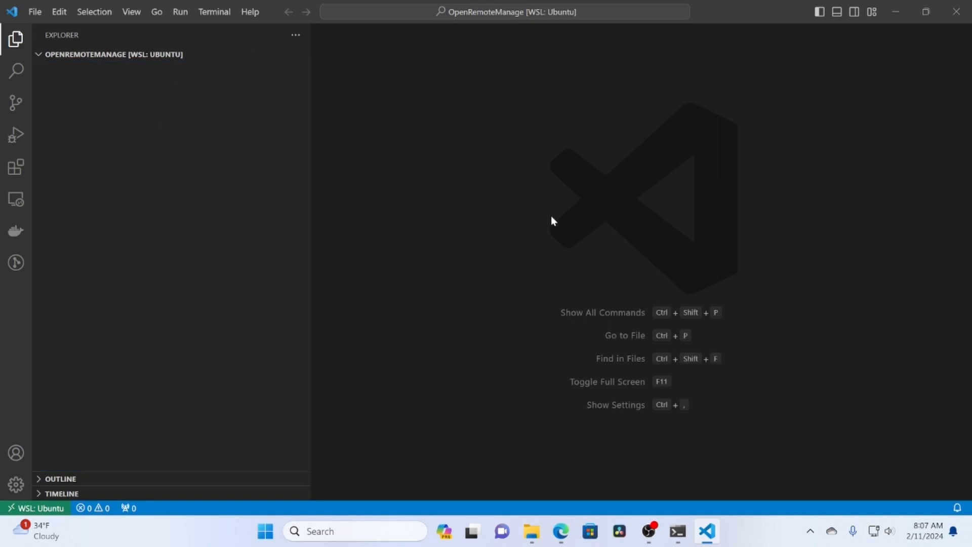
Start .NET: New Project from the command palette and hit the missing .NET SDK error.
key(Ctrl+Shift+P)
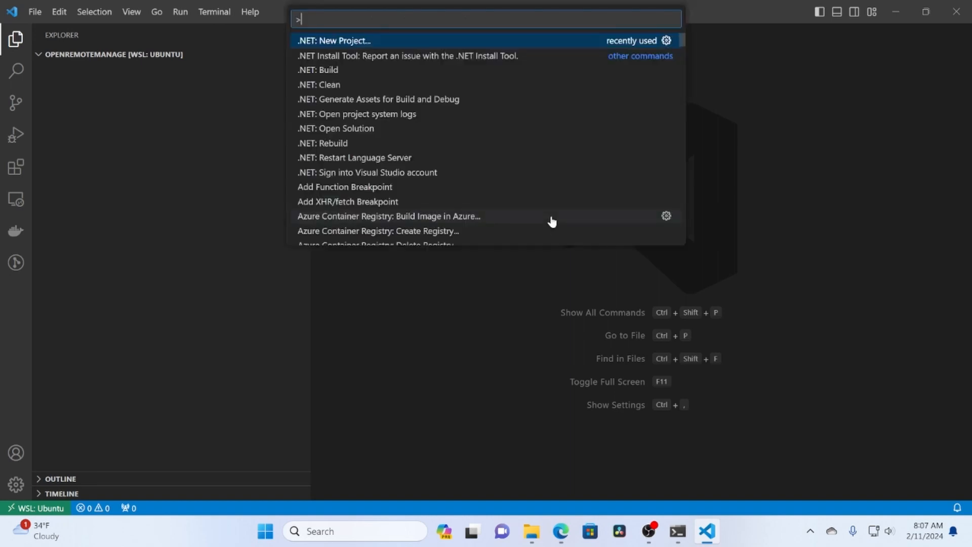
key(Escape)
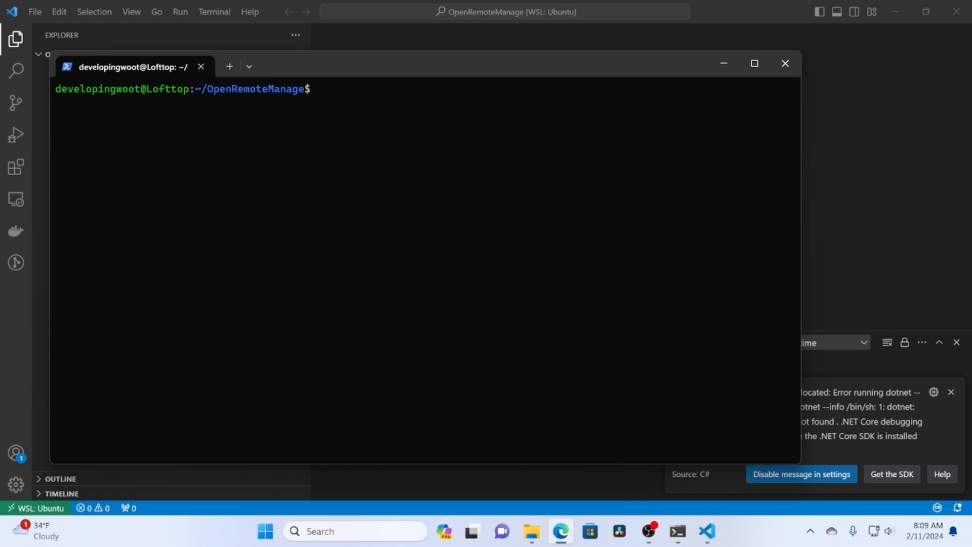
Run sudo apt-get update && sudo apt-get install -y dotnet-sdk-8.0, which cannot locate the package.
text(s)
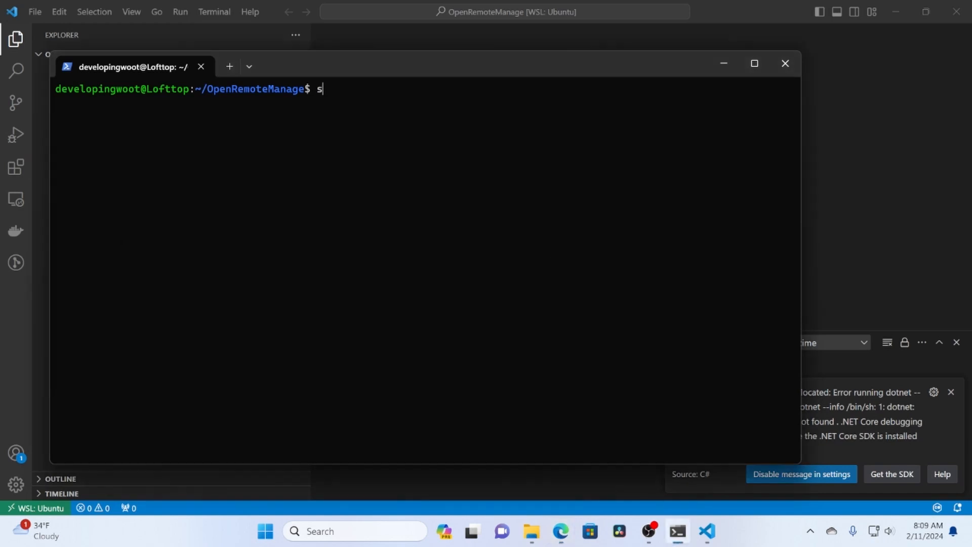
text(udo ap)
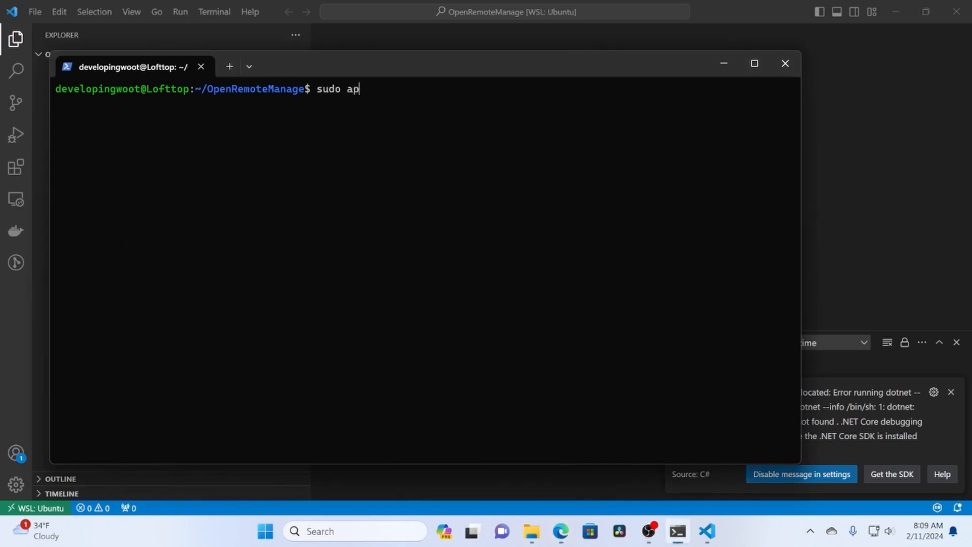
text(t-get)
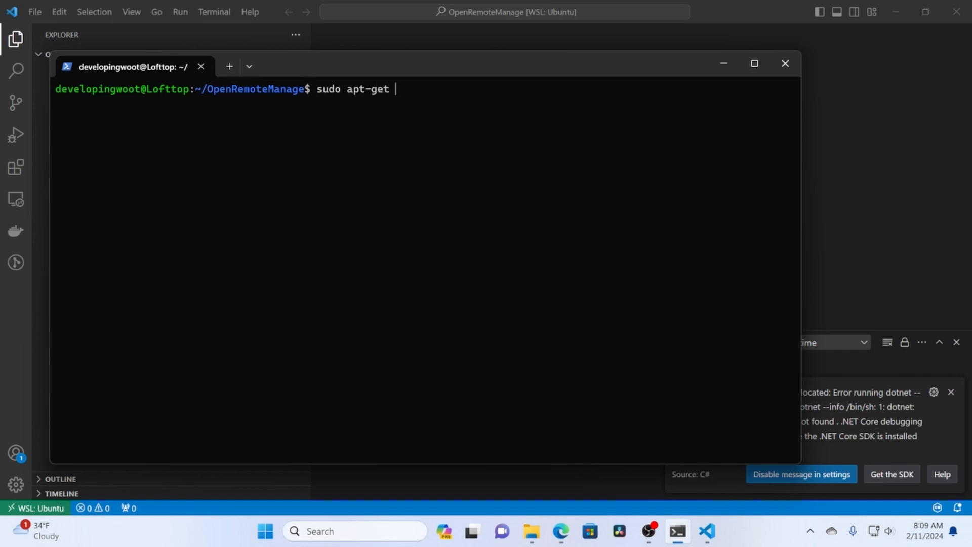
text(update &&)
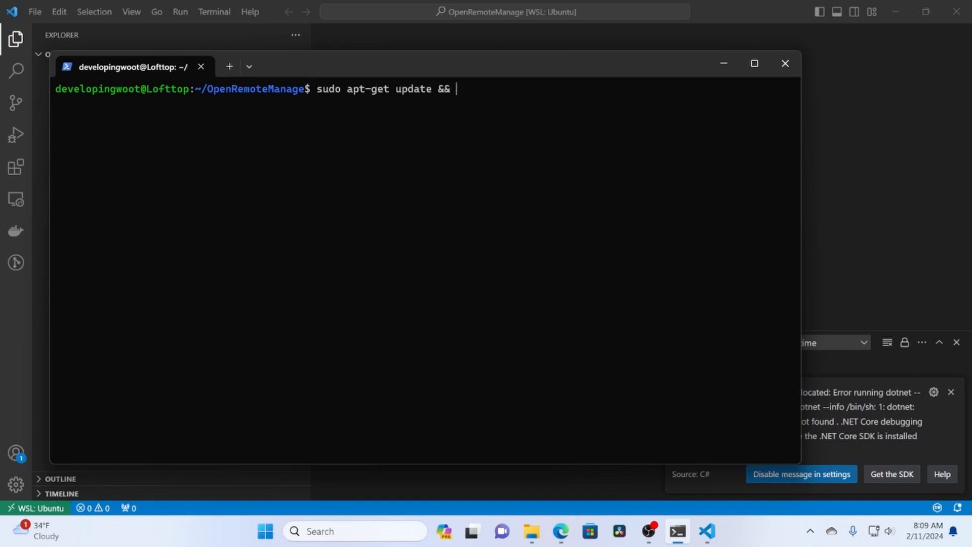
text(sudo)
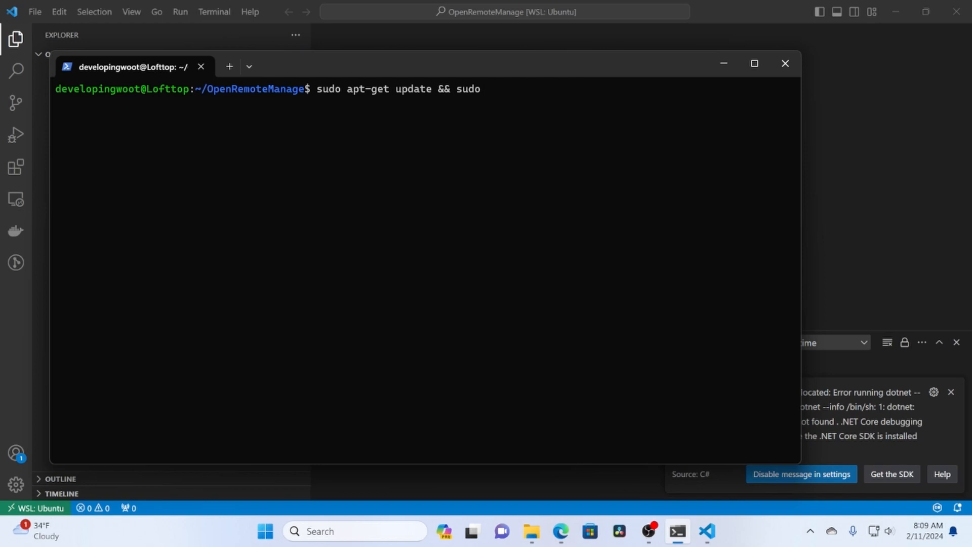
text(apt-get)
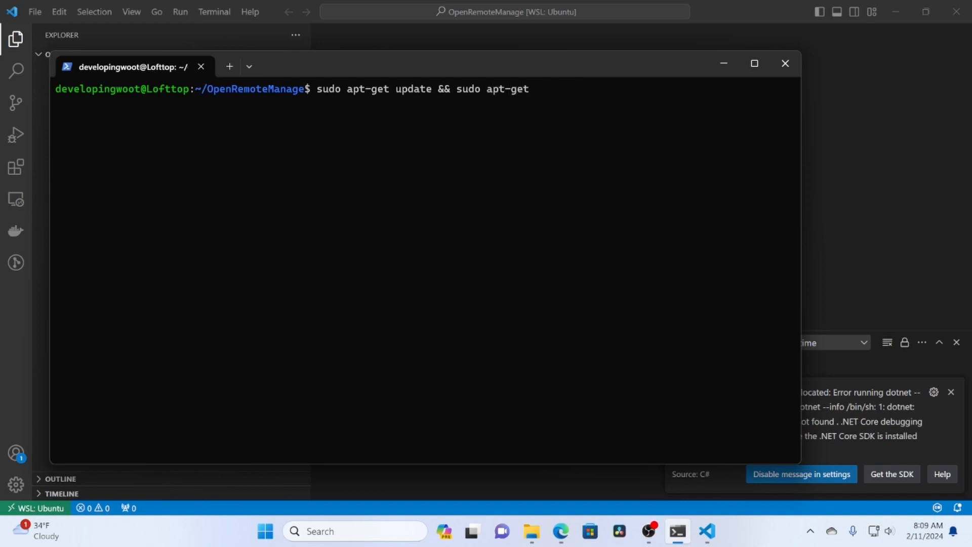
text(install -)
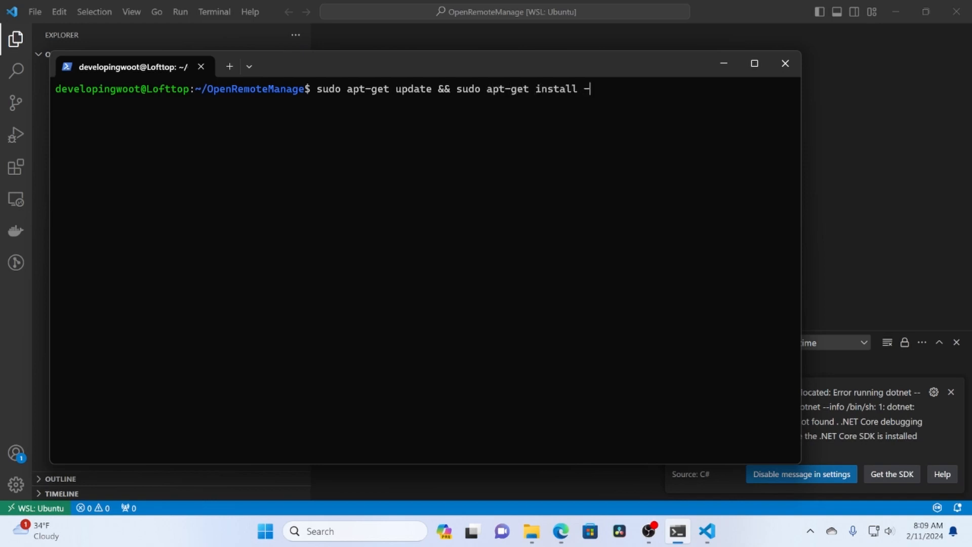
text(y do)
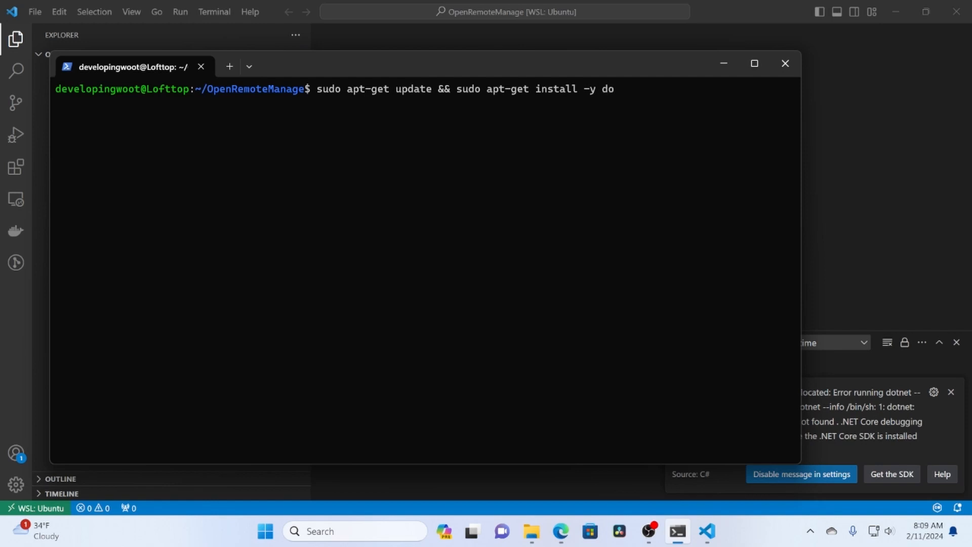
text(tnet-)
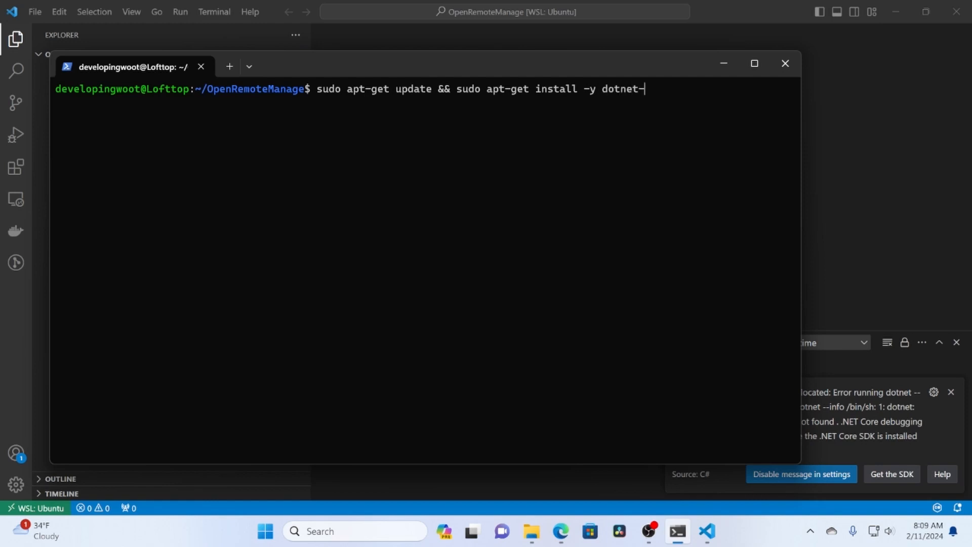
text(sdk-)
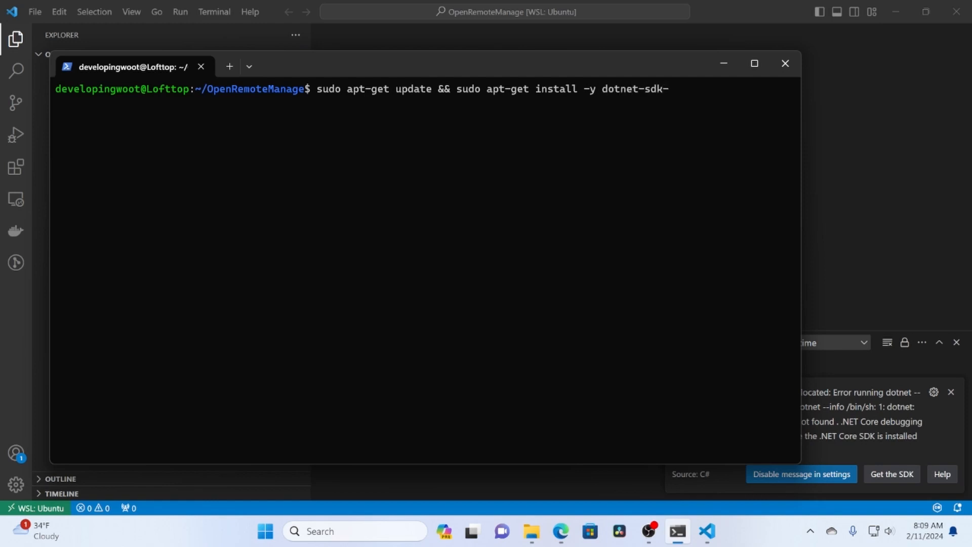
text(8)
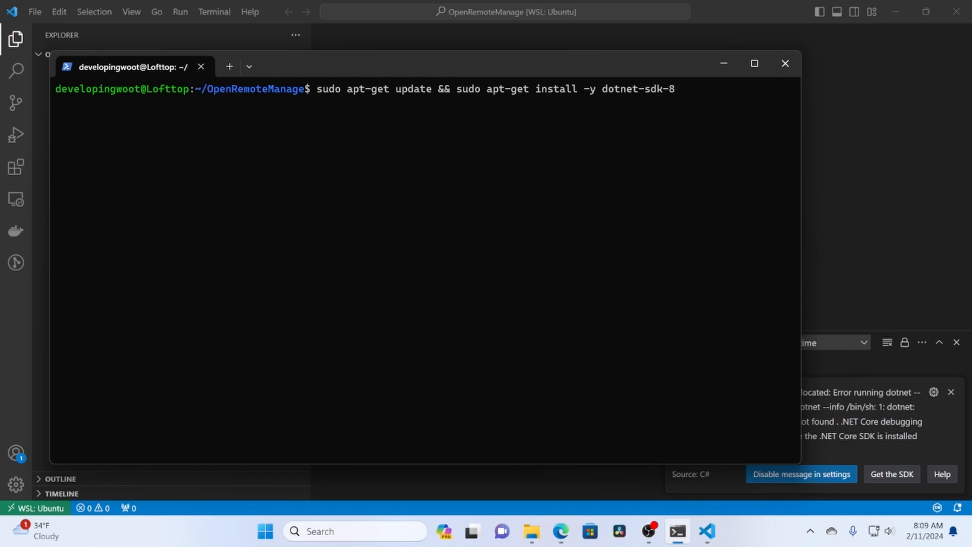
text(.0)
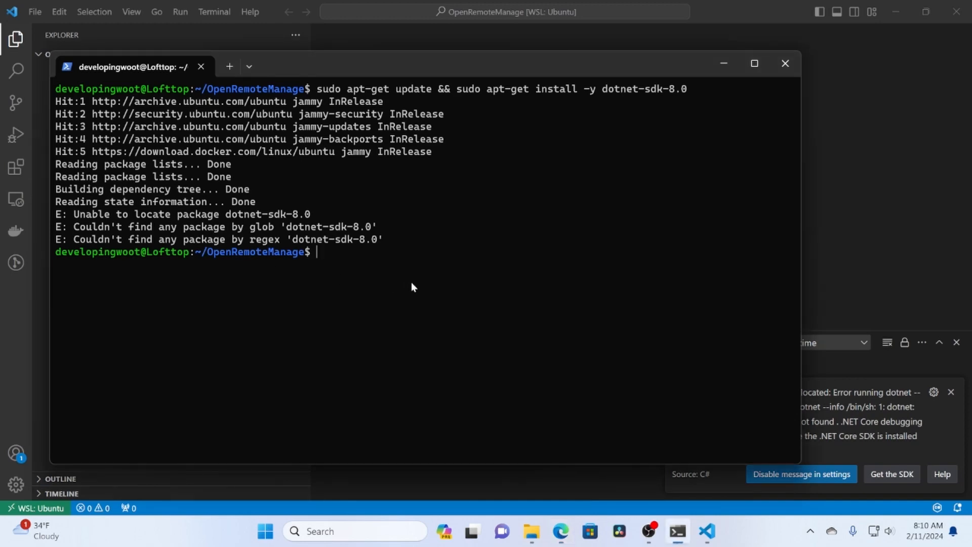
Download the Ubuntu 22.04 packages-microsoft-prod.deb with wget -O and list it in the folder.
text(wget)
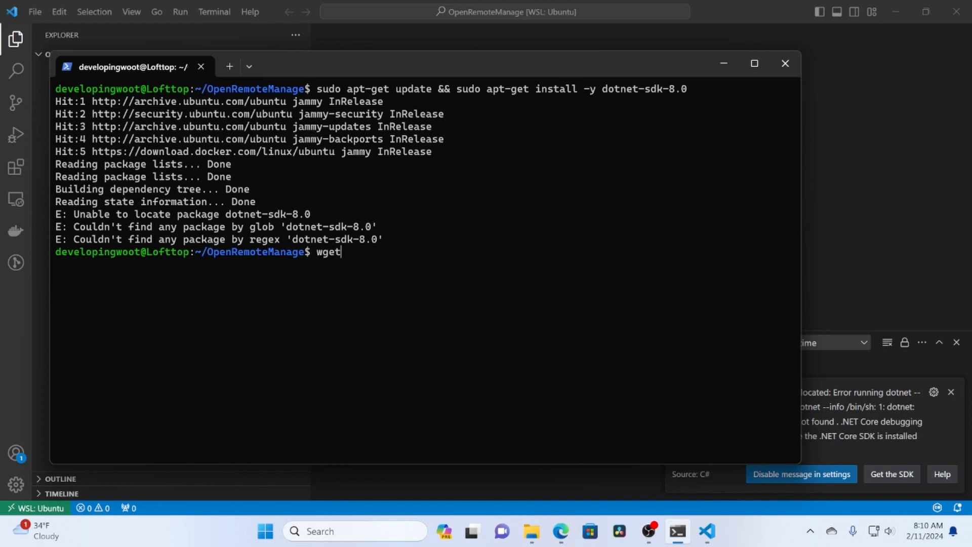
text(https://pa)
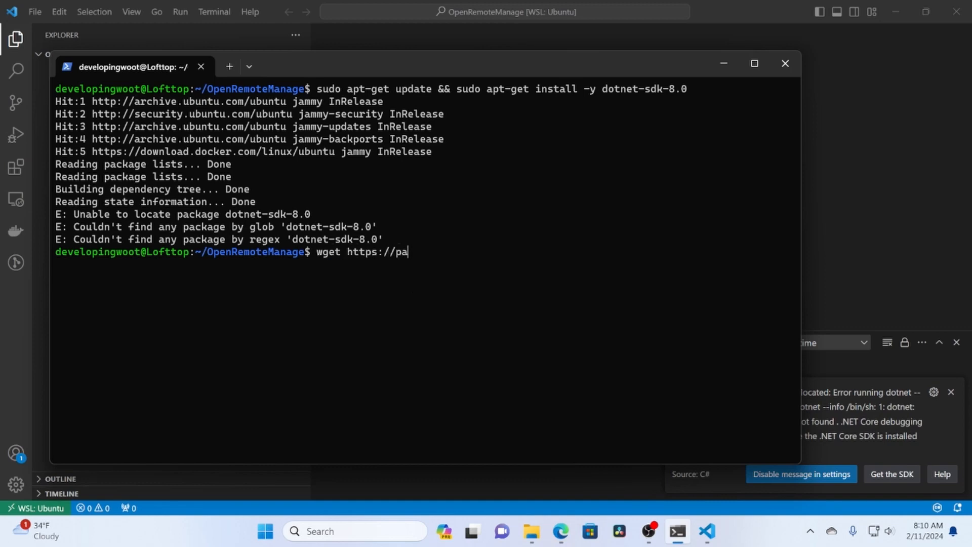
text(ckages.)
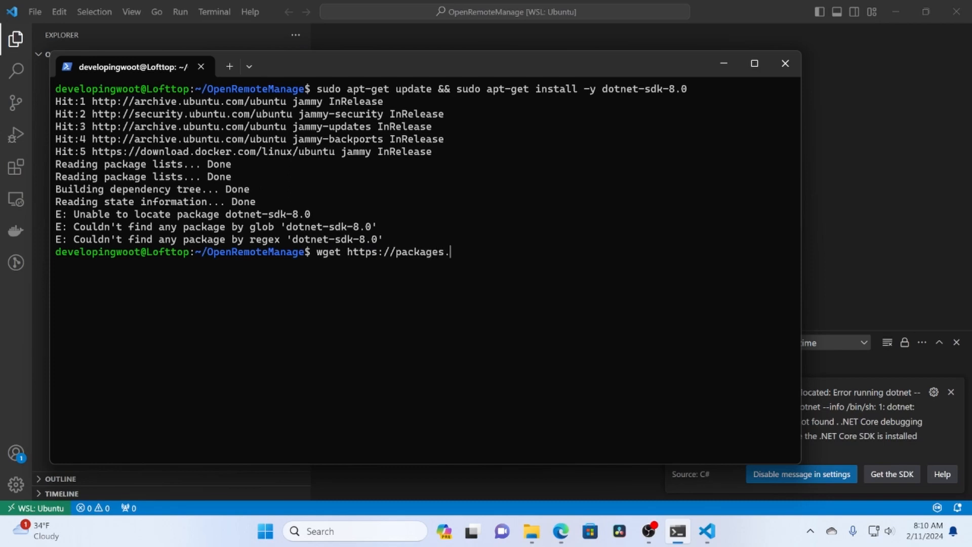
text(micro)
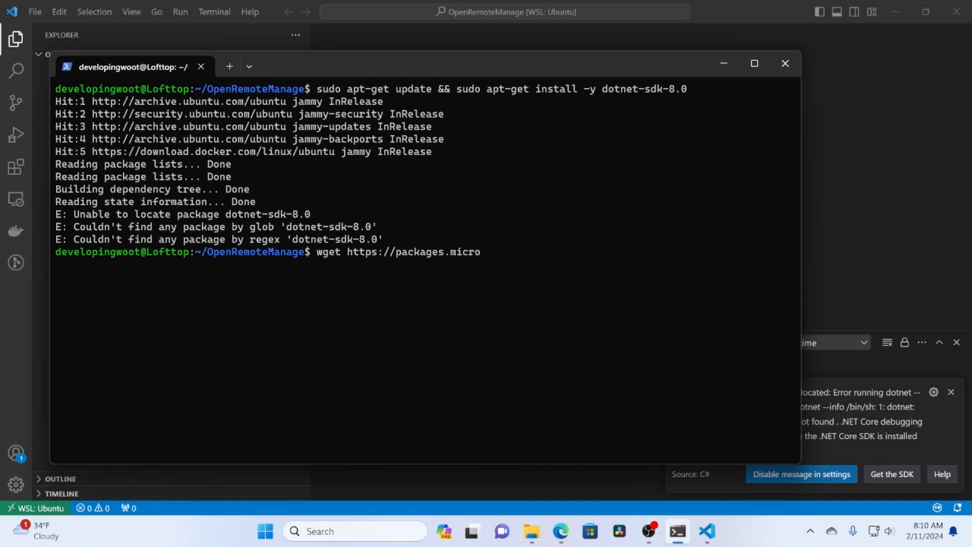
text(soft.com)
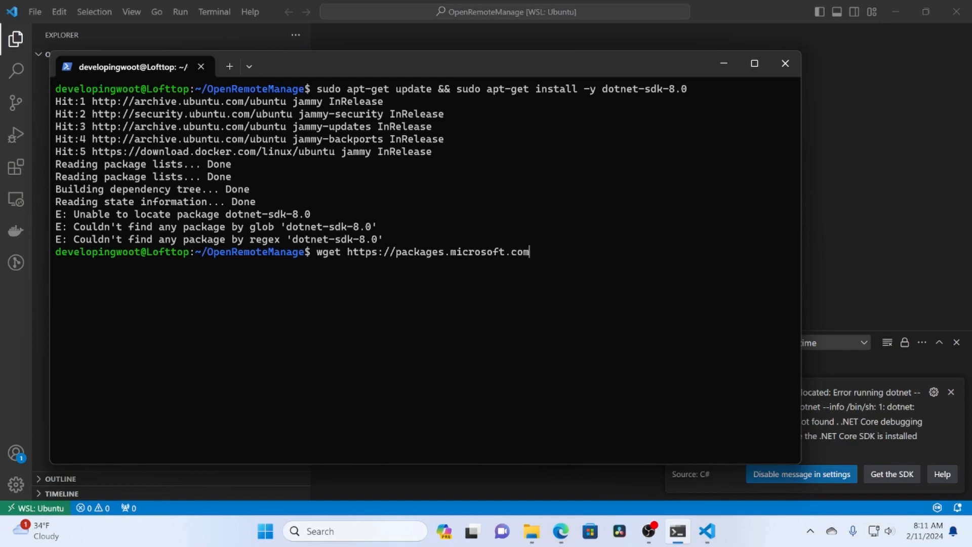
text(/c)
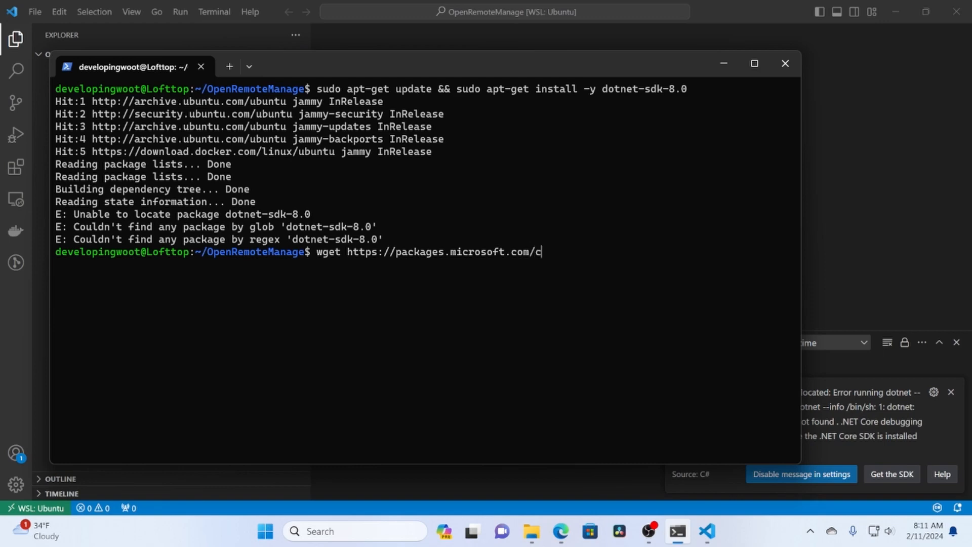
text(onfig/ub)
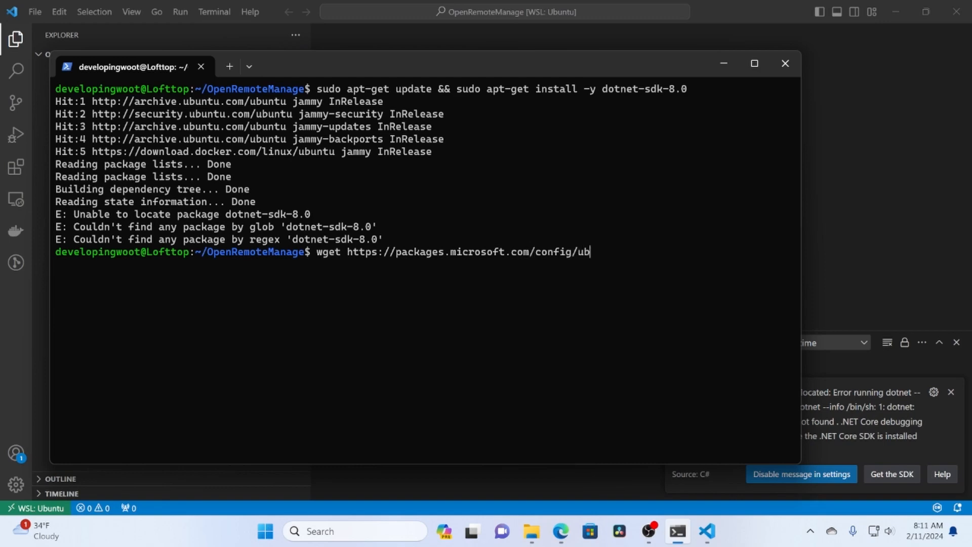
text(untu)
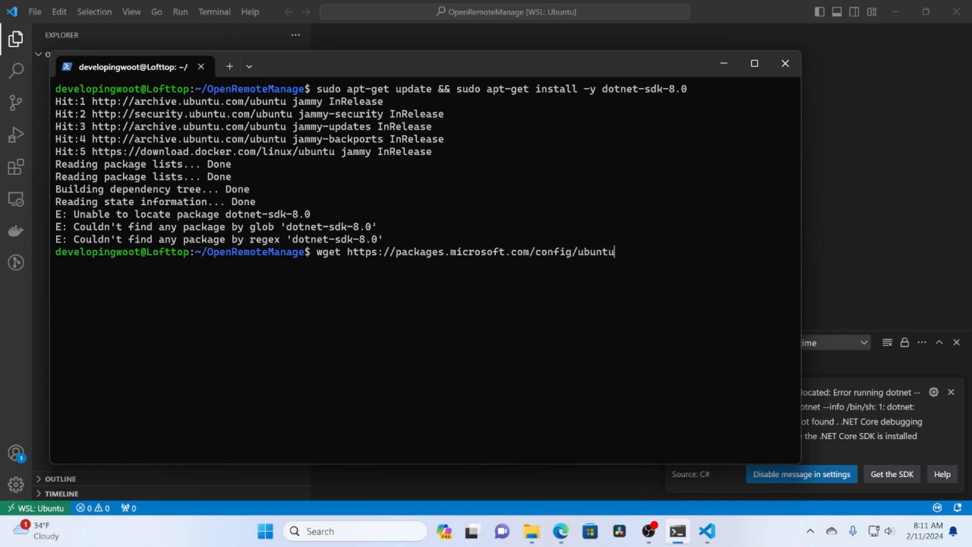
text(/)
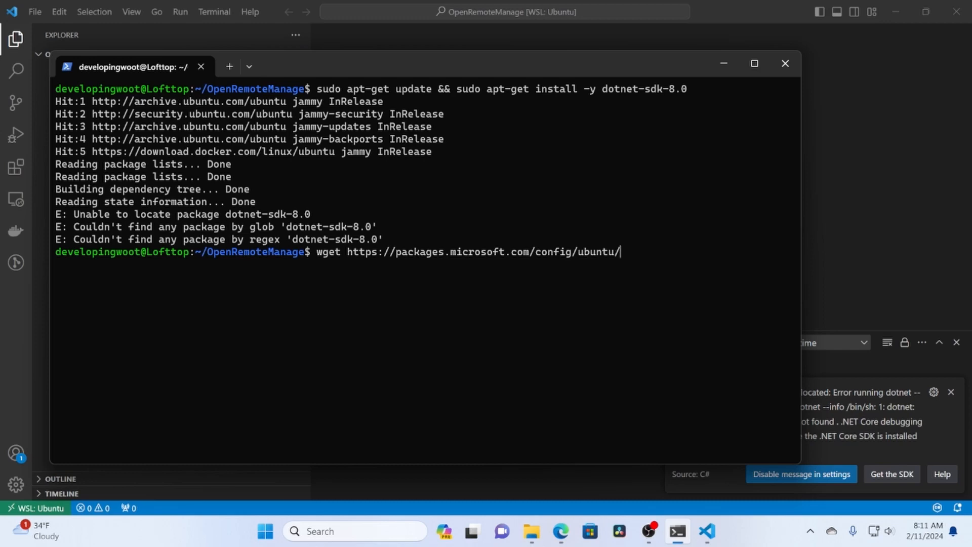
text(22)
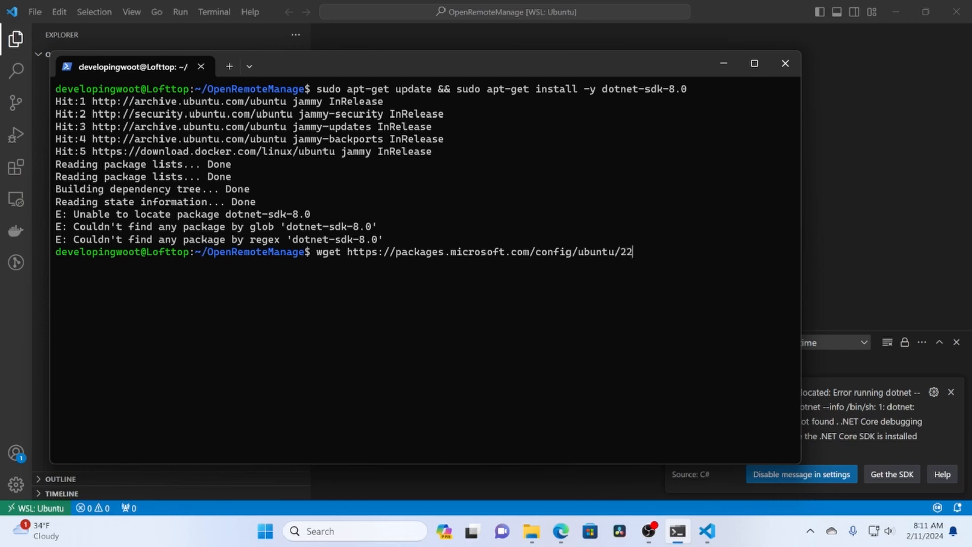
text(.04/)
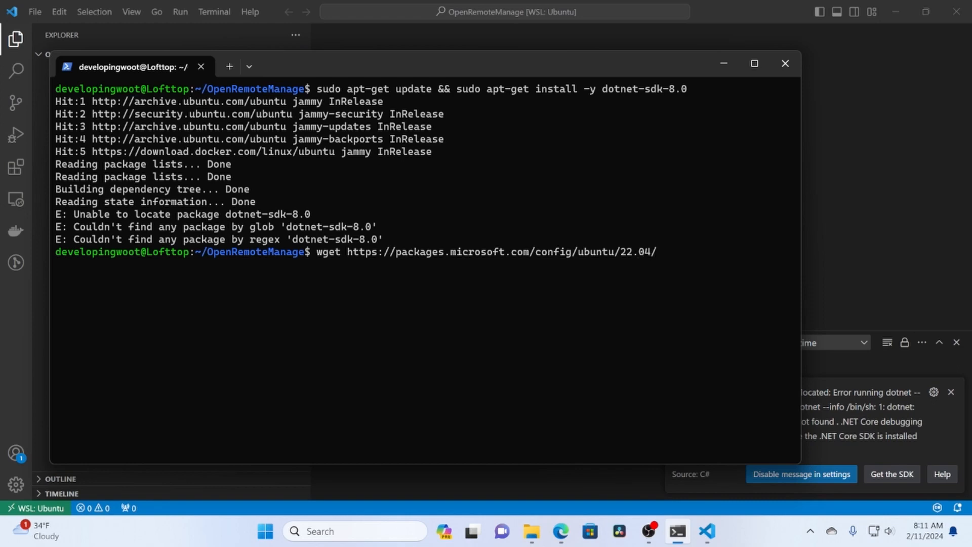
text(packages)
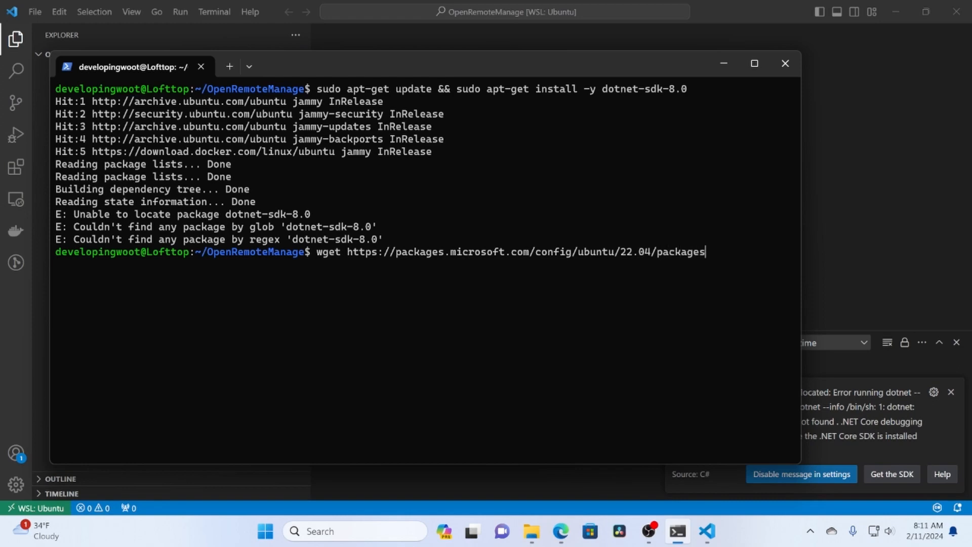
text(-)
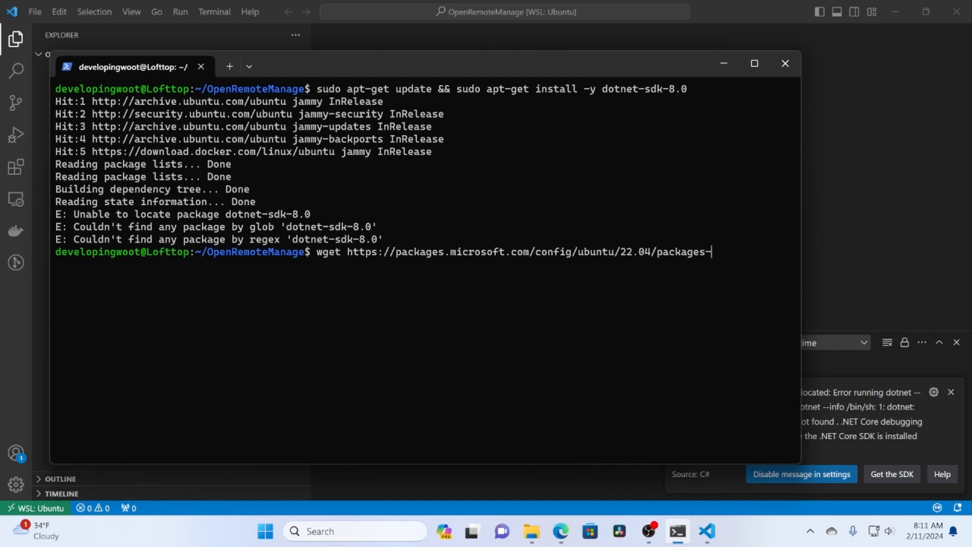
text(microsoft)
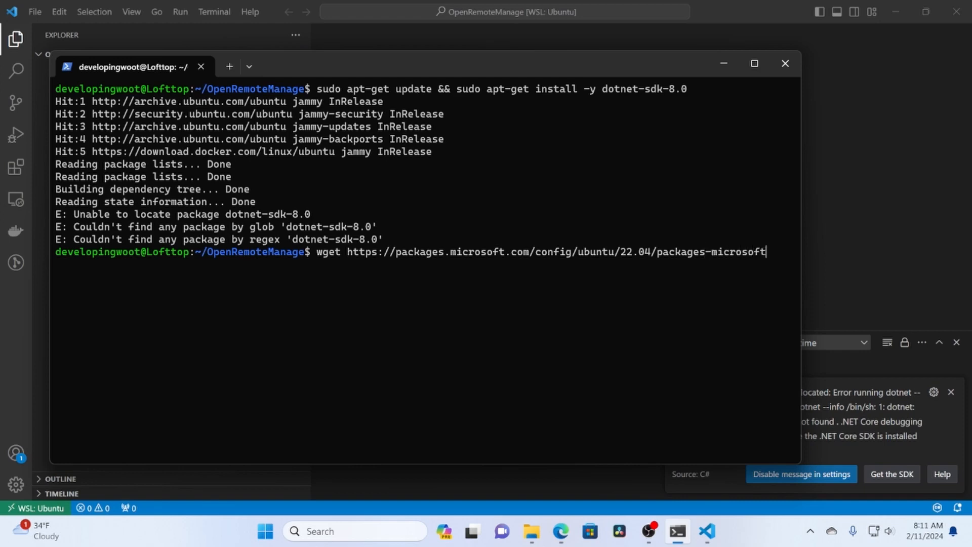
text(-prod)
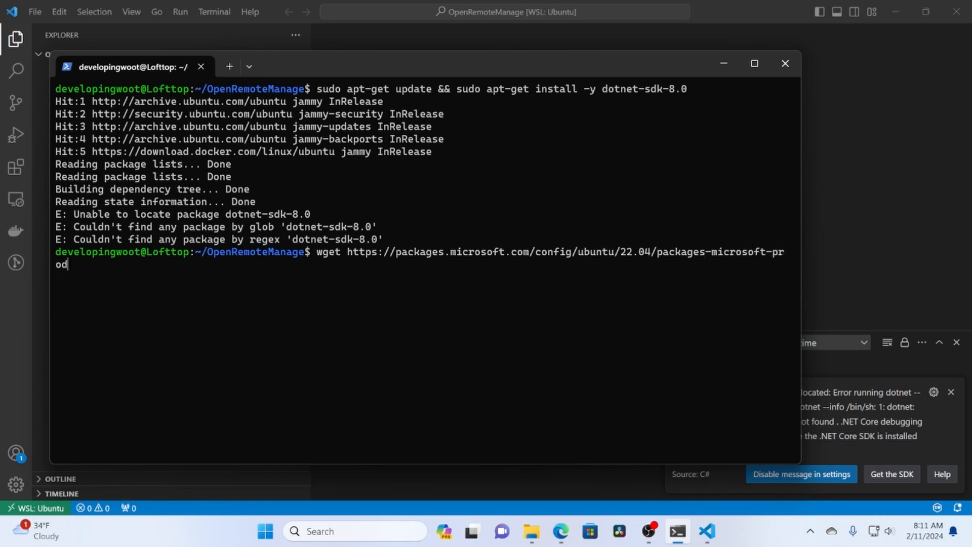
text(.deb)
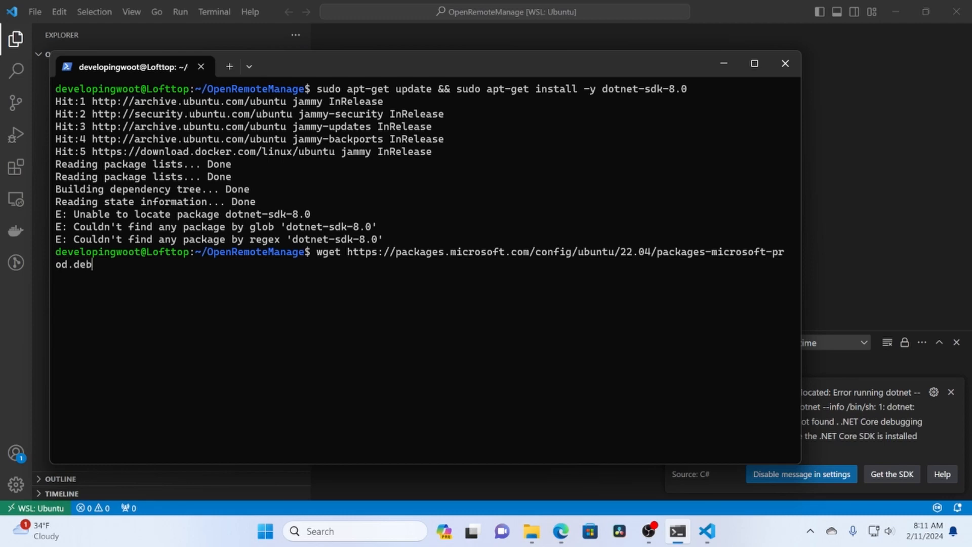
text(-O)
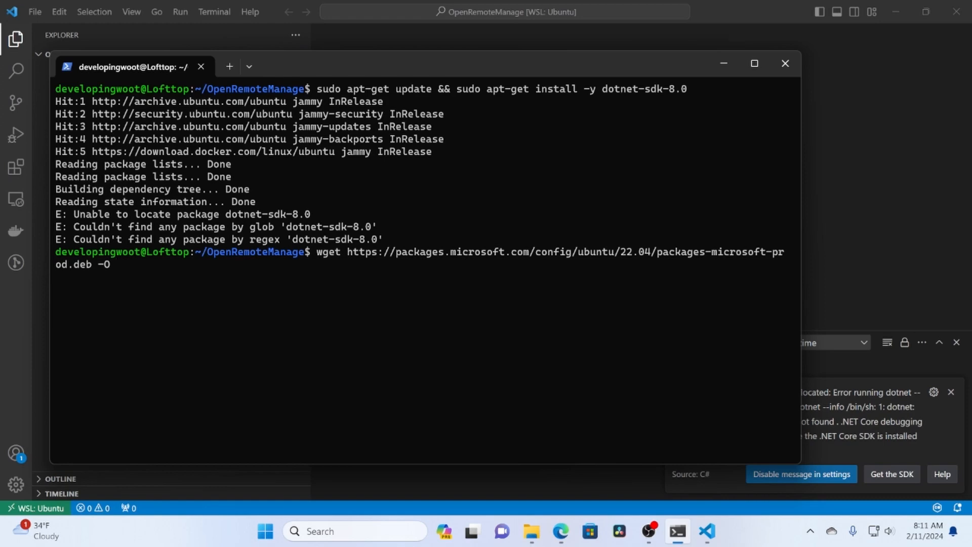
mouse_move(263, 275)
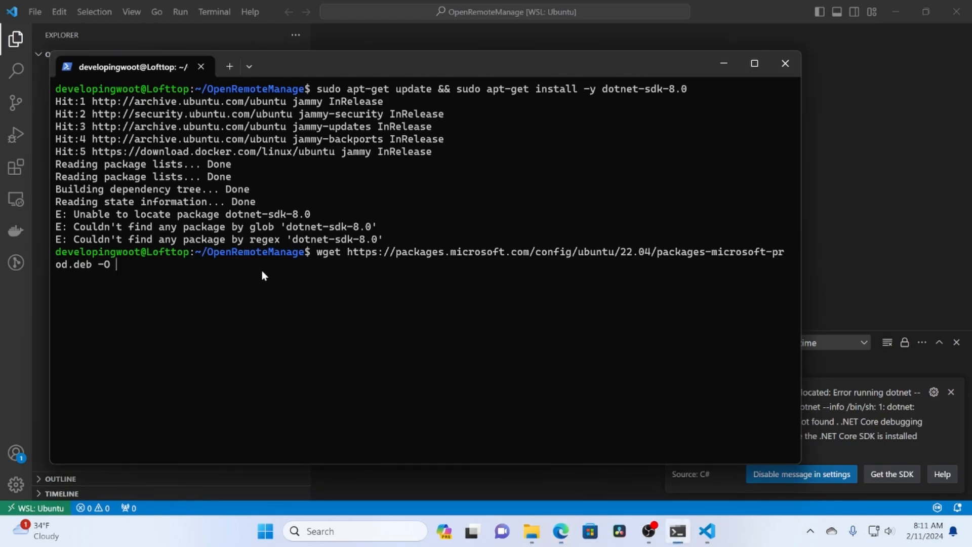
text(packages)
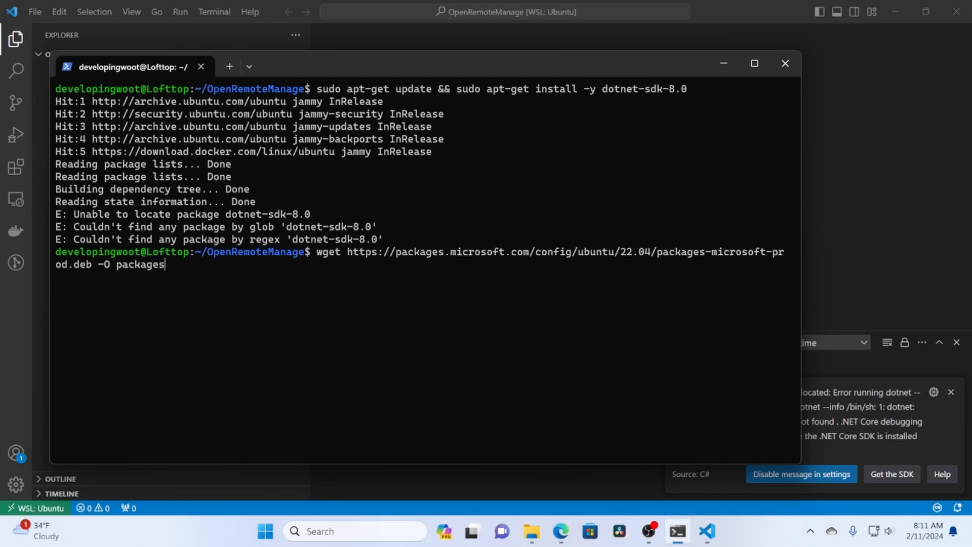
text(-)
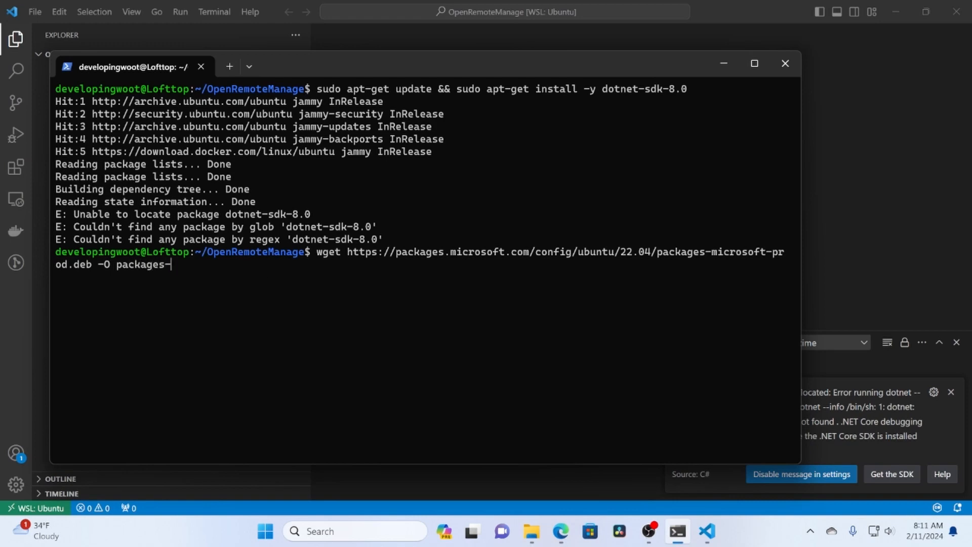
text(mi)
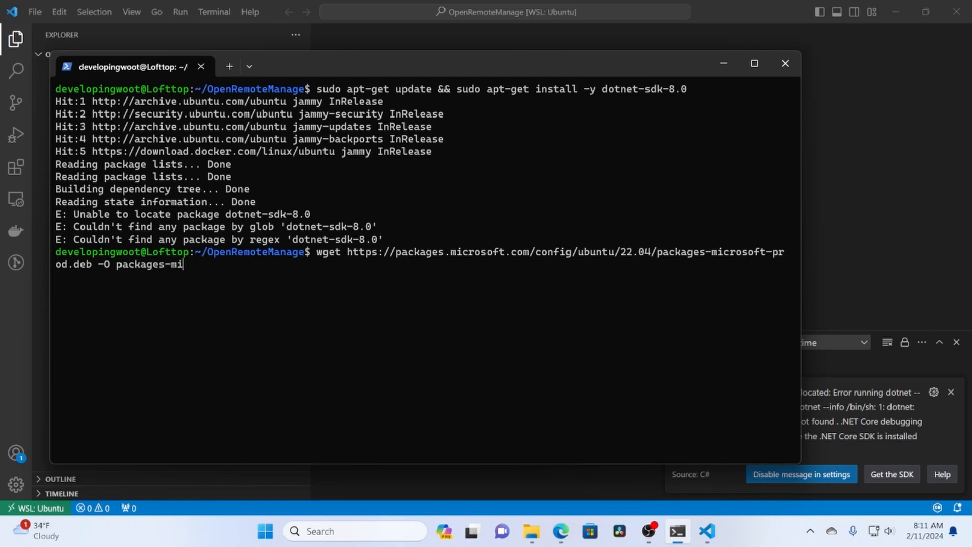
text(crosoft)
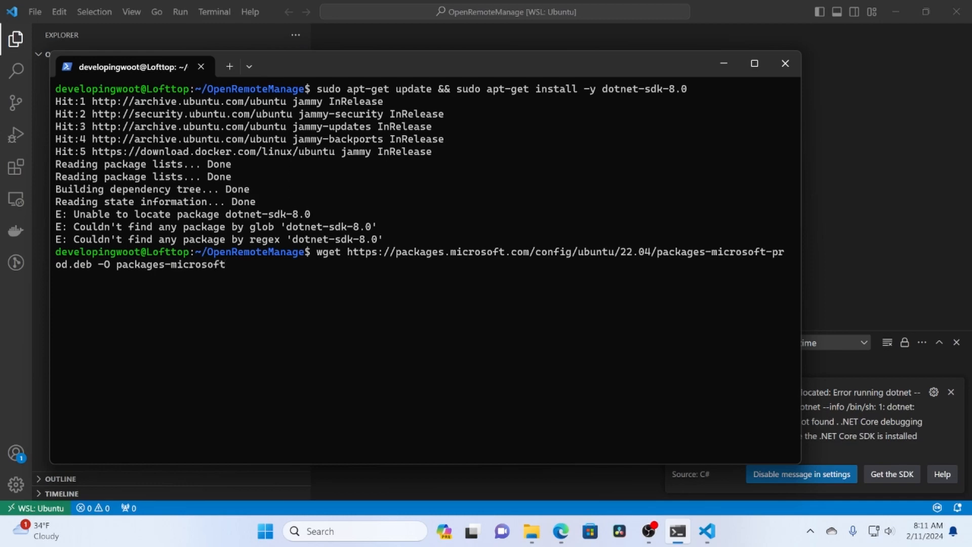
text(-prod.eb)
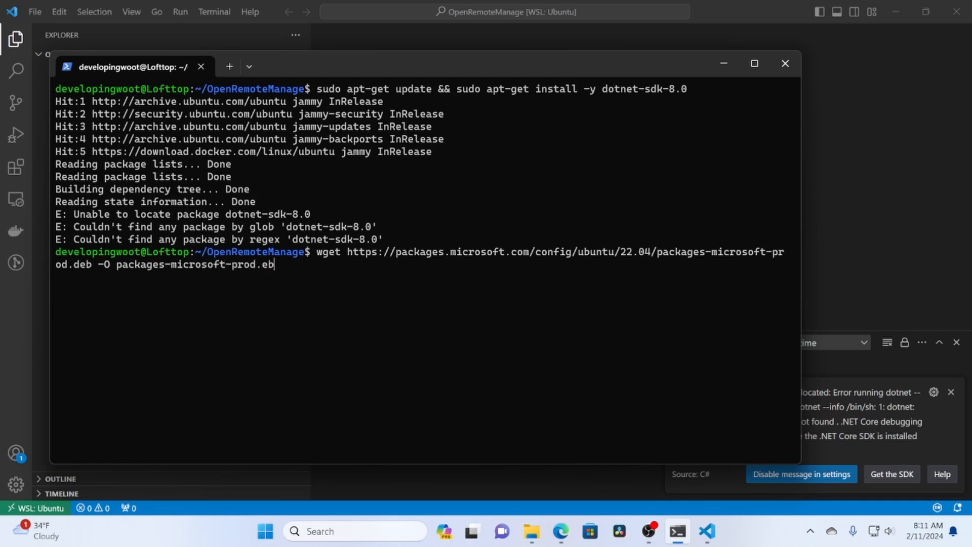
key(Enter)
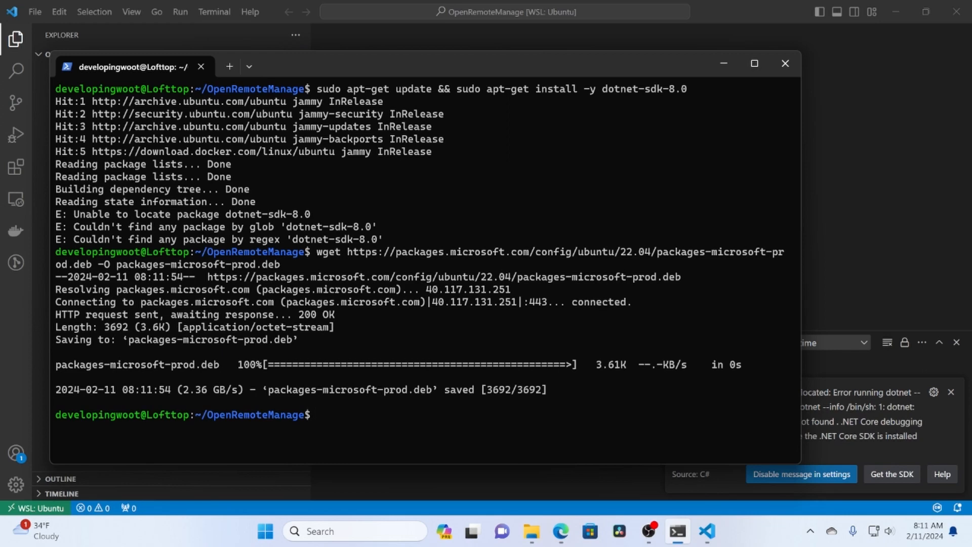
text(ls)
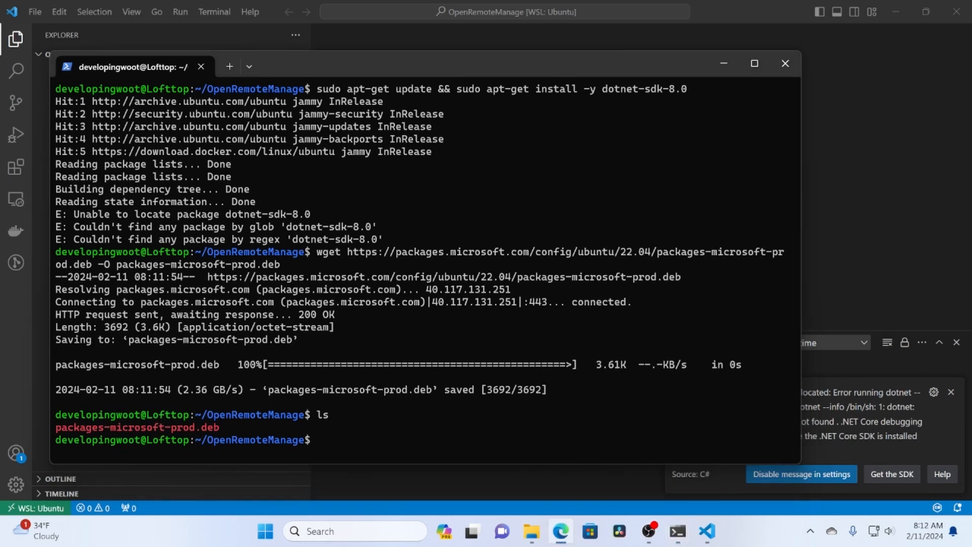
Register the Microsoft feed with sudo dpkg -i packages-microsoft-prod.deb, then remove the .deb.
text(s)
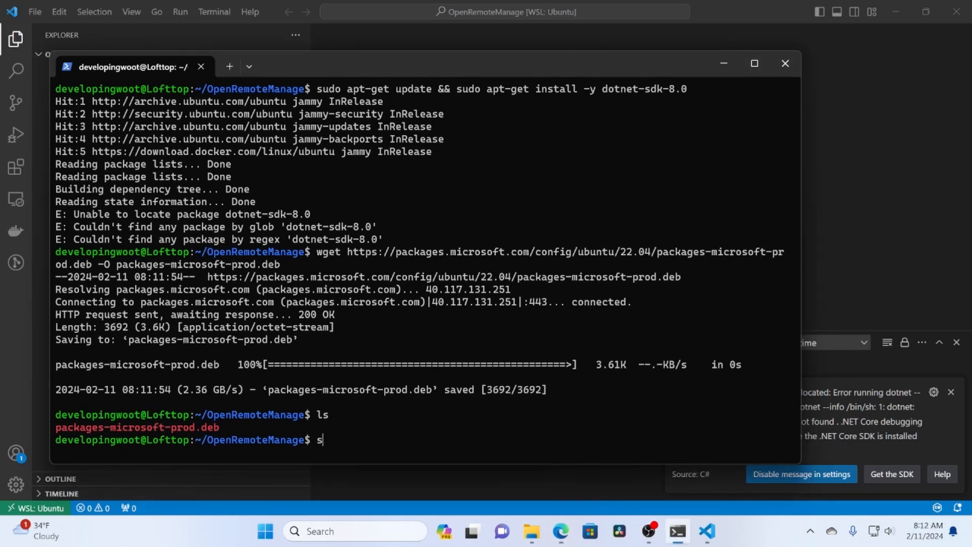
text(udo)
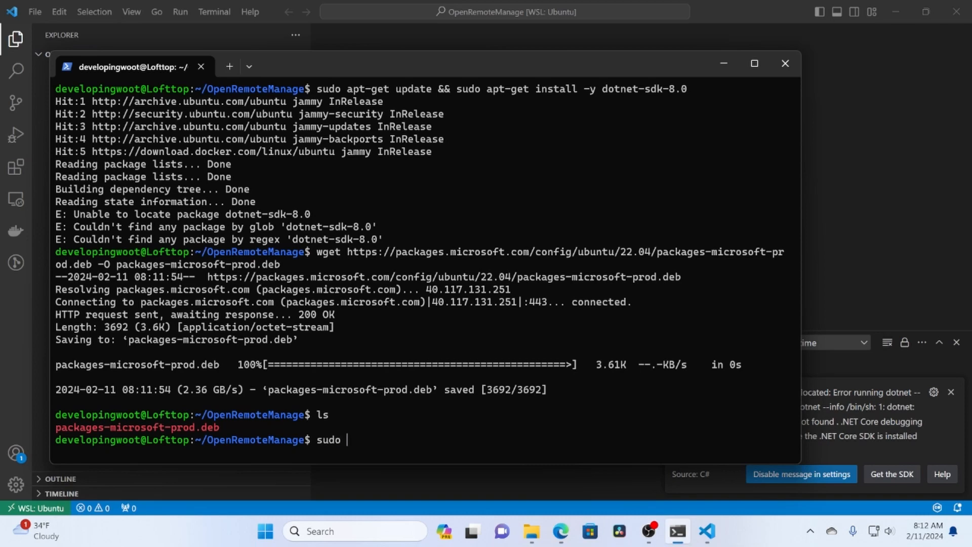
text(dpkg -i)
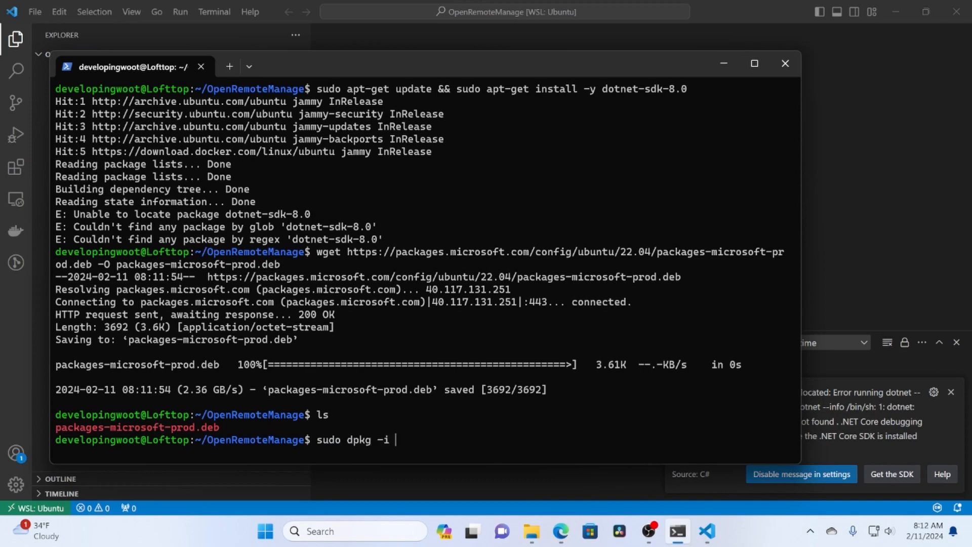
text(packages-microsoft-prod.deb)
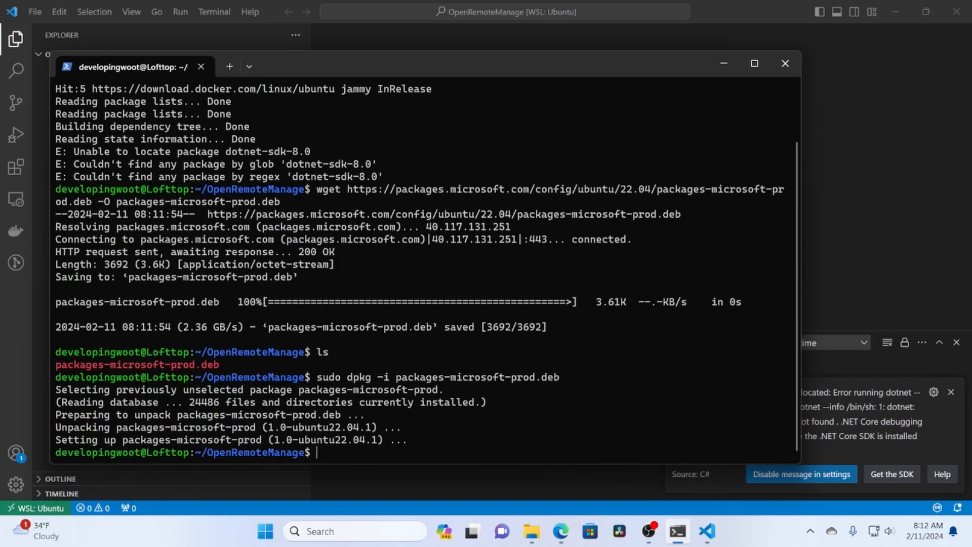
text(rm)
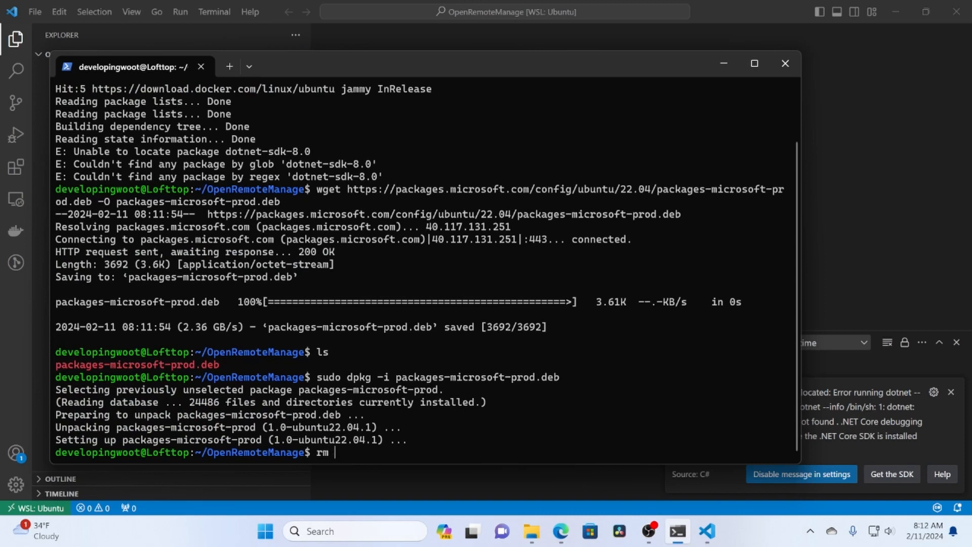
text(packages-microsoft-prod.deb)
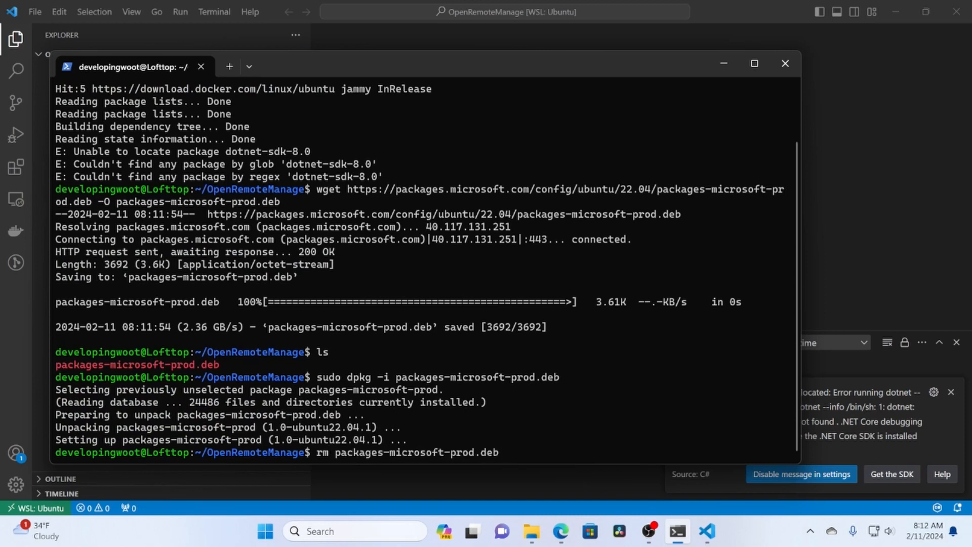
Update apt and install dotnet-sdk-8.0, giving dotnet version 8.0.101.
text(sudo apt update)
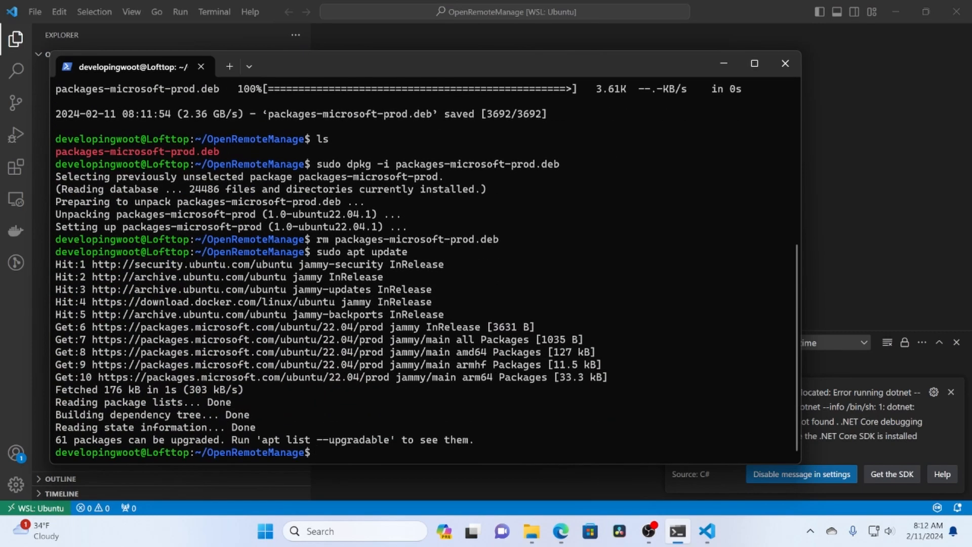
text(sudo apt update)
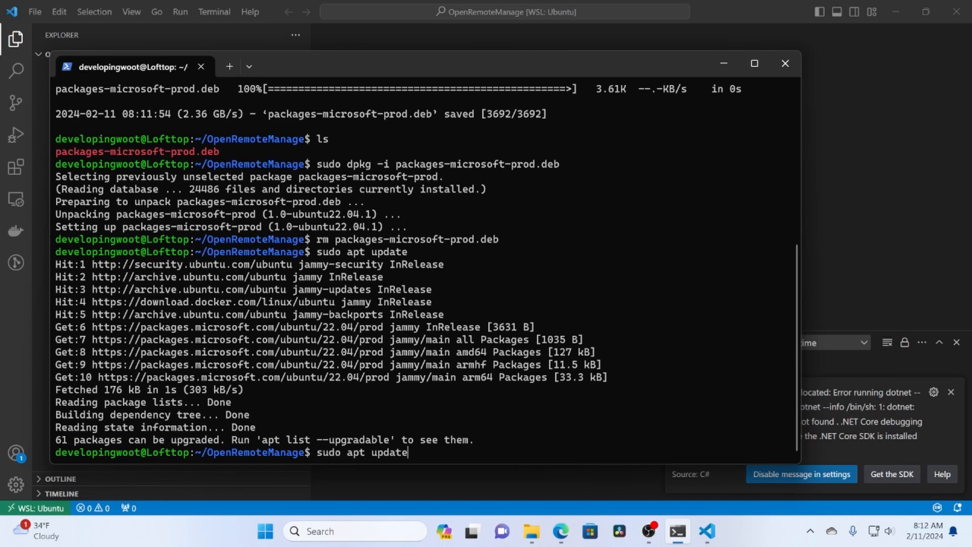
text(sudo apt-get update && sudo apt-get install -y dotnet-sdk-8.0)
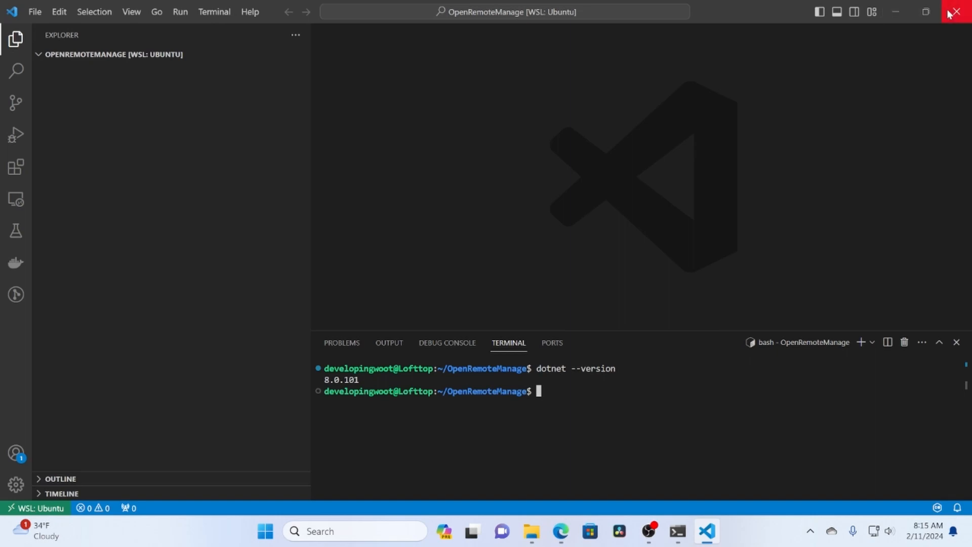
click(956, 12)
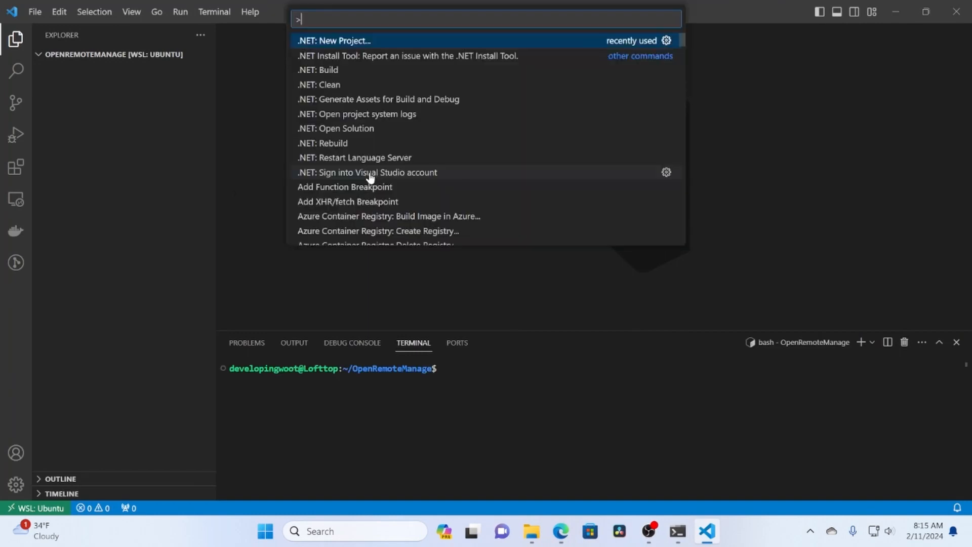
key(Escape)
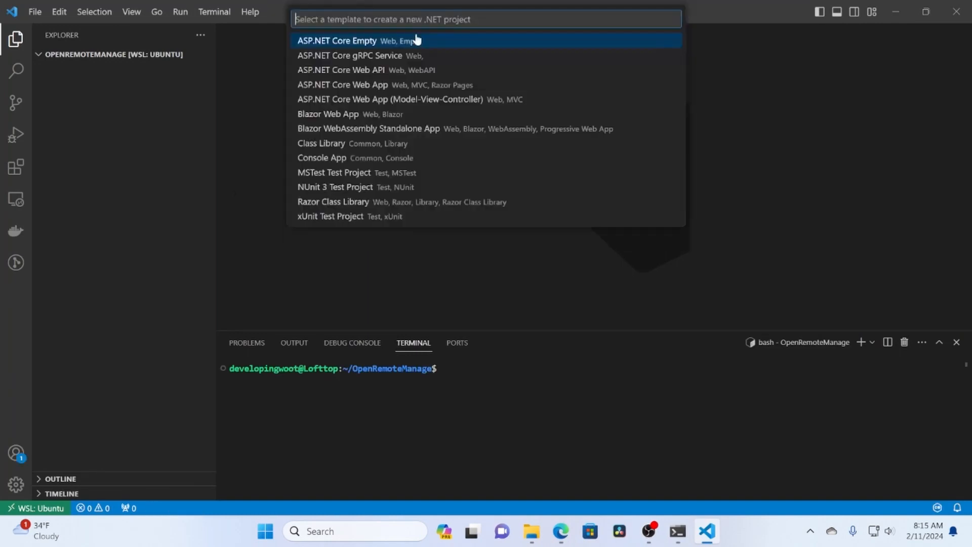
key(Escape)
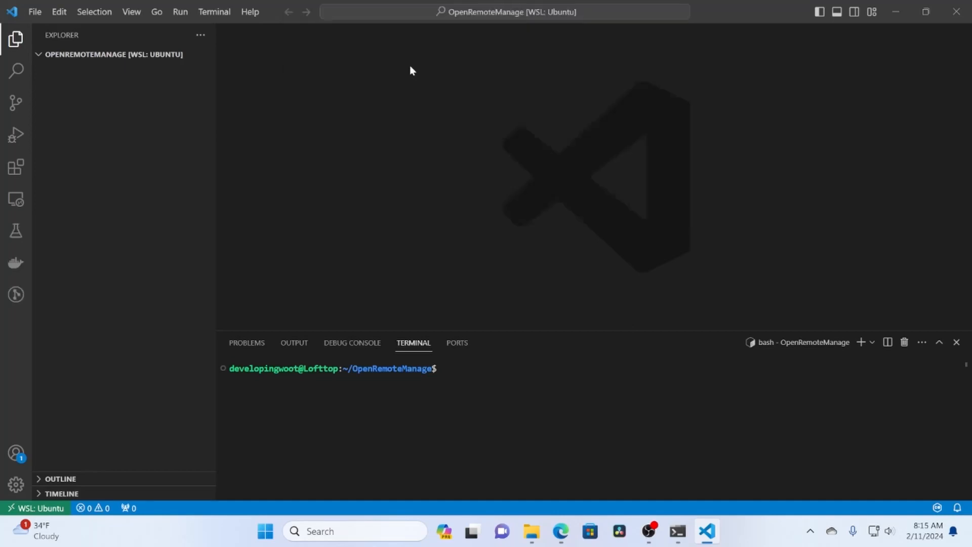
click(294, 342)
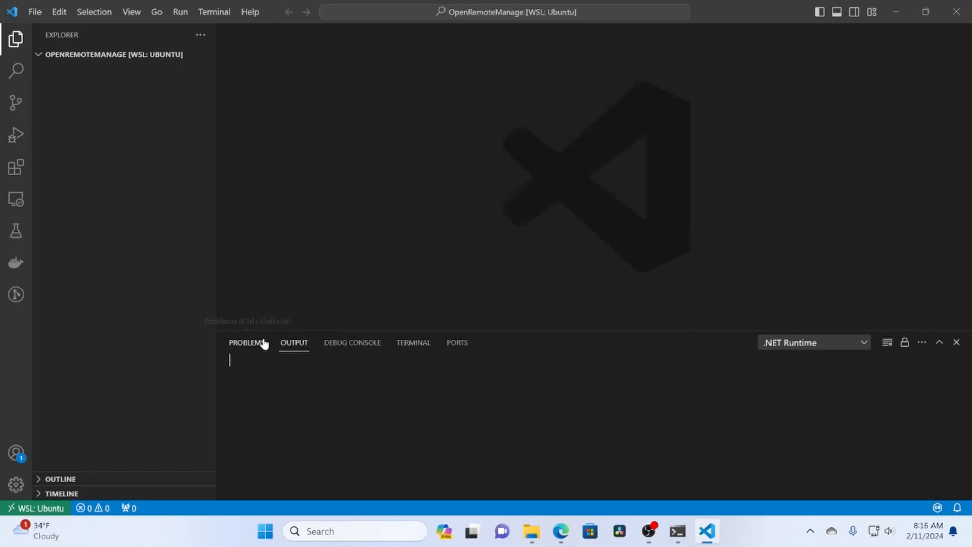
click(353, 342)
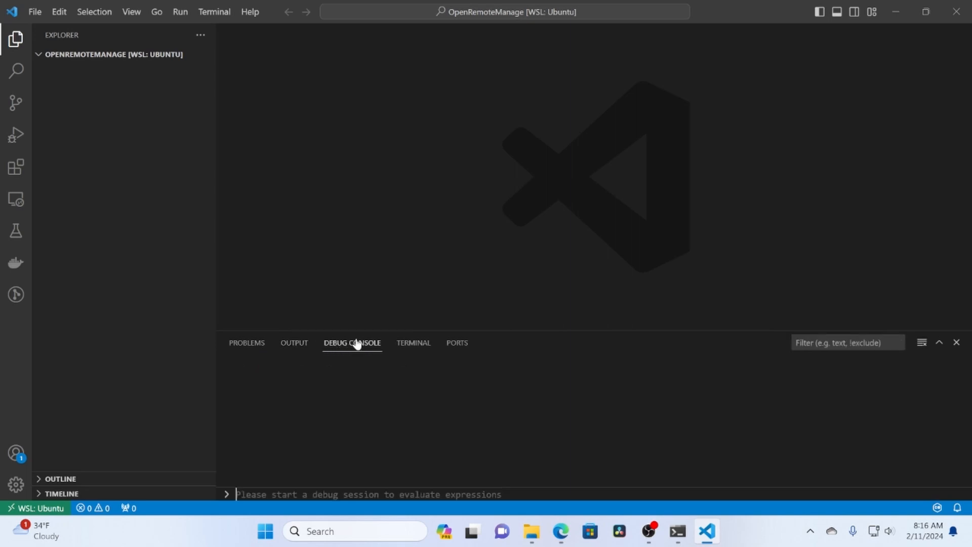
click(414, 343)
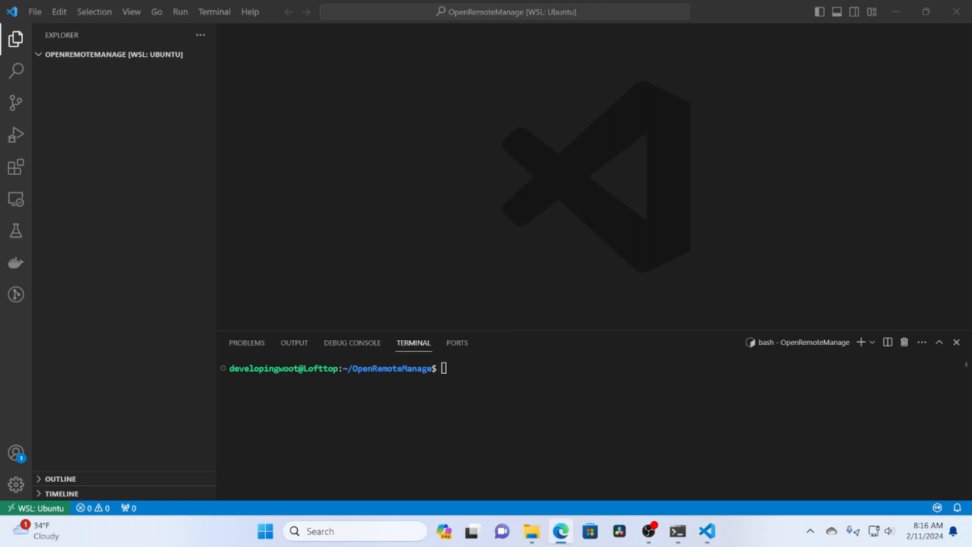
Shut down WSL with wsl --shutdown from a new admin shell.
click(409, 67)
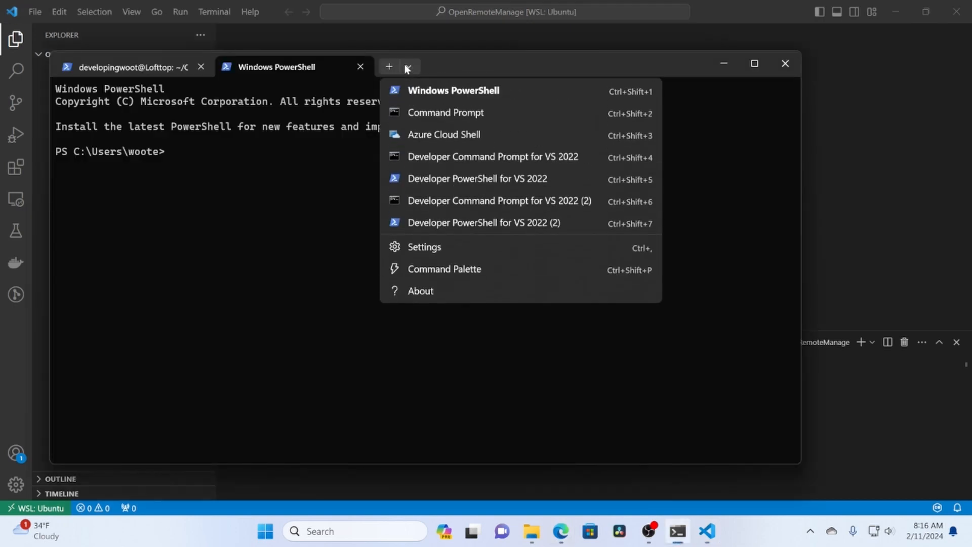
mouse_move(464, 136)
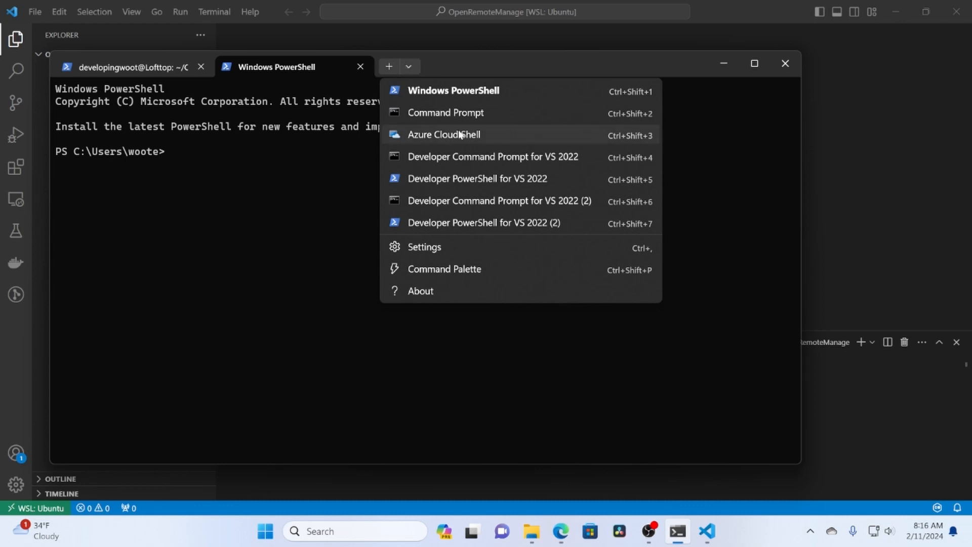
mouse_move(592, 119)
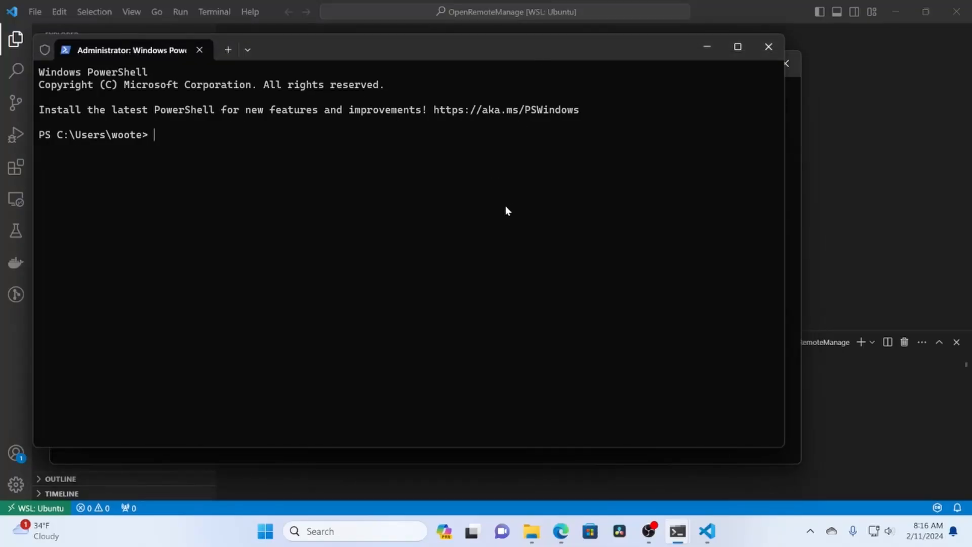
text(wsl --)
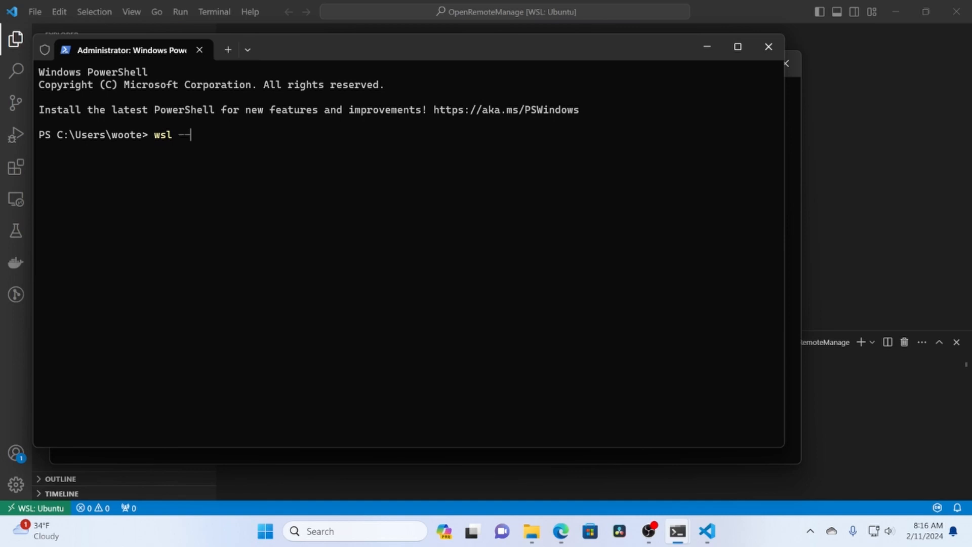
text(-shu)
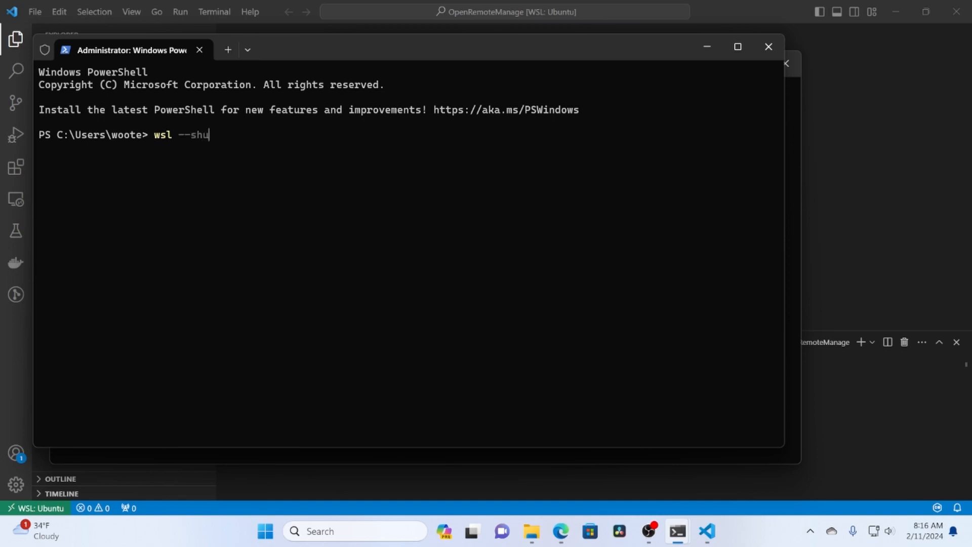
key(Enter)
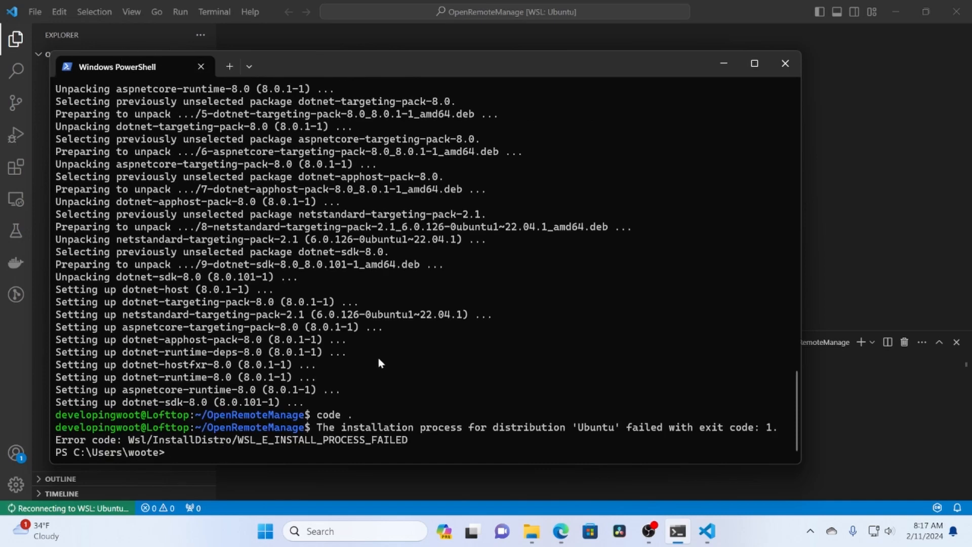
Restart wsl, cd into ~/OpenRemoteManage and reopen it in VS Code with code ., closing the old window.
text(wsl)
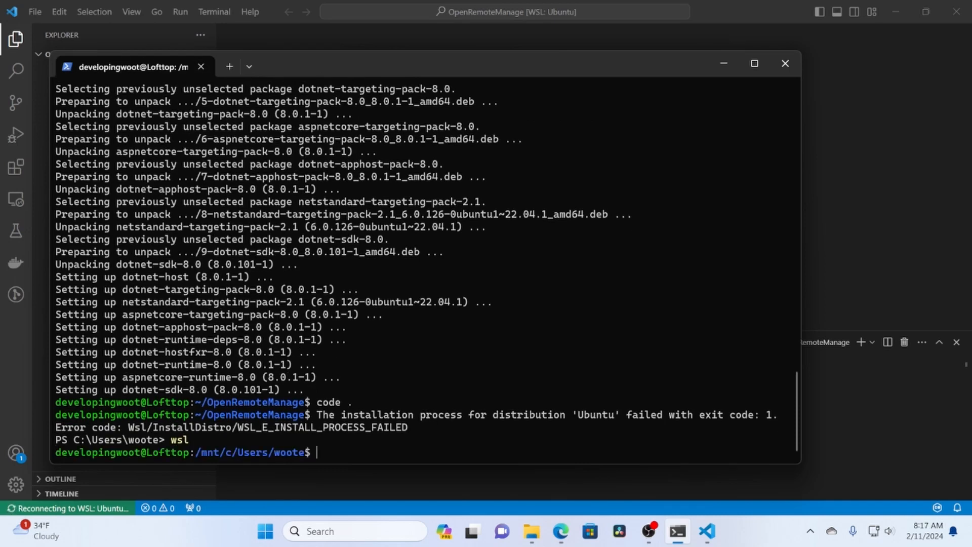
text(cd)
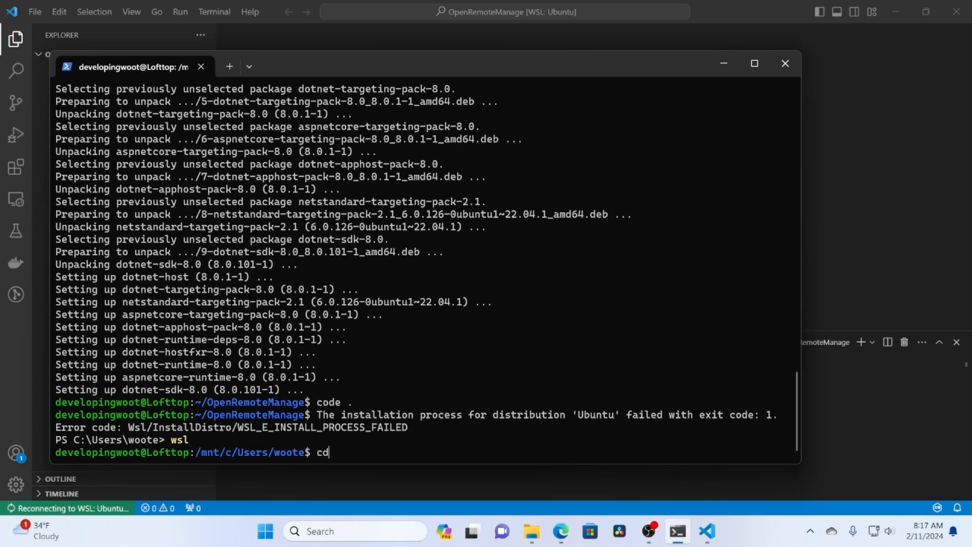
text(" ")
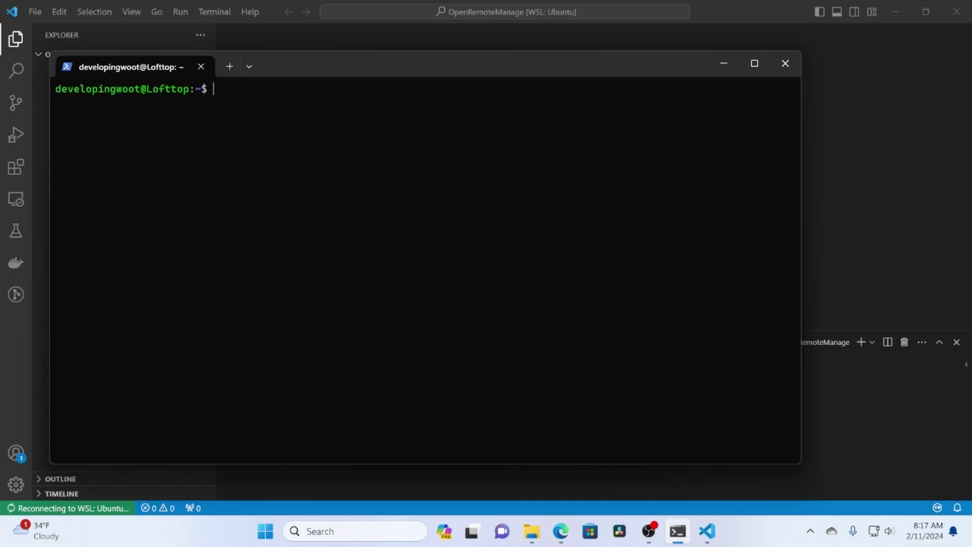
text(cd OpenRemoteManage/)
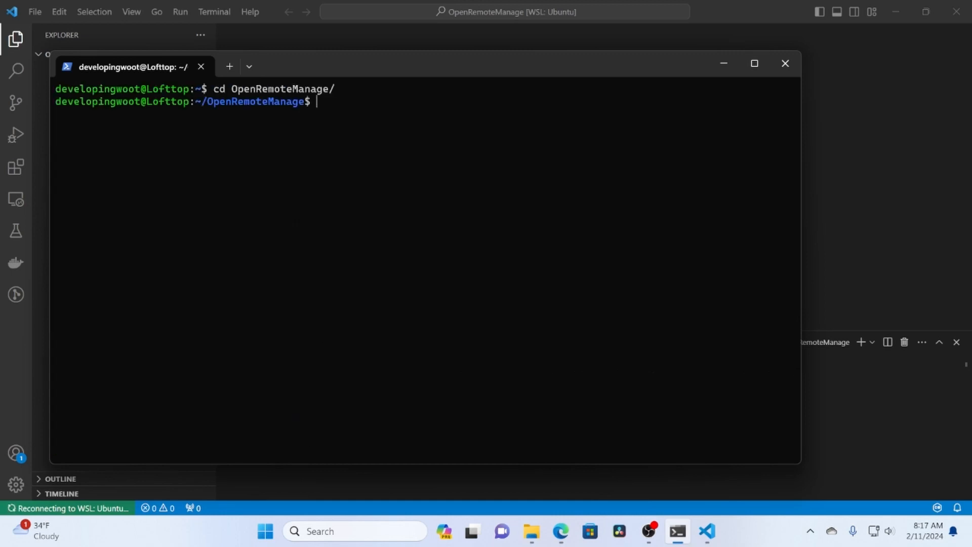
text(code)
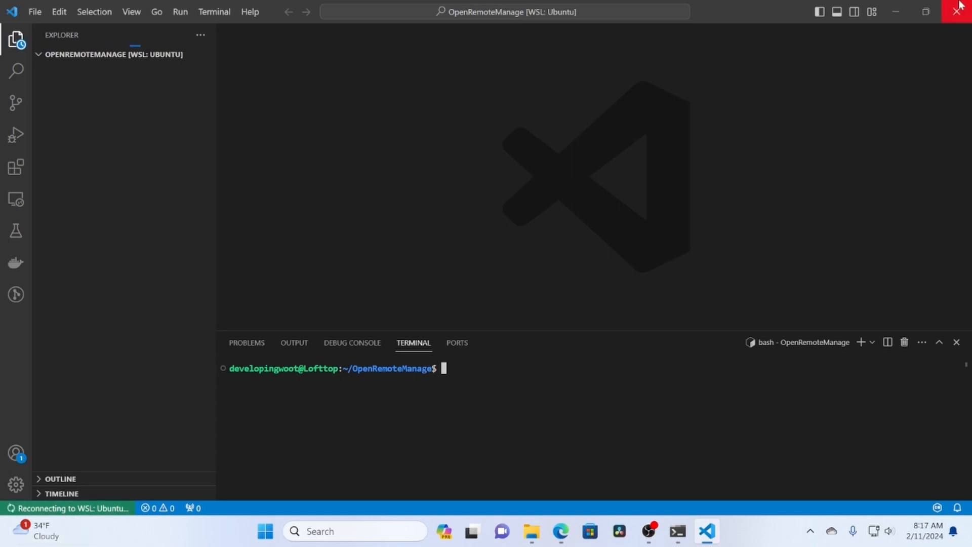
click(958, 12)
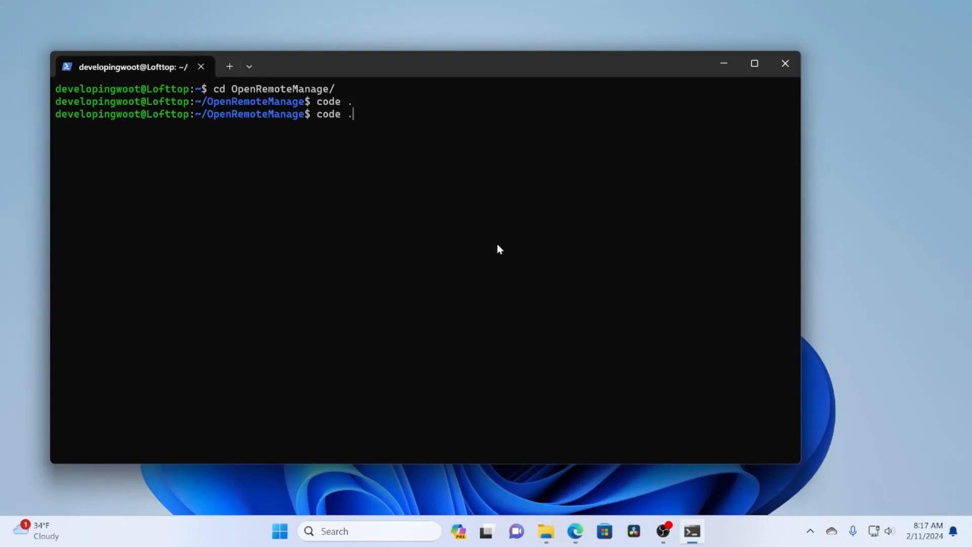
key(Return)
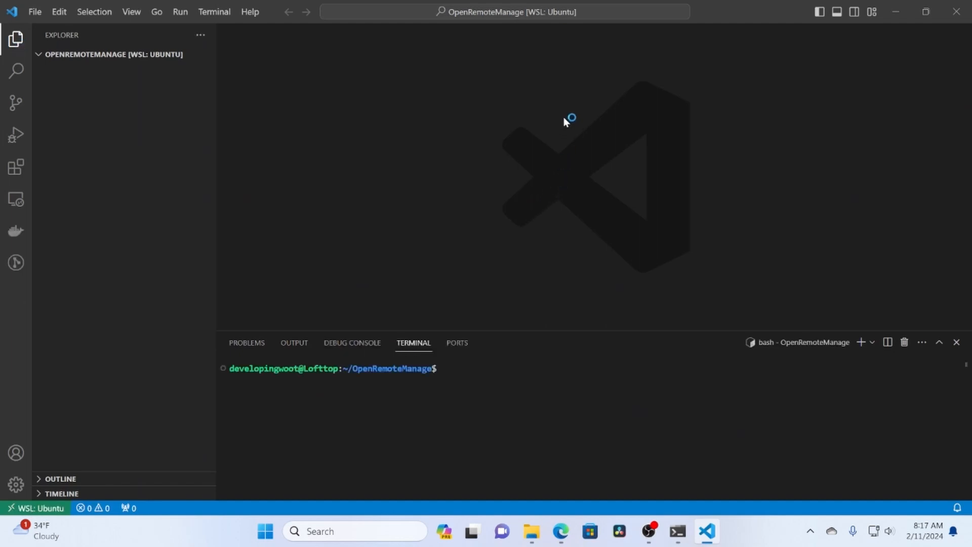
Create a new ASP.NET Core Empty project named OpenRemoteManage.GatewayAPI via .NET: New Project.
key(Ctrl+Shift+P)
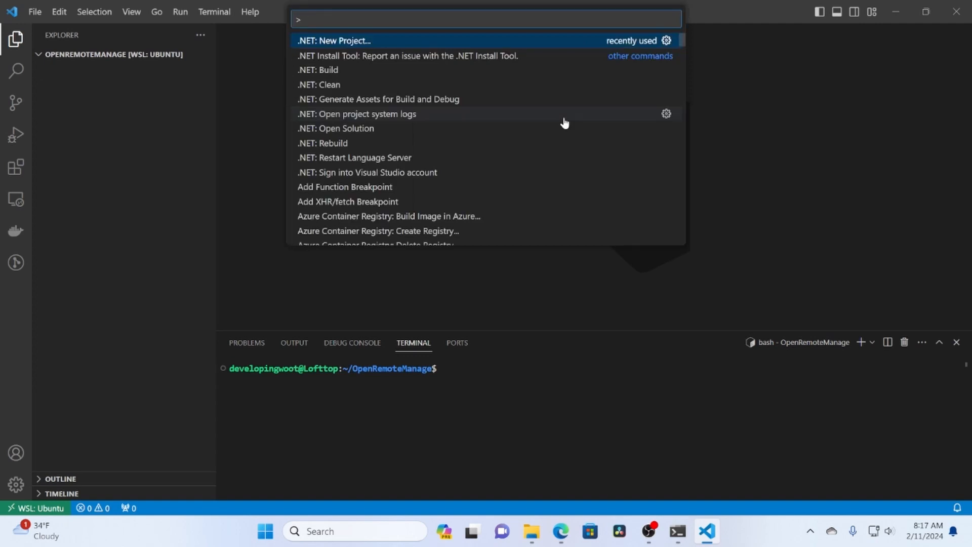
key(Escape)
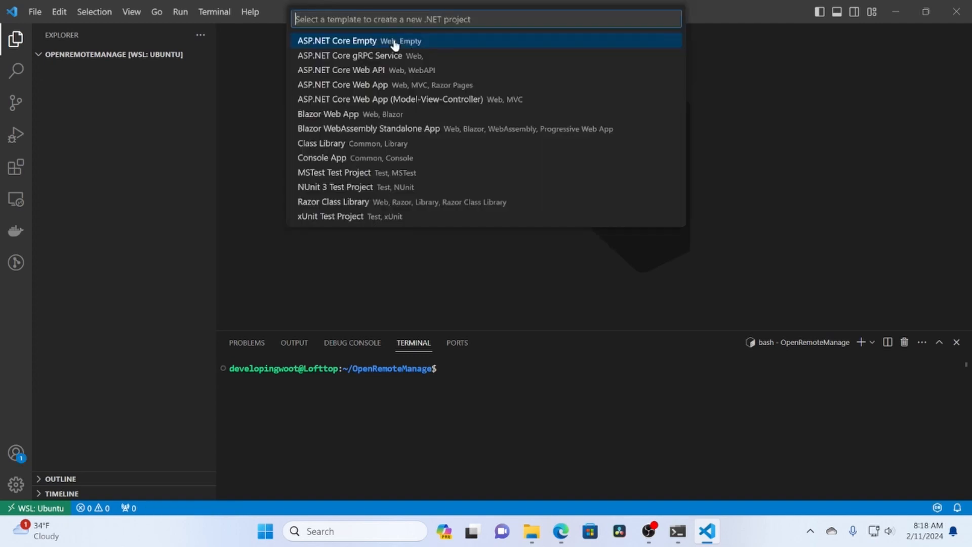
mouse_move(406, 73)
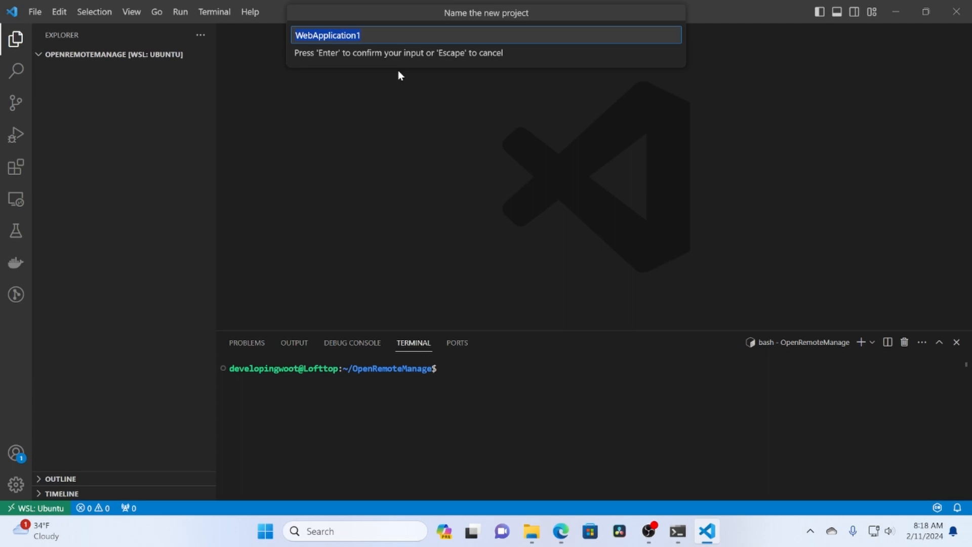
text(OpenRe)
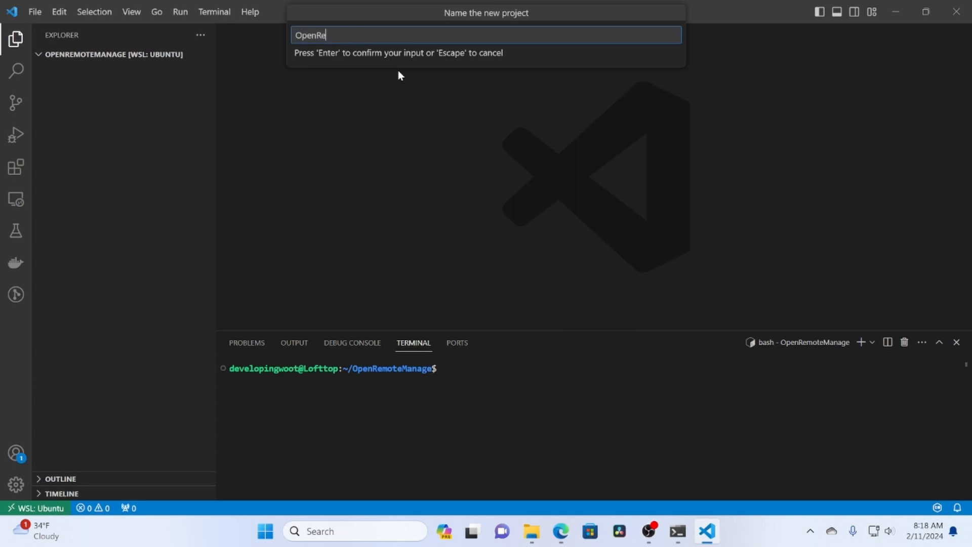
text(moteM)
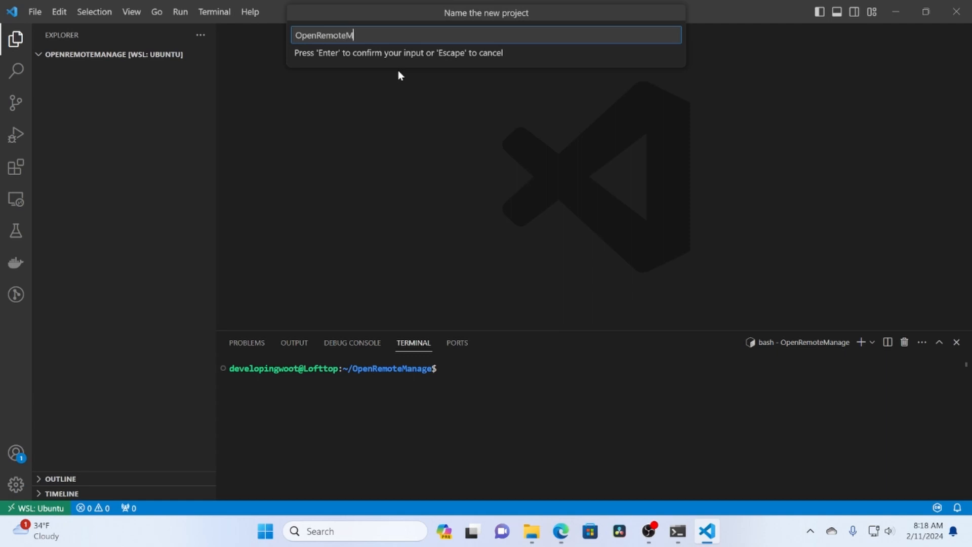
text(anage)
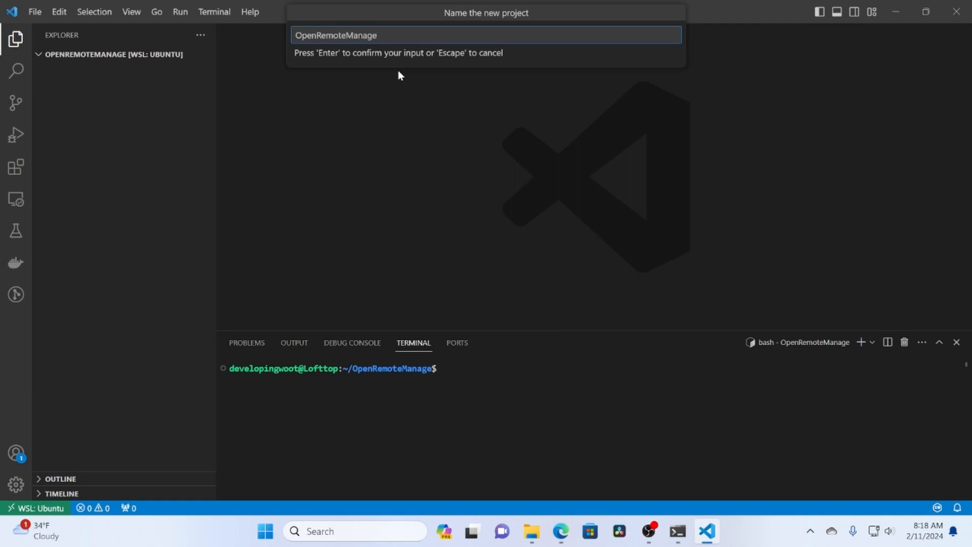
text(.Gatew)
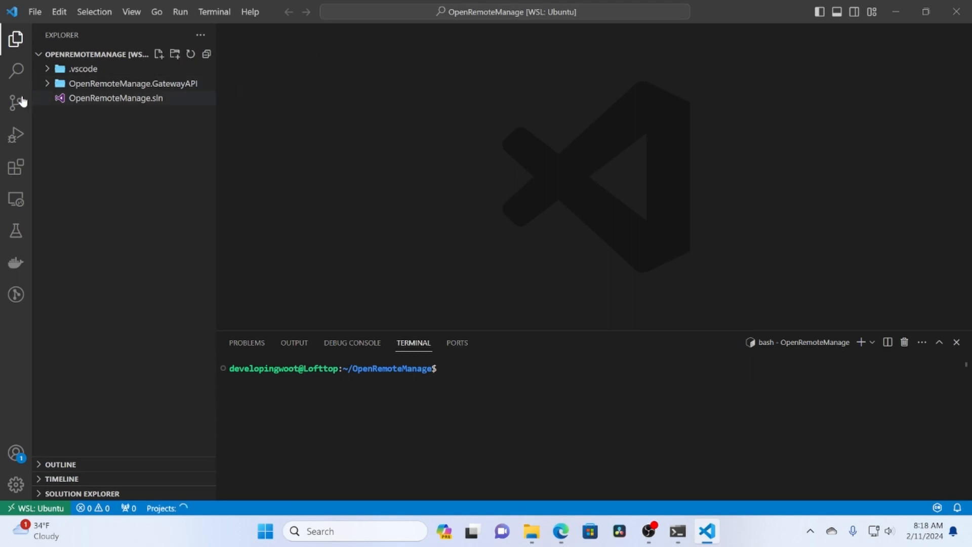
click(132, 83)
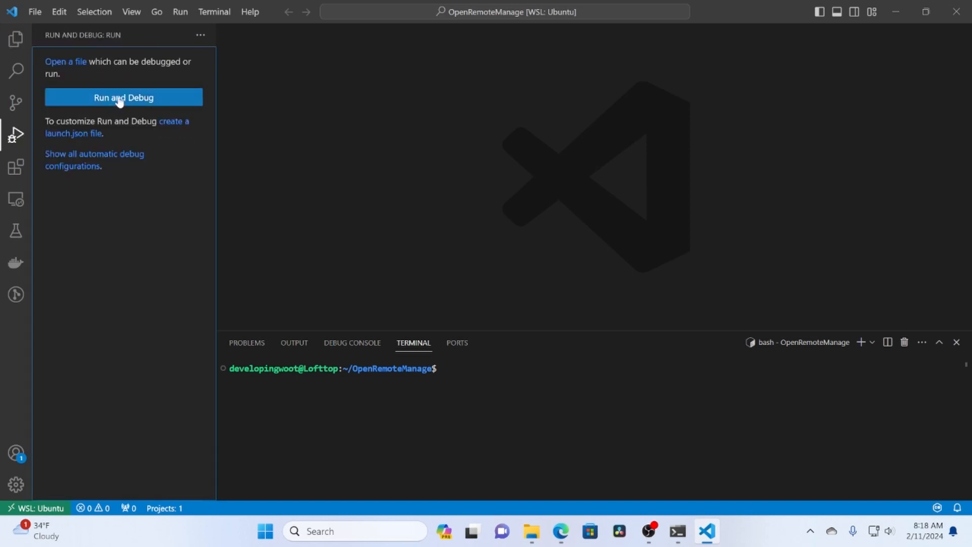
Generate Docker files for ASP.NET Core on Linux with port 5131 and Compose files.
click(124, 97)
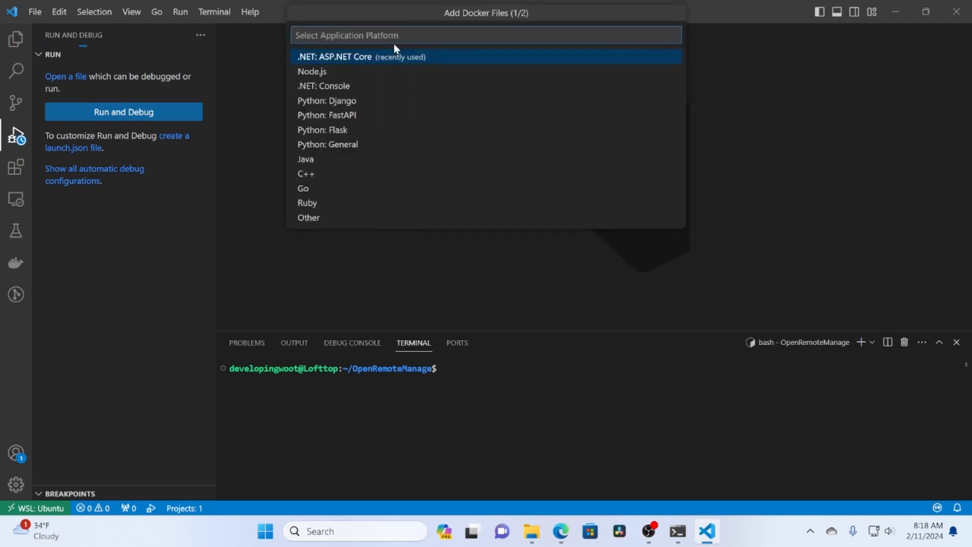
click(361, 56)
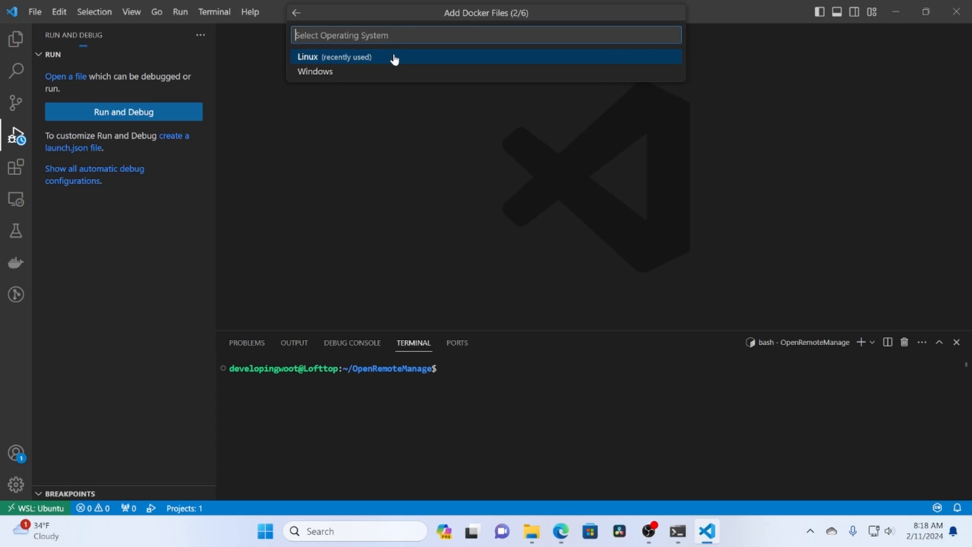
click(307, 57)
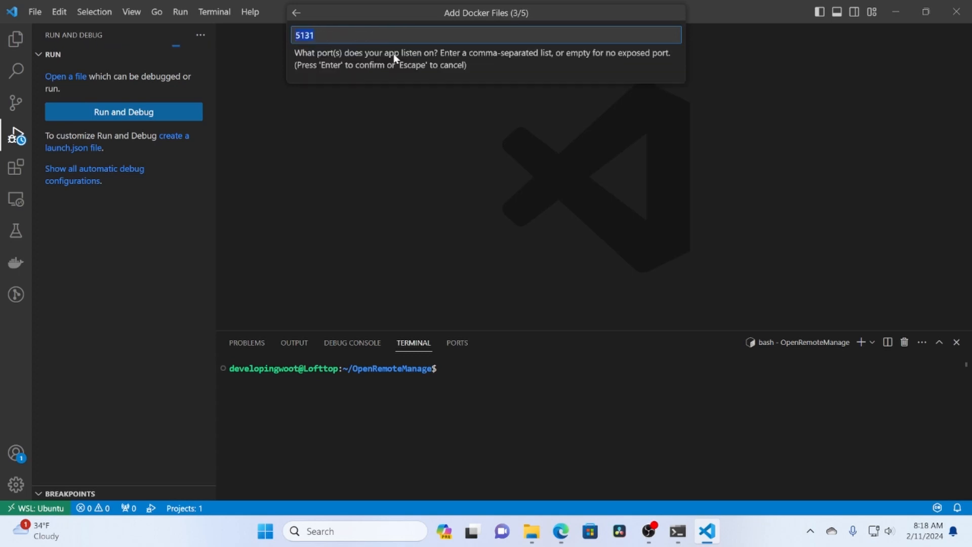
key(Enter)
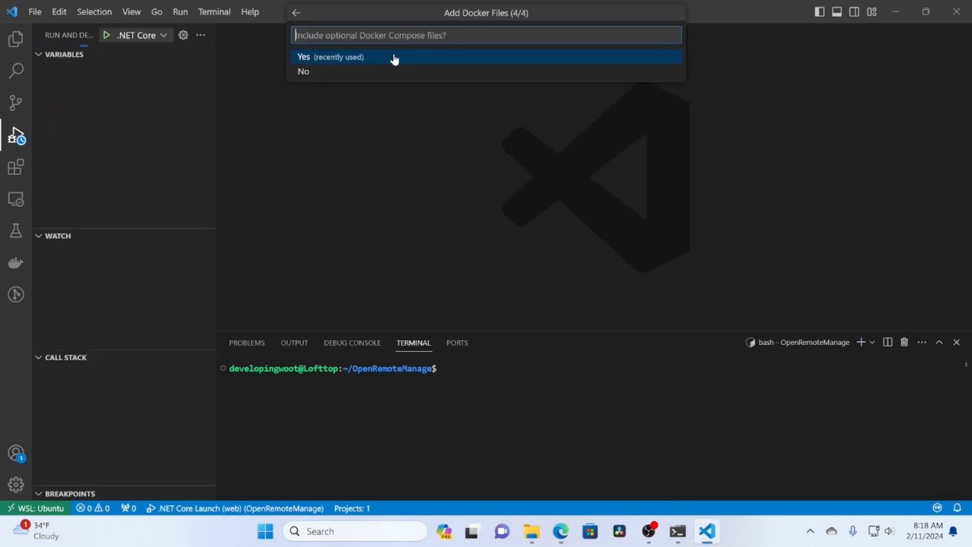
mouse_move(371, 59)
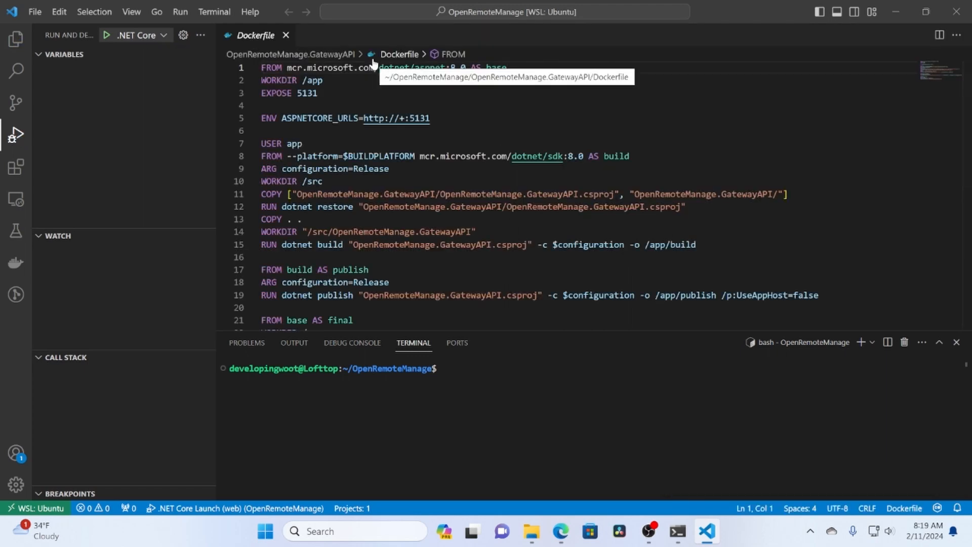
Review the generated docker-compose.yml and Dockerfile for the GatewayAPI project.
click(15, 36)
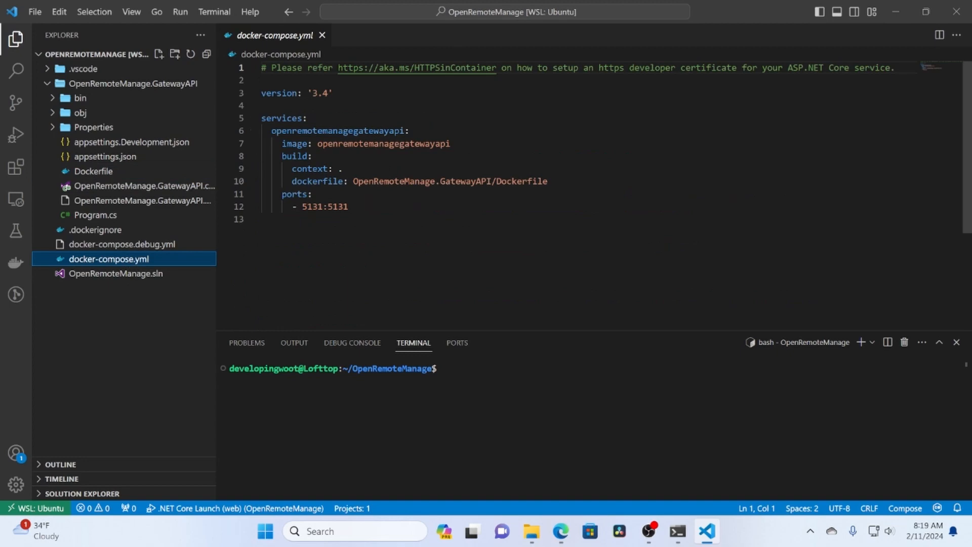
double_click(93, 171)
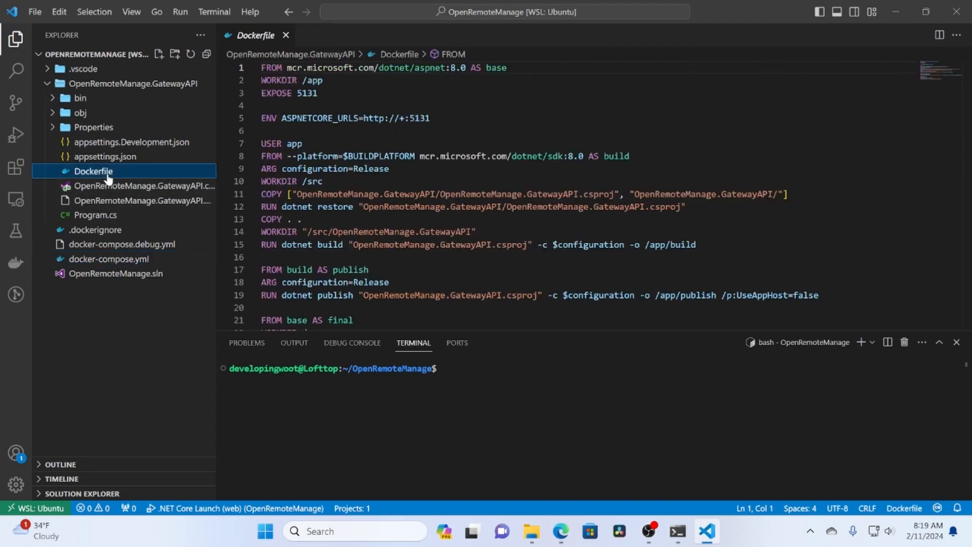
scroll(down, 3)
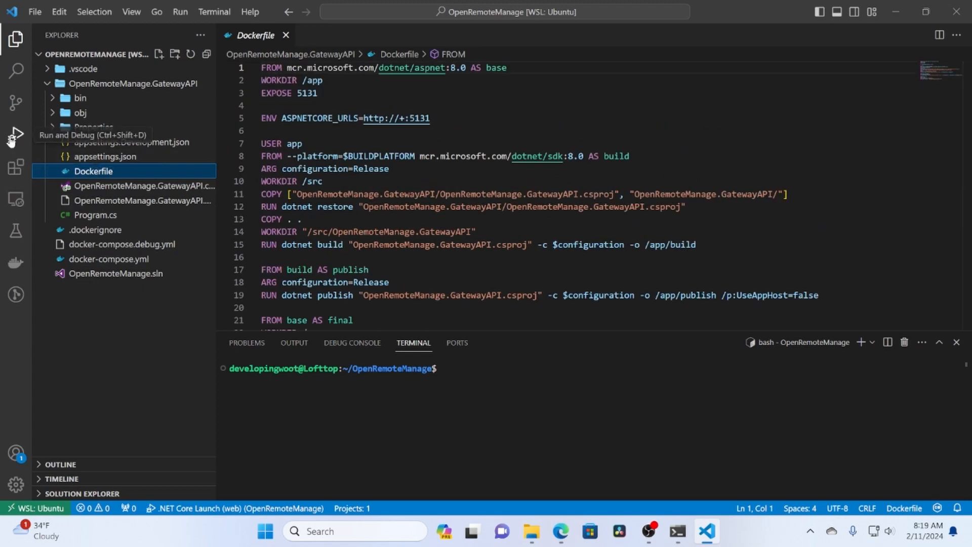
Launch the web API under the debugger with the .NET Core Launch (web) configuration.
click(17, 134)
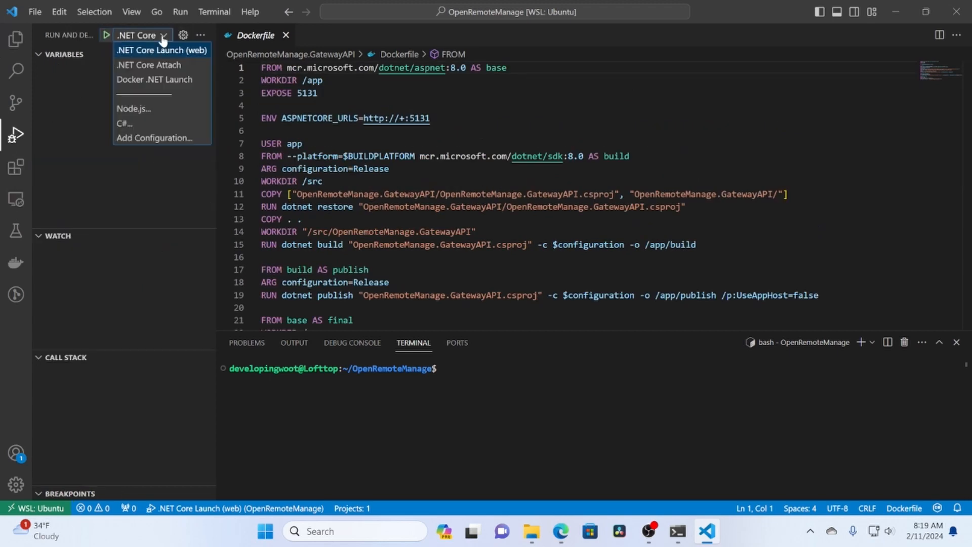
mouse_move(153, 79)
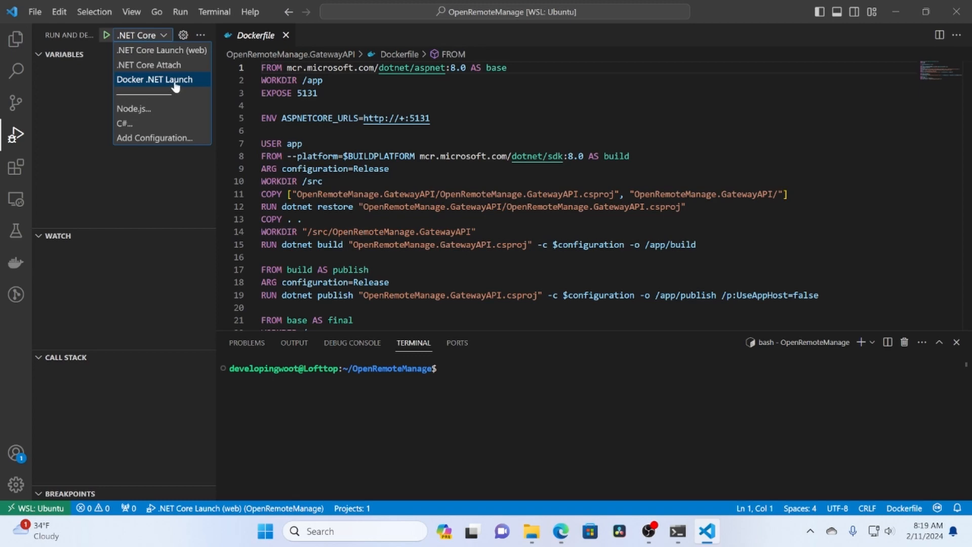
mouse_move(167, 51)
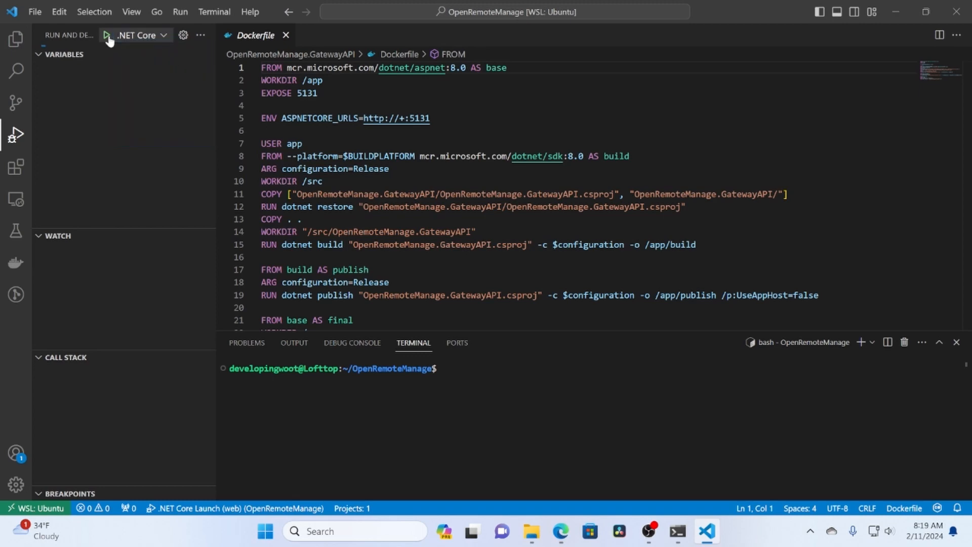
click(107, 35)
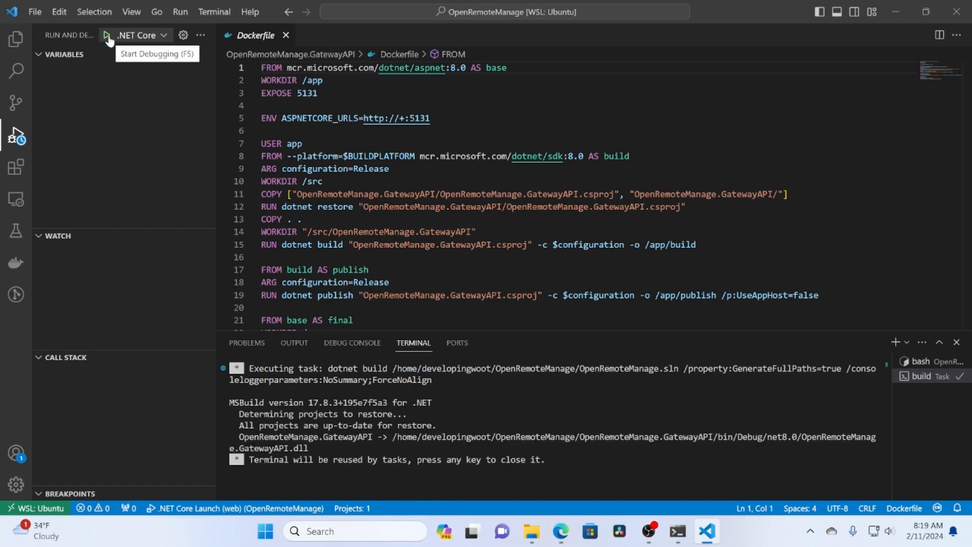
click(108, 34)
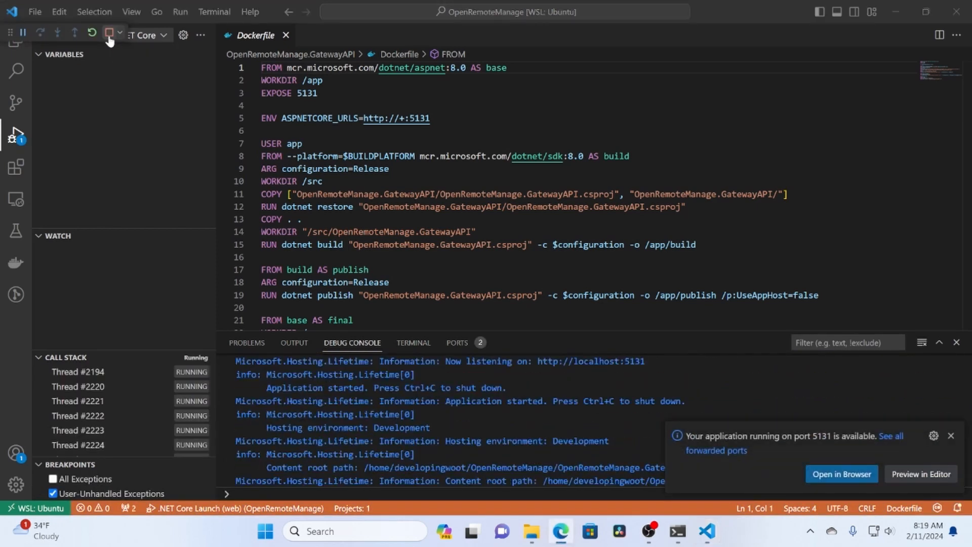
click(842, 474)
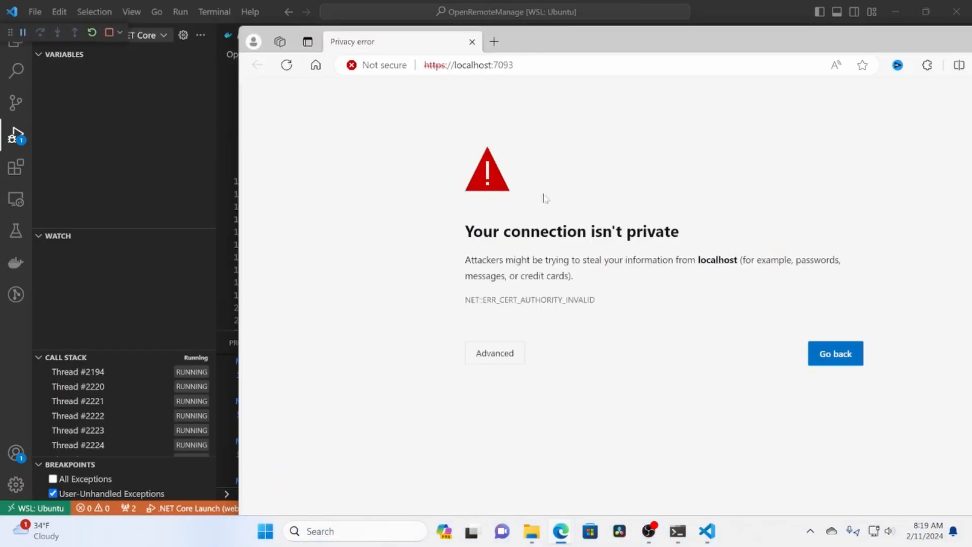
mouse_move(471, 360)
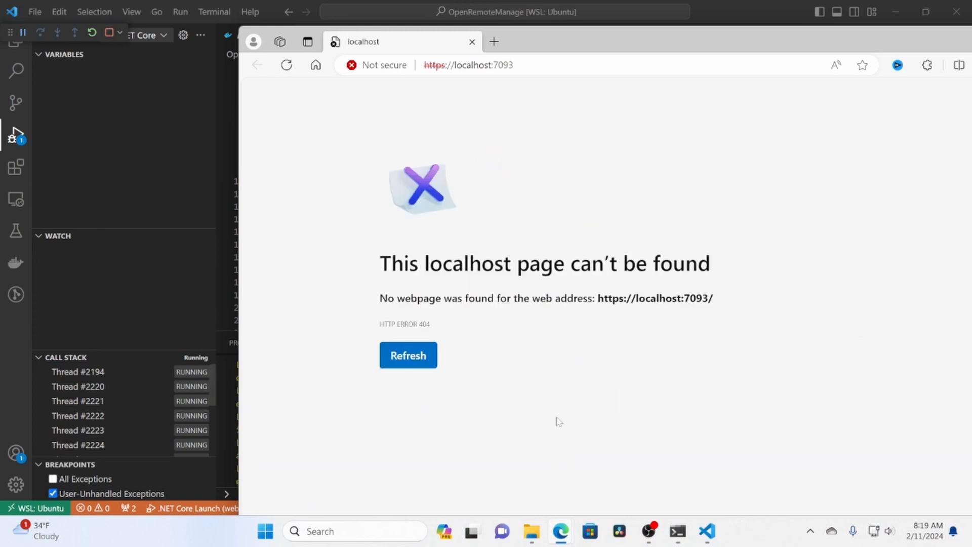
Browse to localhost:7093/swagger/index in the browser to test the running API.
click(477, 65)
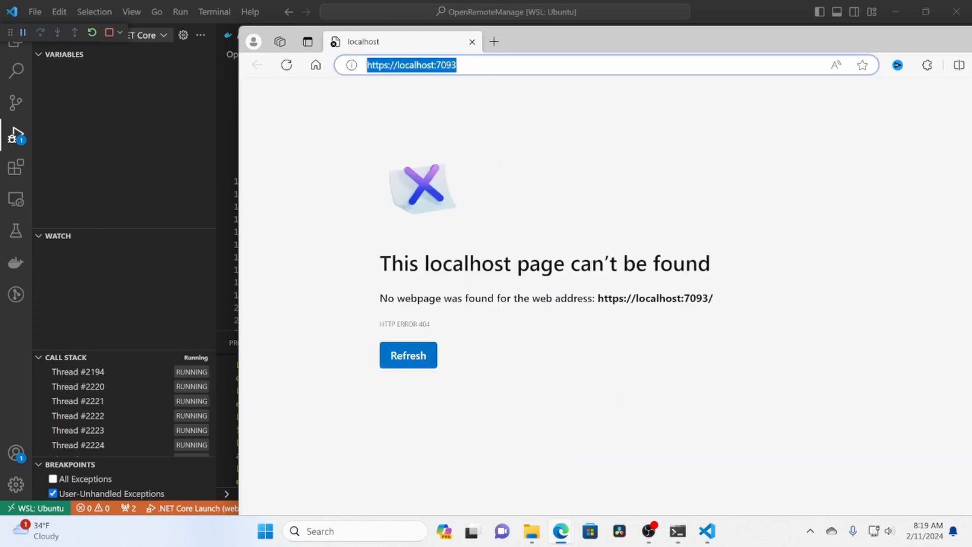
text(s)
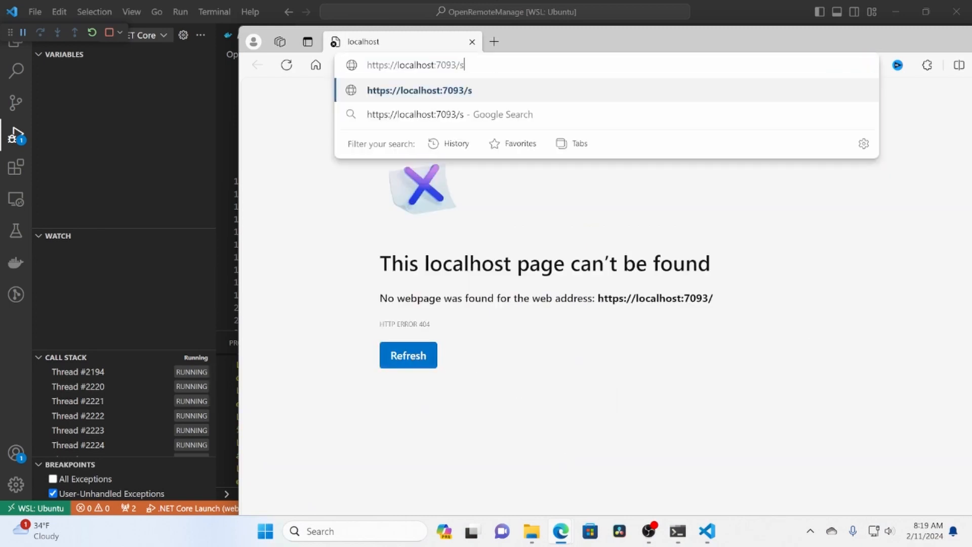
text(wagger/)
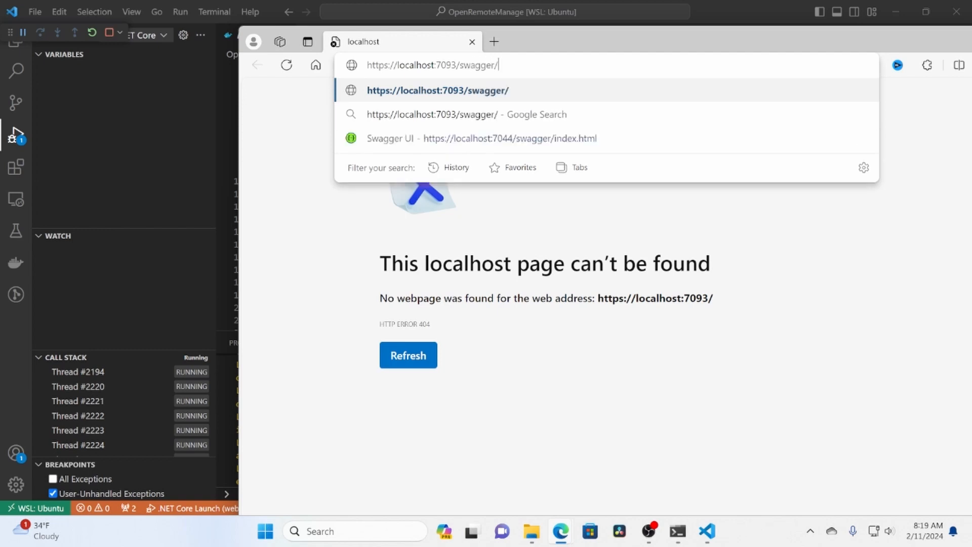
text(inde)
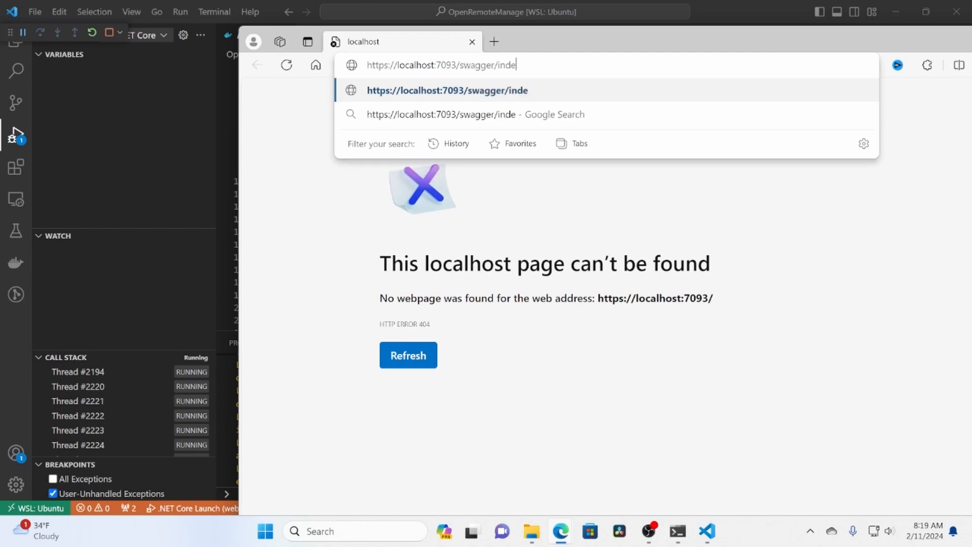
key(Enter)
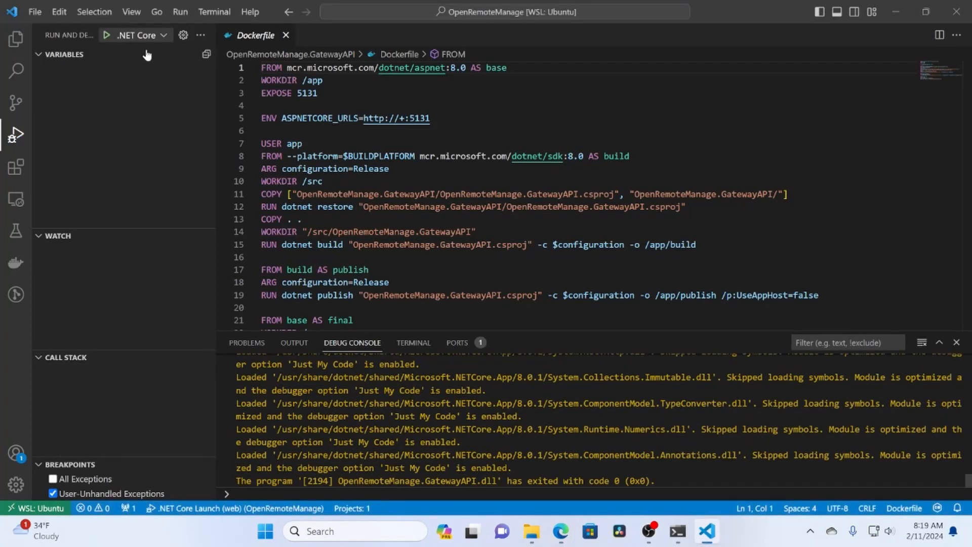
Run the API via Docker .NET Launch and load localhost:32768/swagger/index.html.
click(166, 34)
text(localhost:32768/)
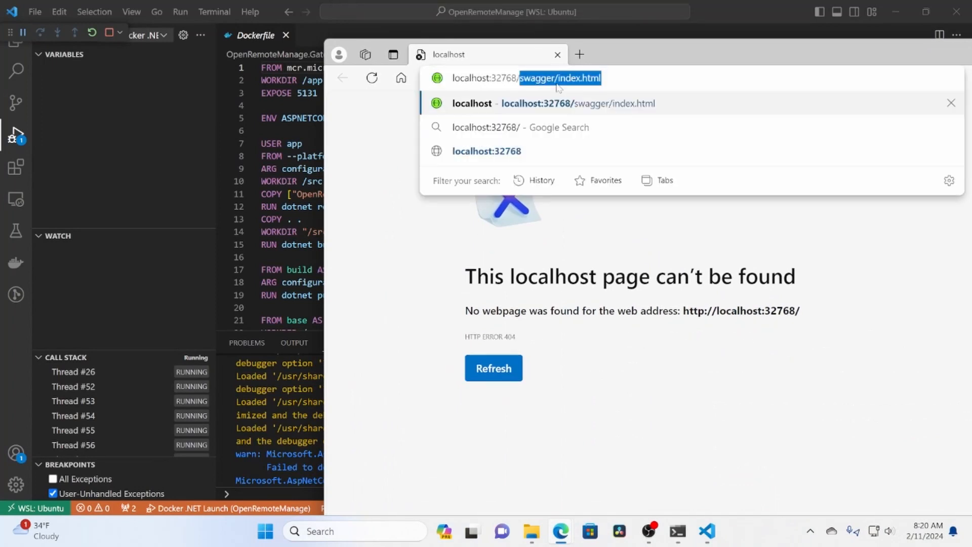
key(Enter)
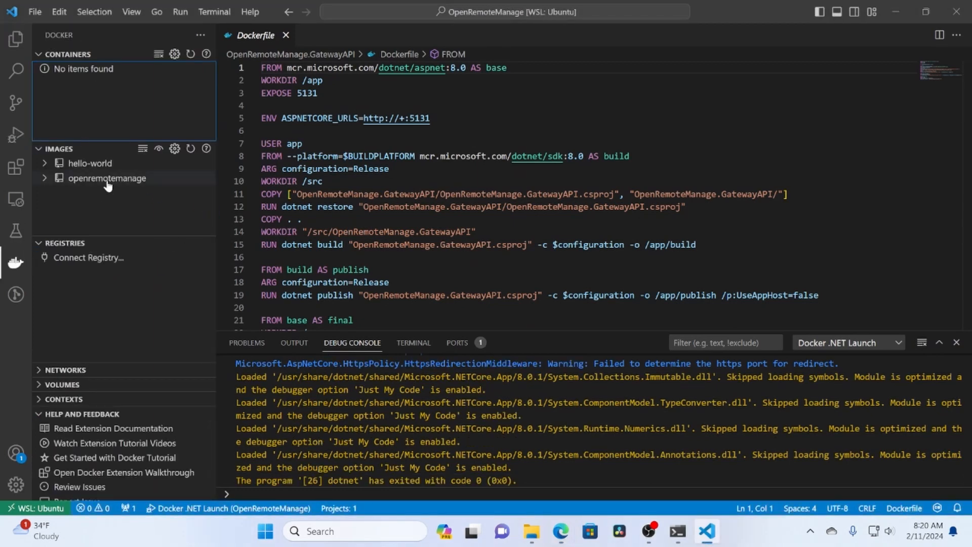
Remove the hello-world image, leaving only openremotemanage, and return to the file tree.
click(107, 177)
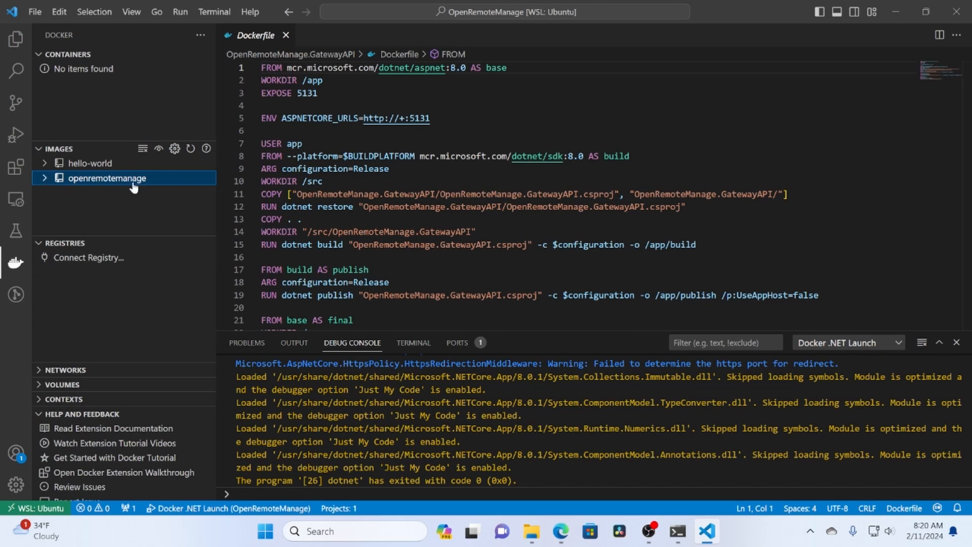
mouse_move(101, 167)
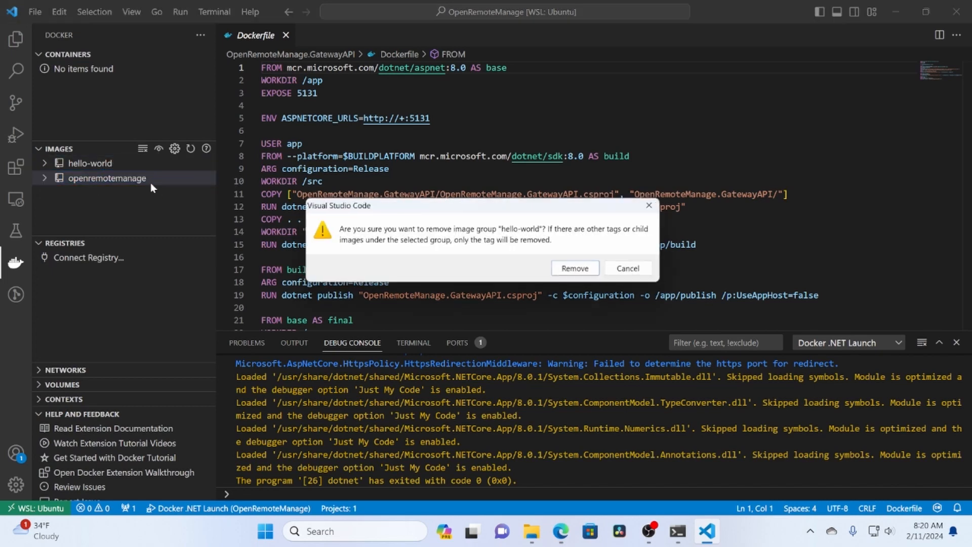
click(575, 267)
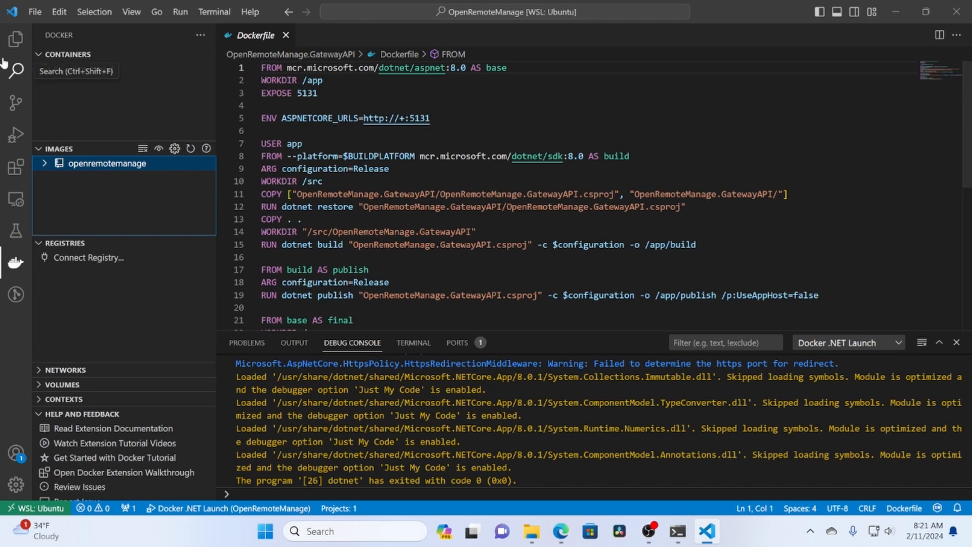
click(15, 36)
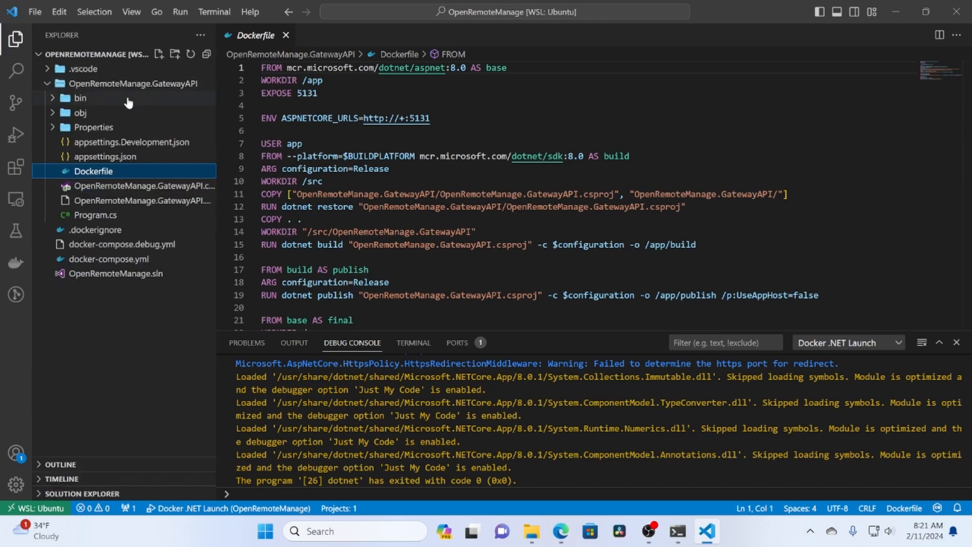